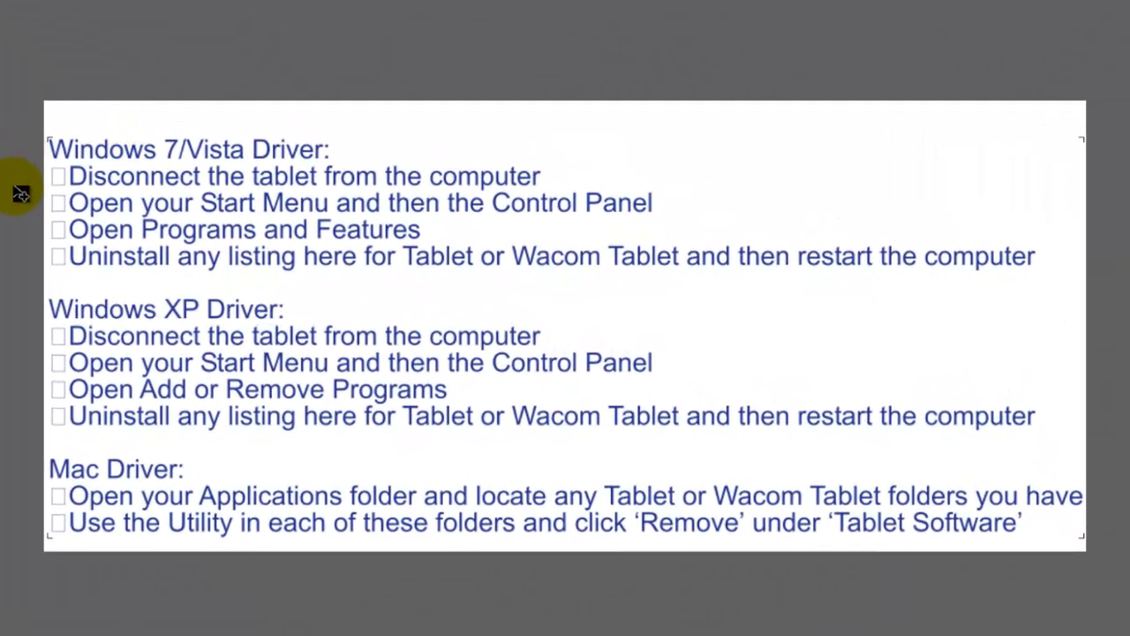
mouse_move(9, 269)
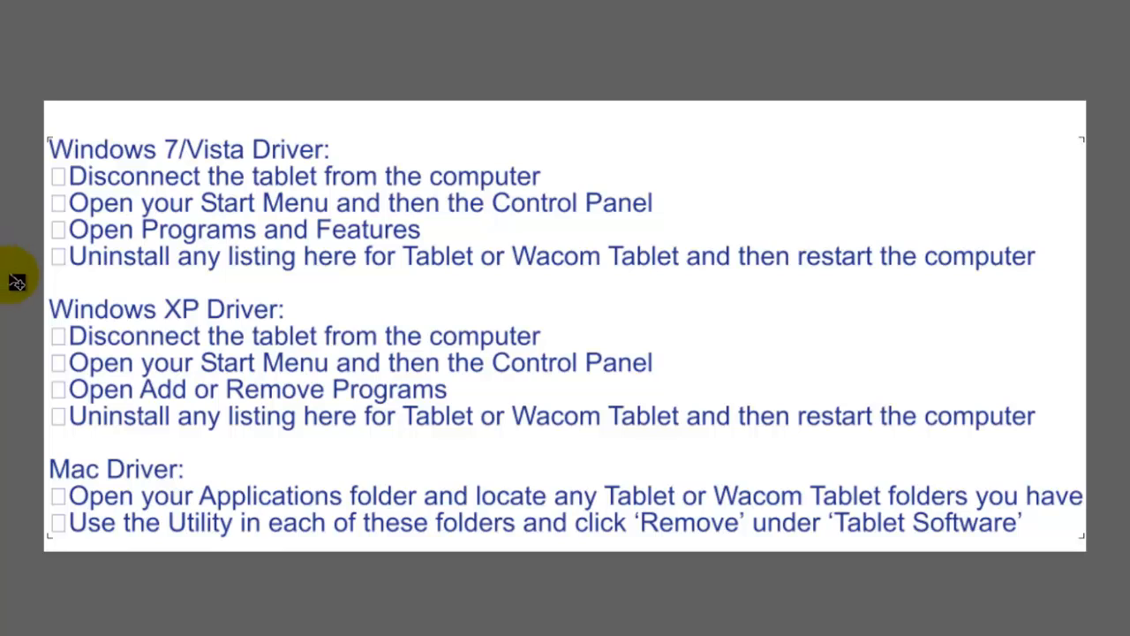
mouse_move(209, 256)
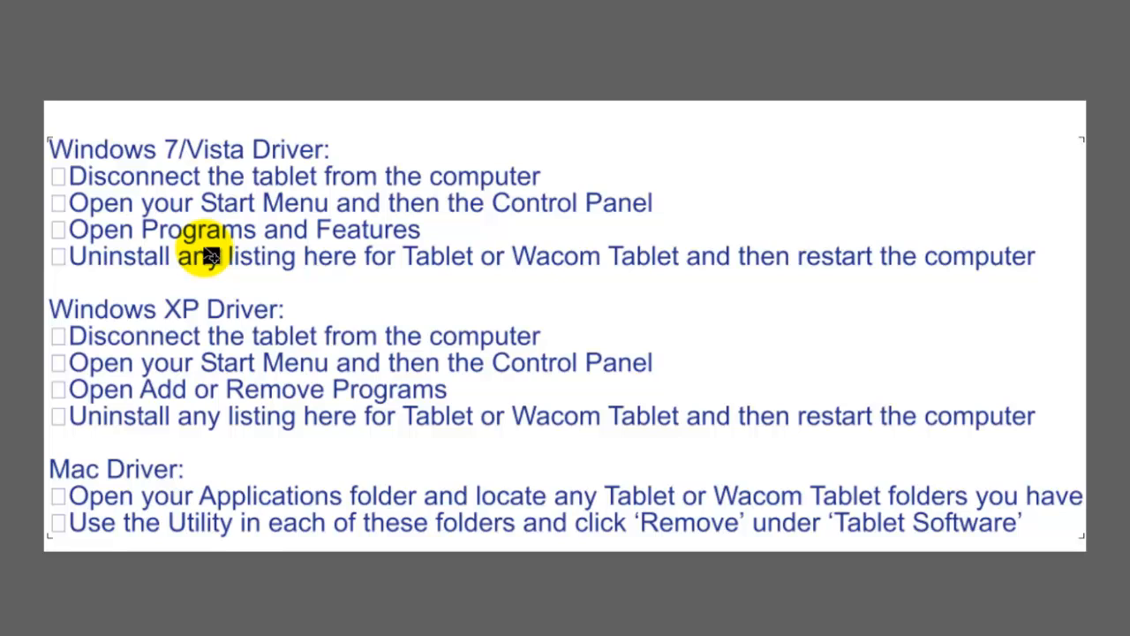
mouse_move(173, 257)
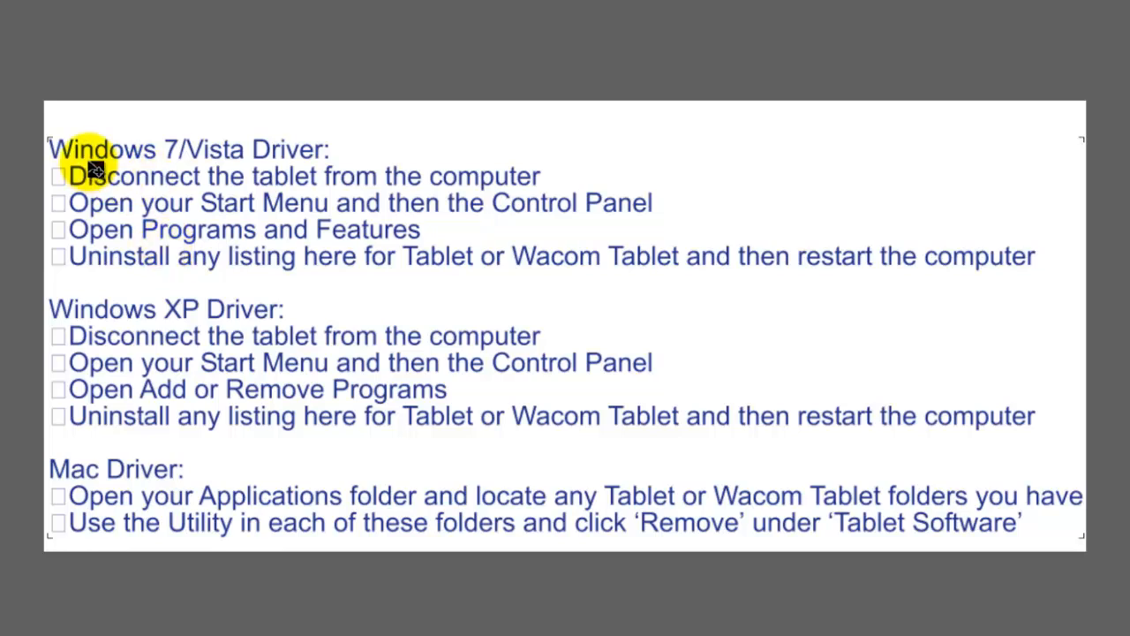
mouse_move(208, 167)
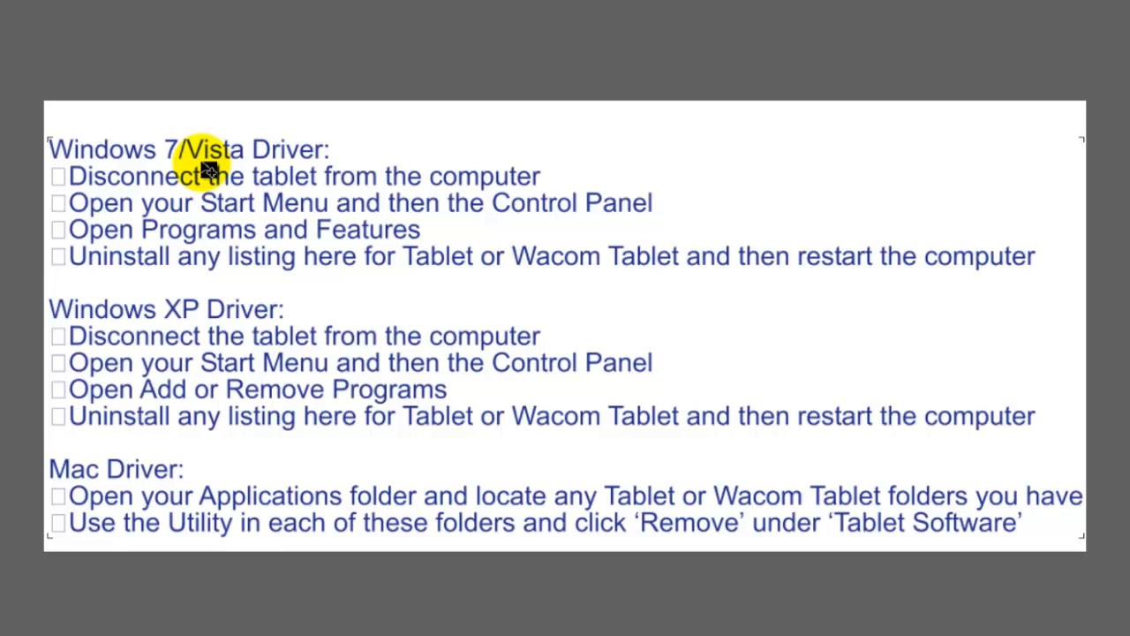
mouse_move(97, 322)
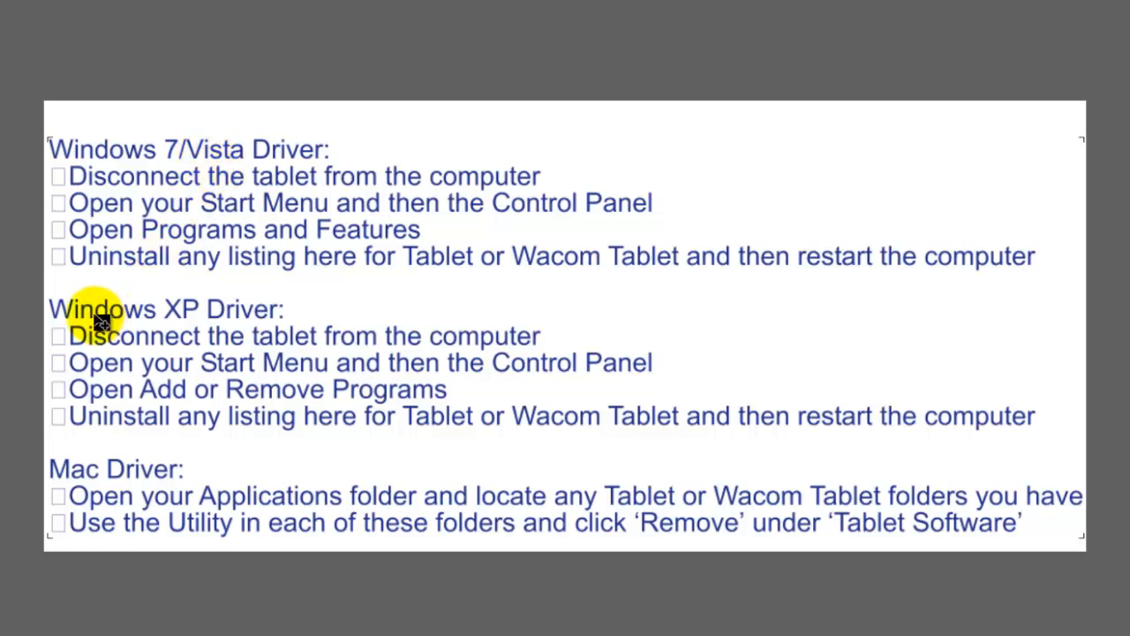
mouse_move(115, 473)
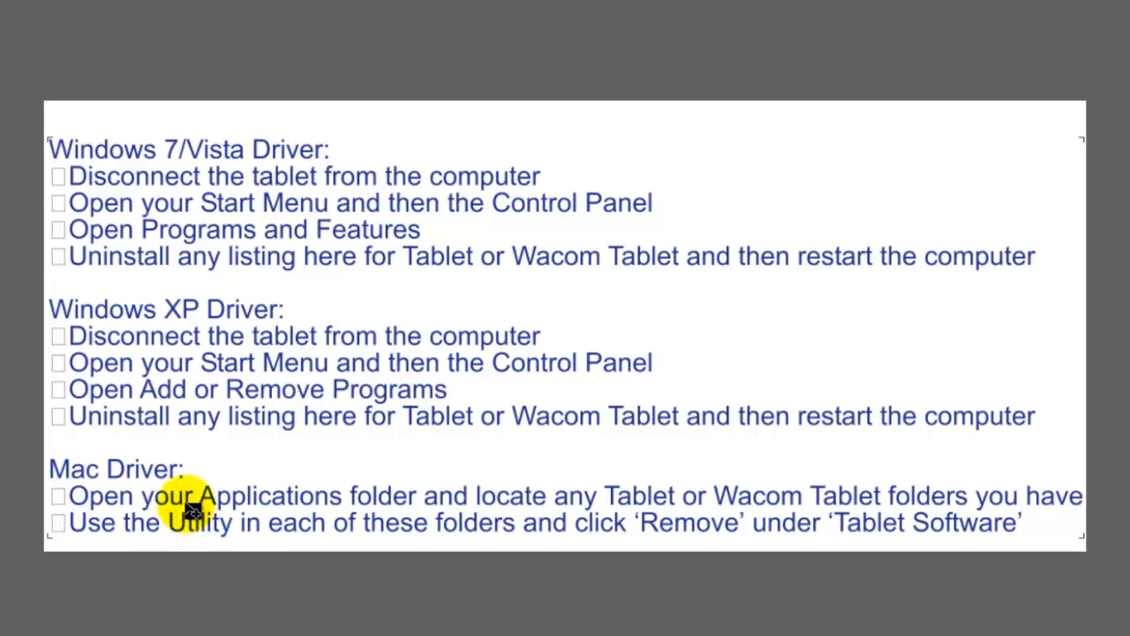
mouse_move(247, 167)
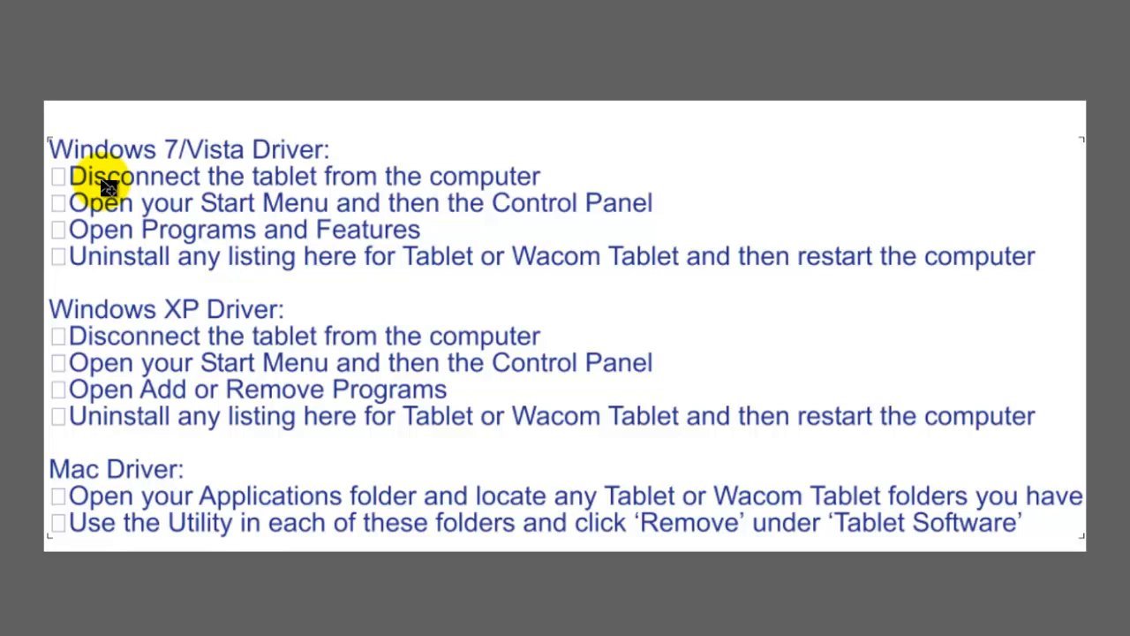
mouse_move(304, 192)
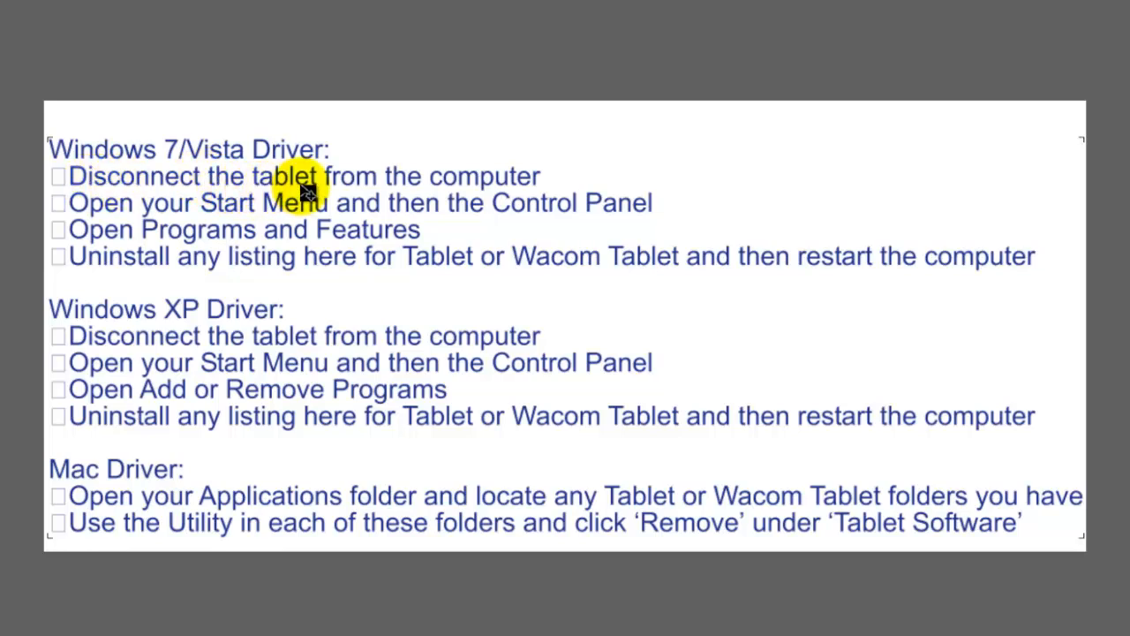
mouse_move(477, 196)
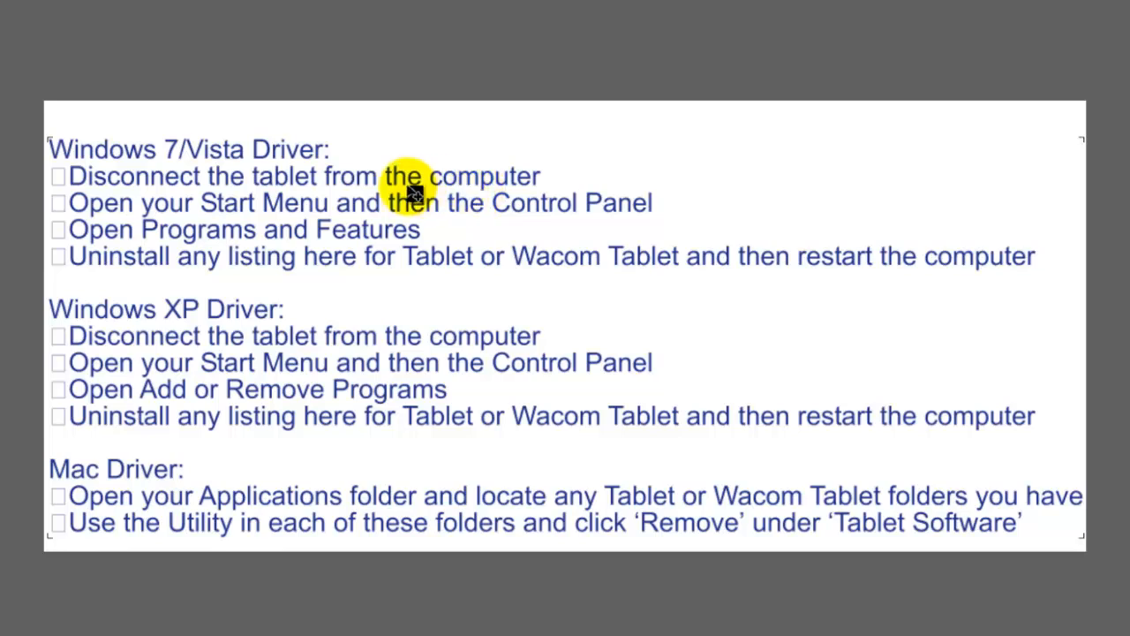
mouse_move(248, 203)
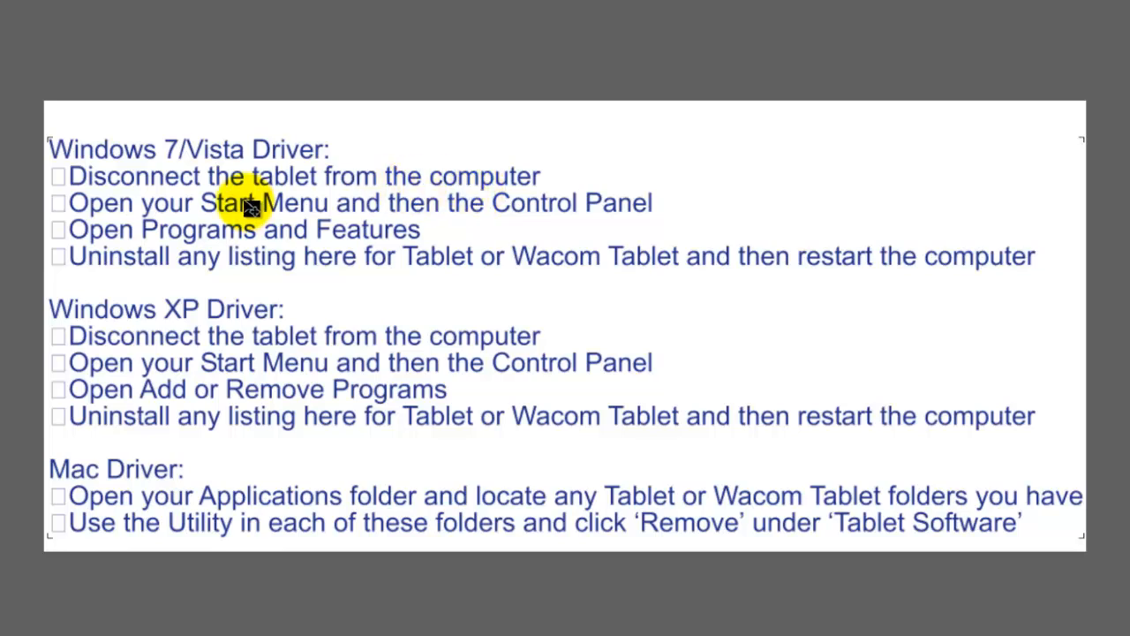
mouse_move(251, 205)
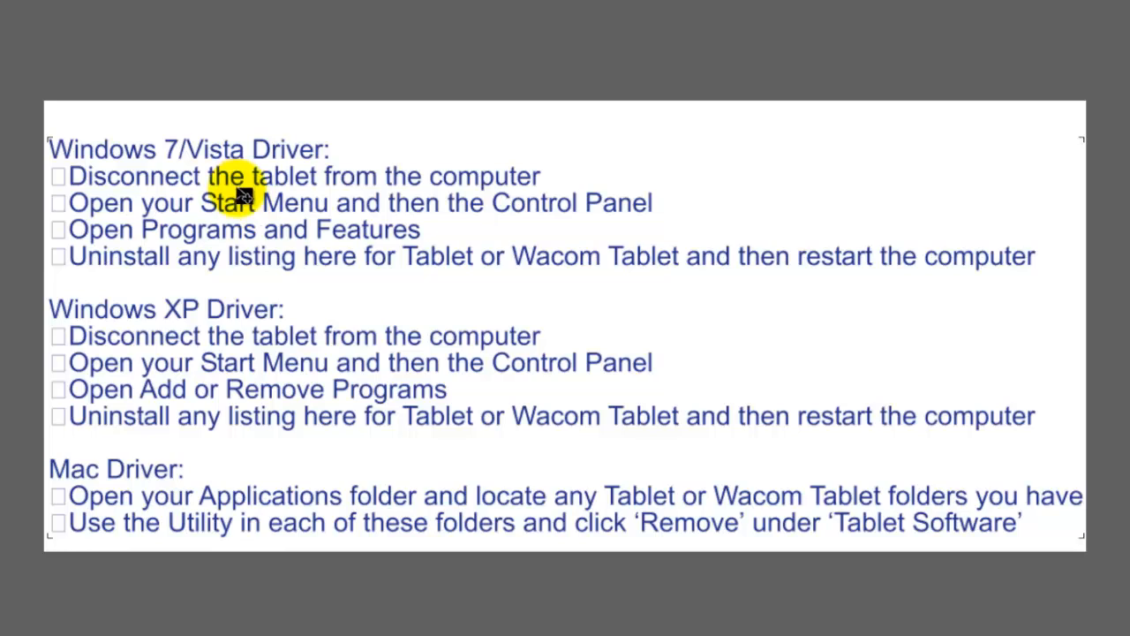
mouse_move(269, 194)
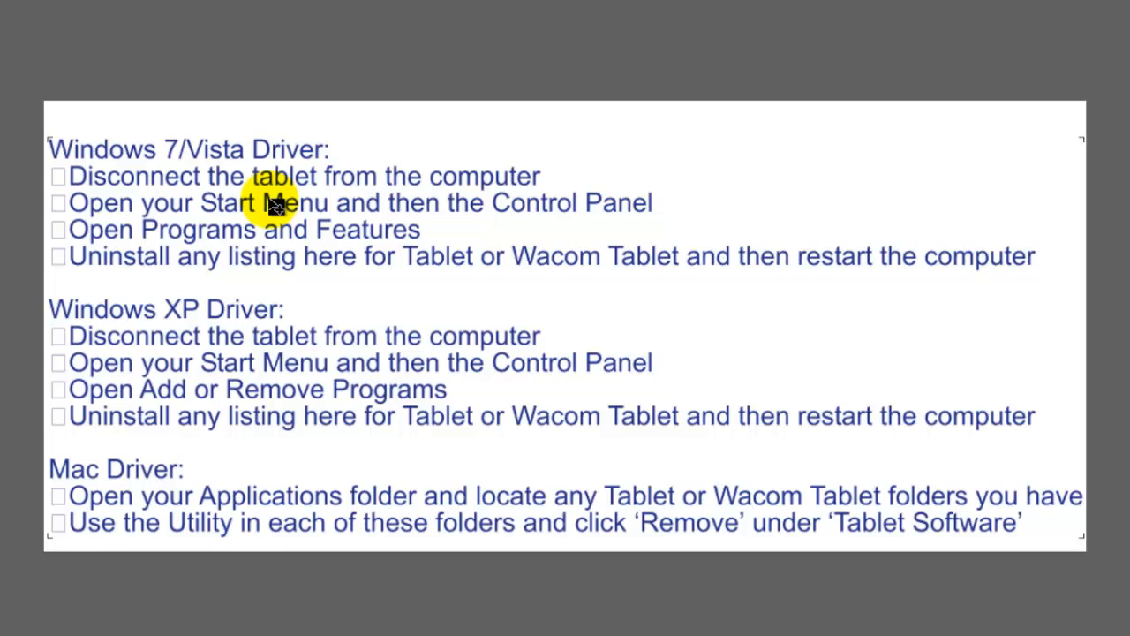
mouse_move(304, 180)
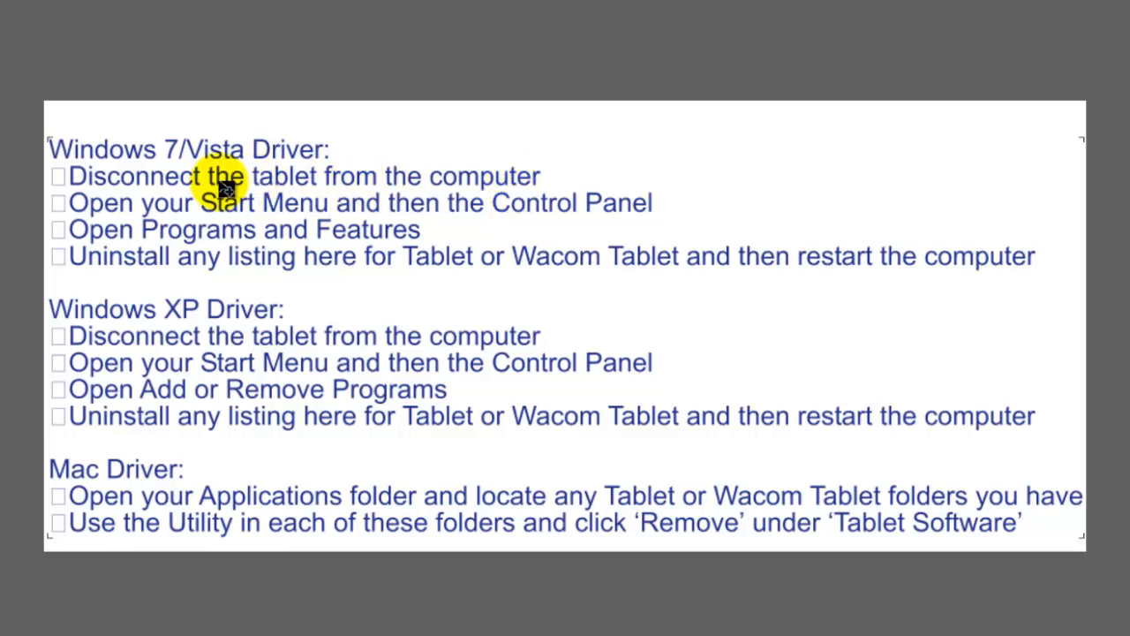
mouse_move(367, 190)
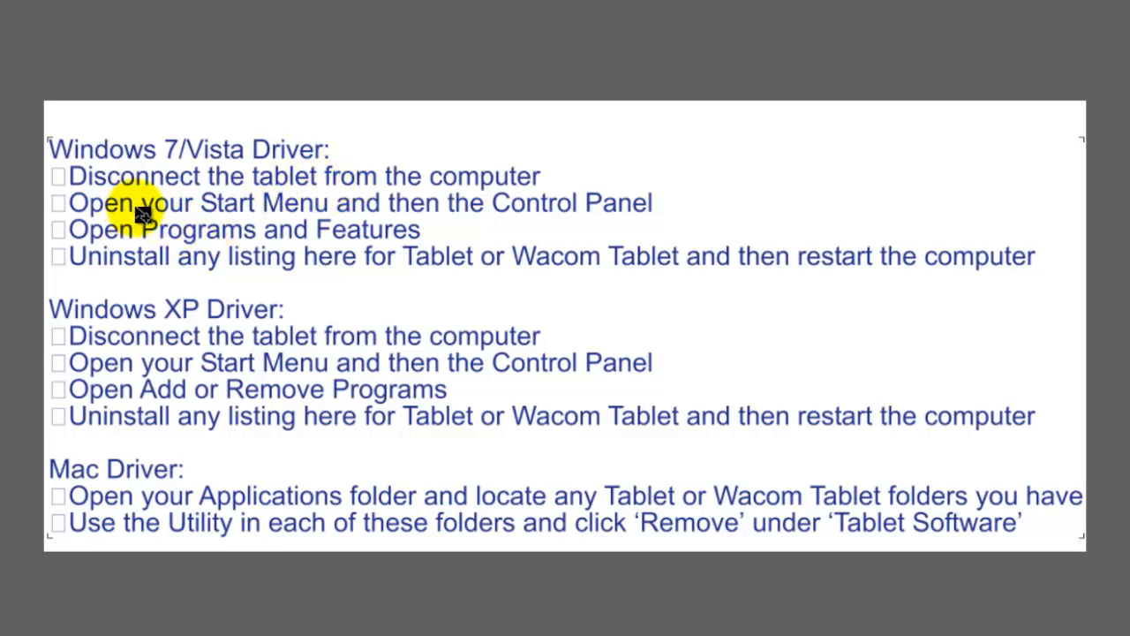
mouse_move(562, 215)
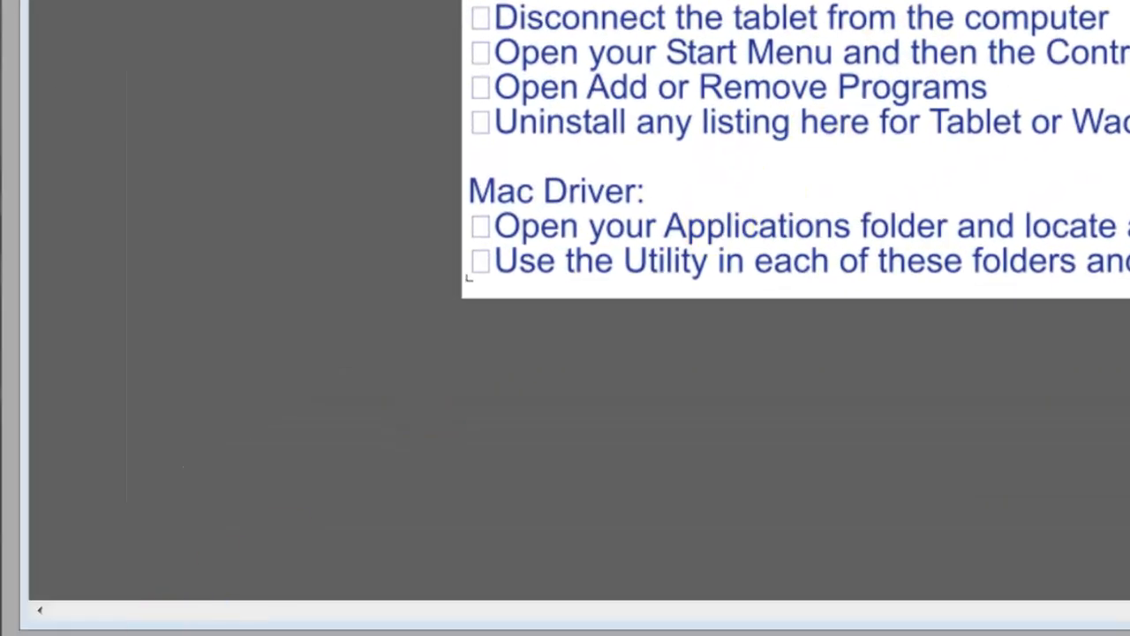
Launch Control Panel from the Start menu's right column.
click(18, 627)
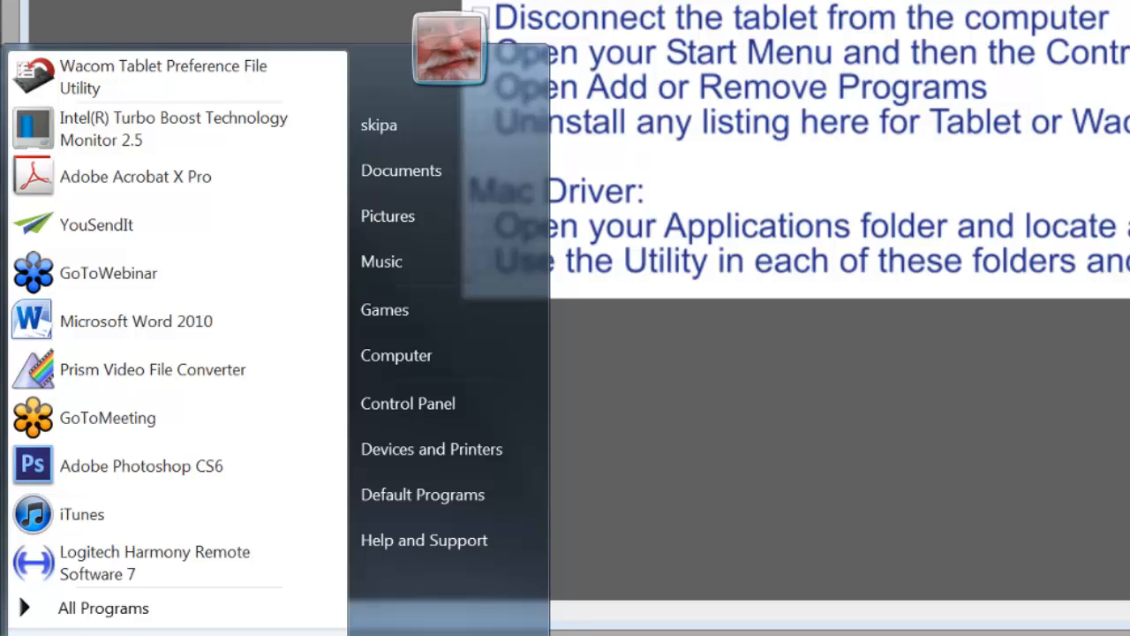
mouse_move(282, 332)
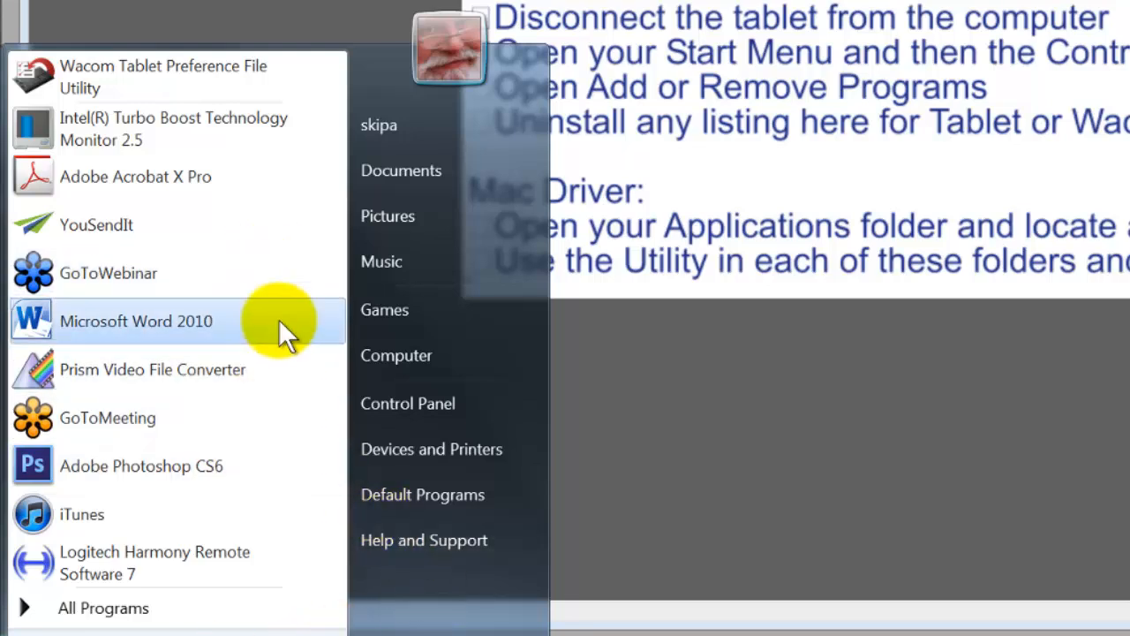
mouse_move(406, 403)
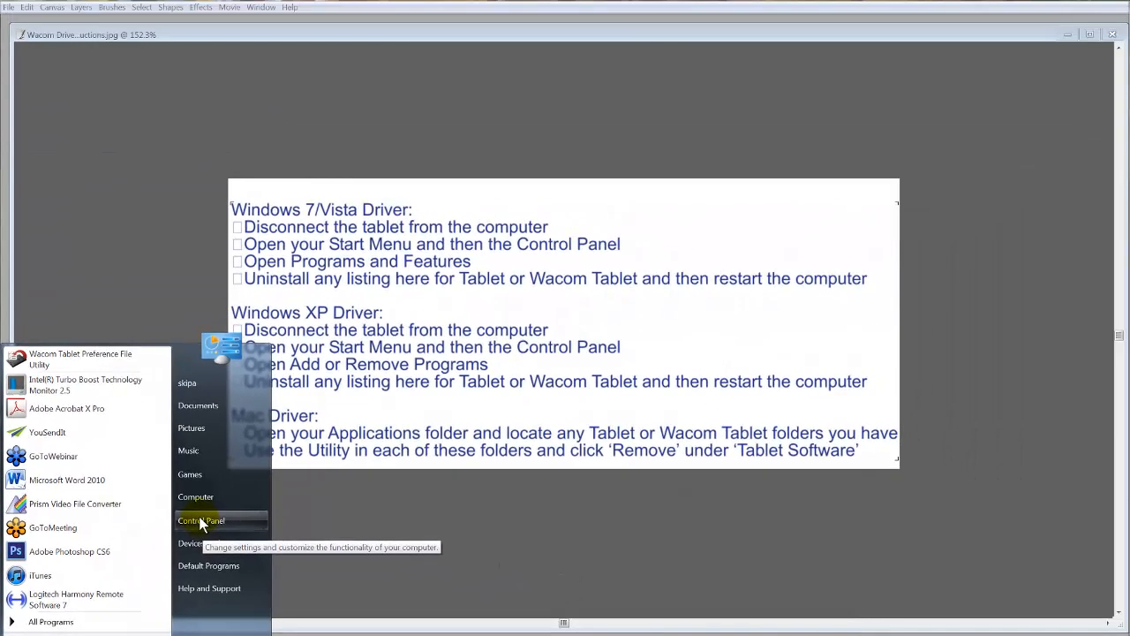
click(202, 519)
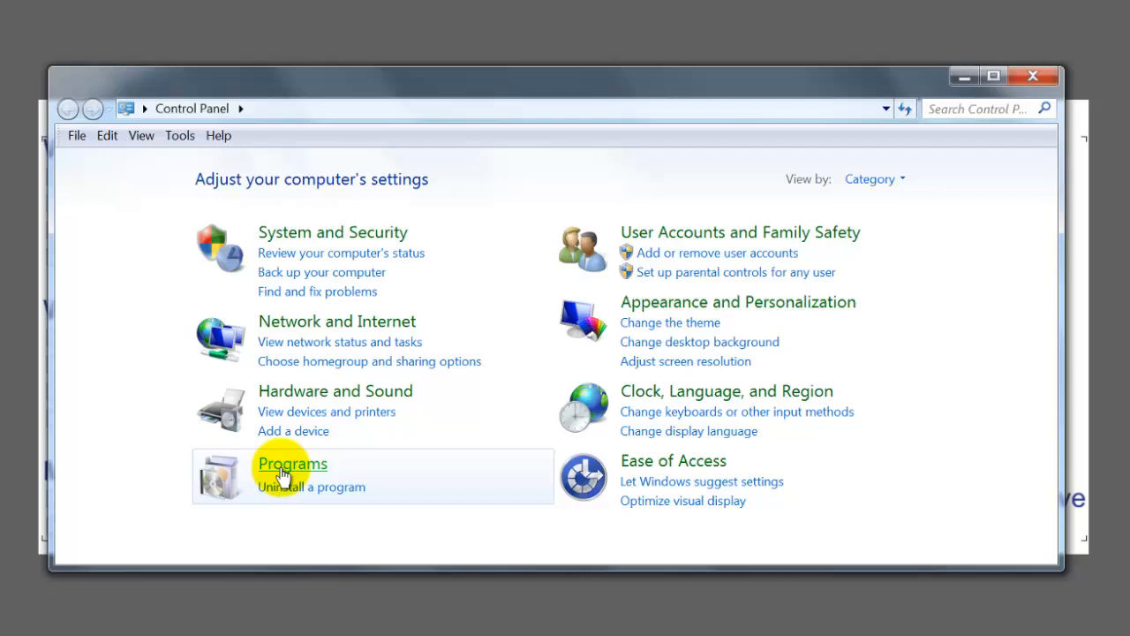
Go into Programs and bring up the Programs and Features uninstall list.
click(293, 462)
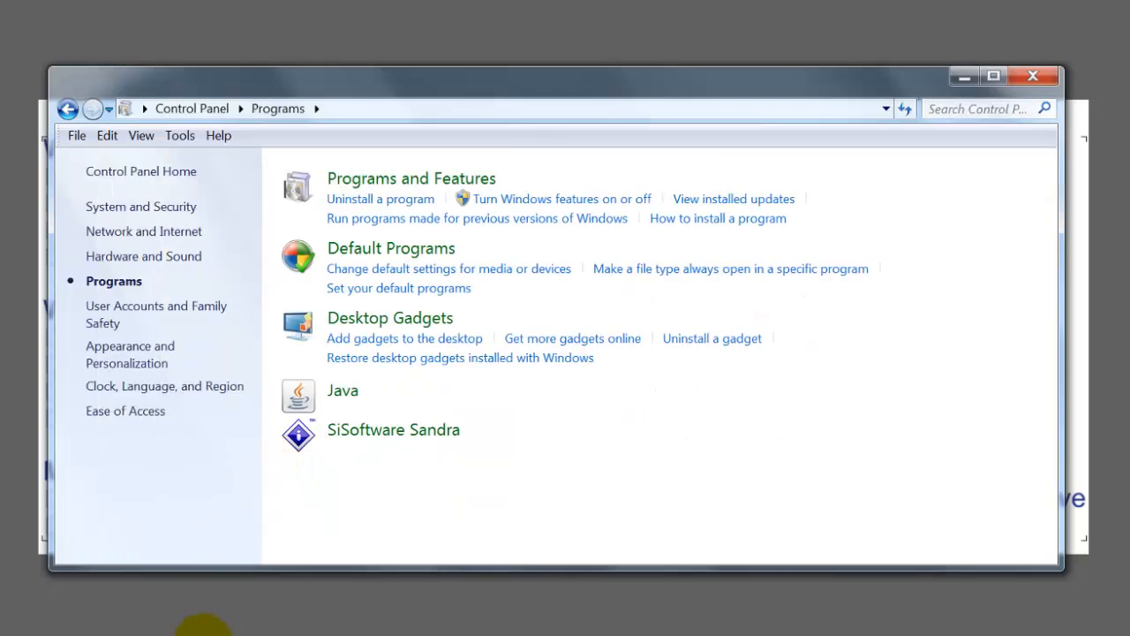
mouse_move(369, 186)
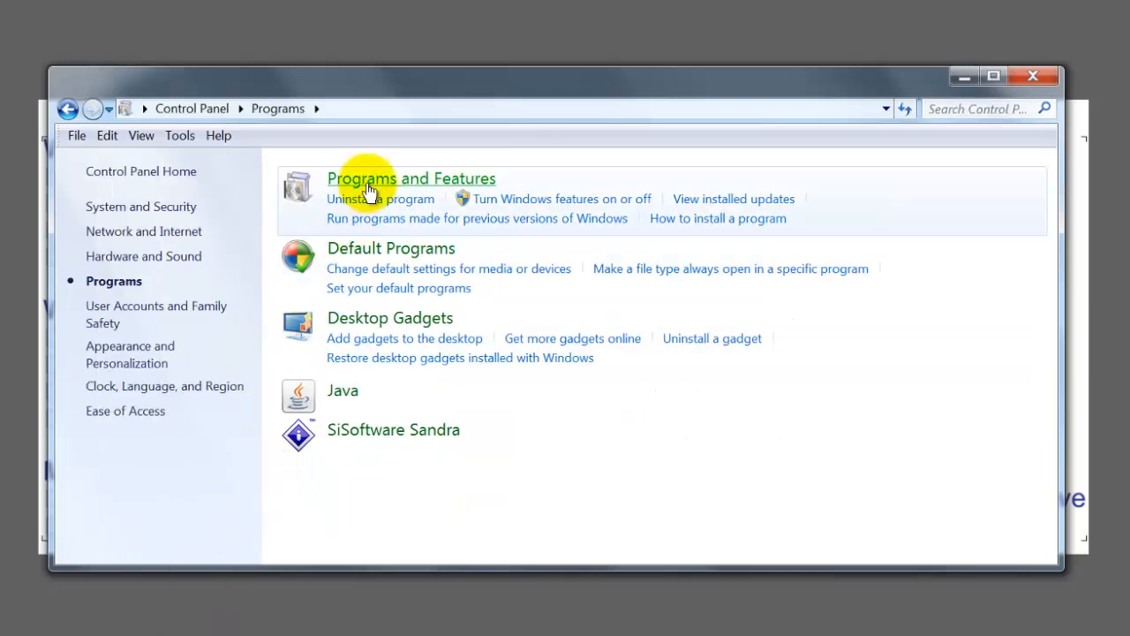
mouse_move(498, 185)
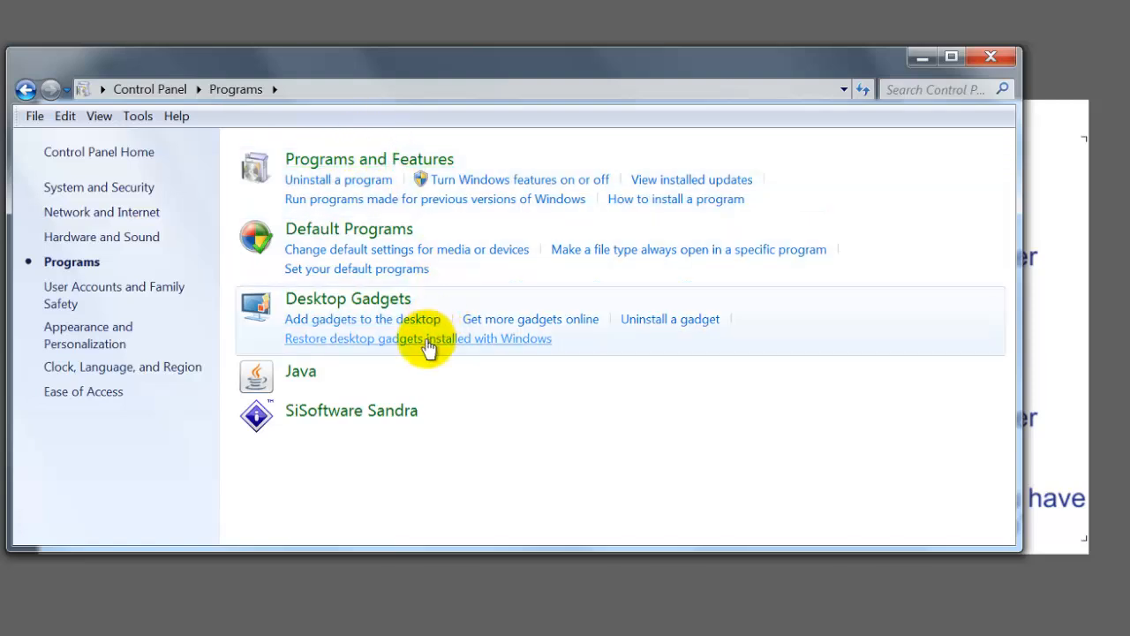
mouse_move(371, 309)
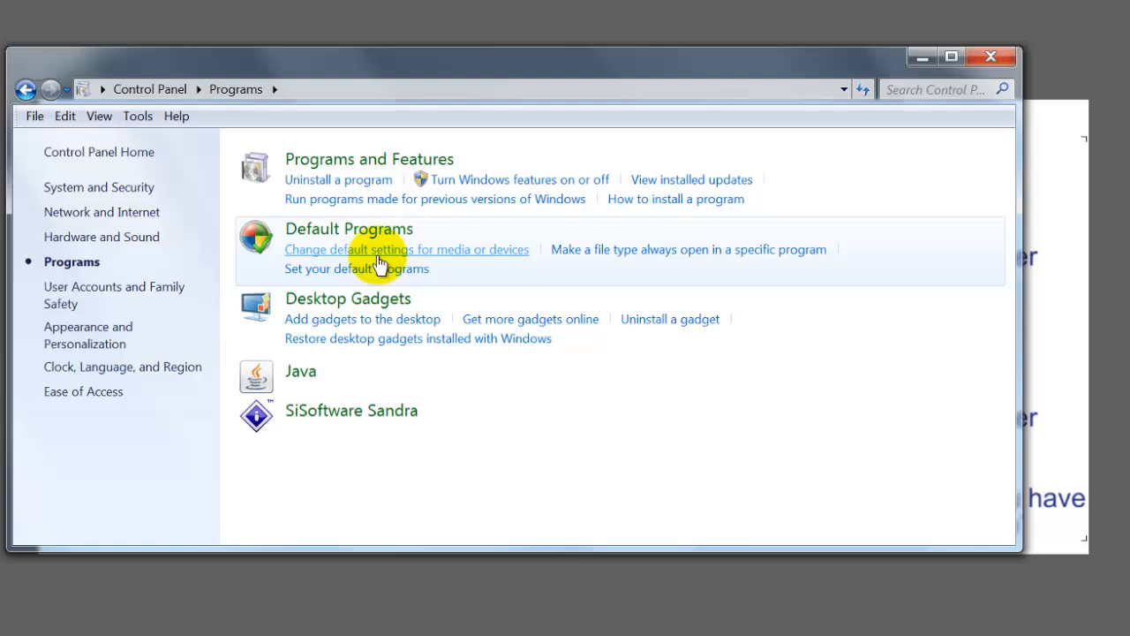
mouse_move(339, 180)
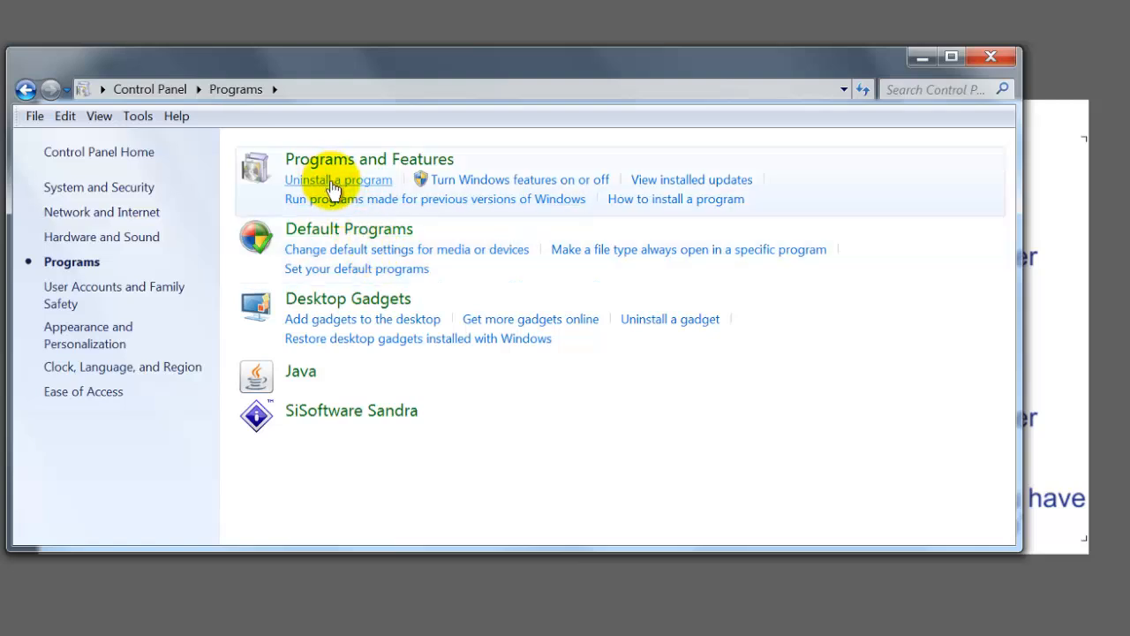
click(339, 180)
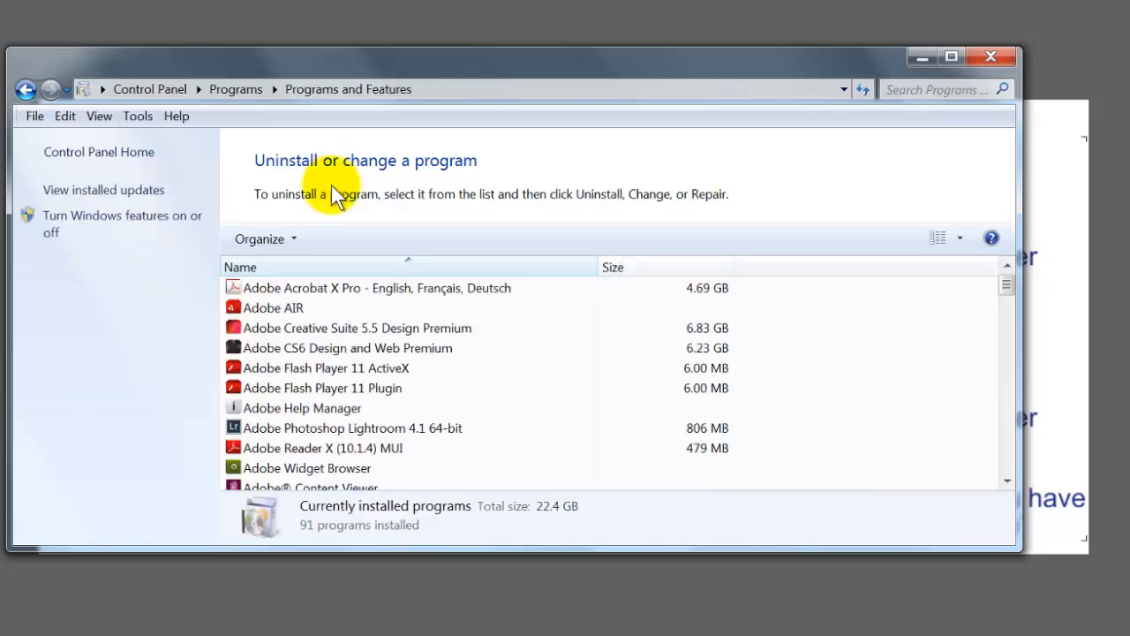
Locate Wacom Tablet in the installed programs and choose Uninstall, raising the removal confirmation.
click(397, 288)
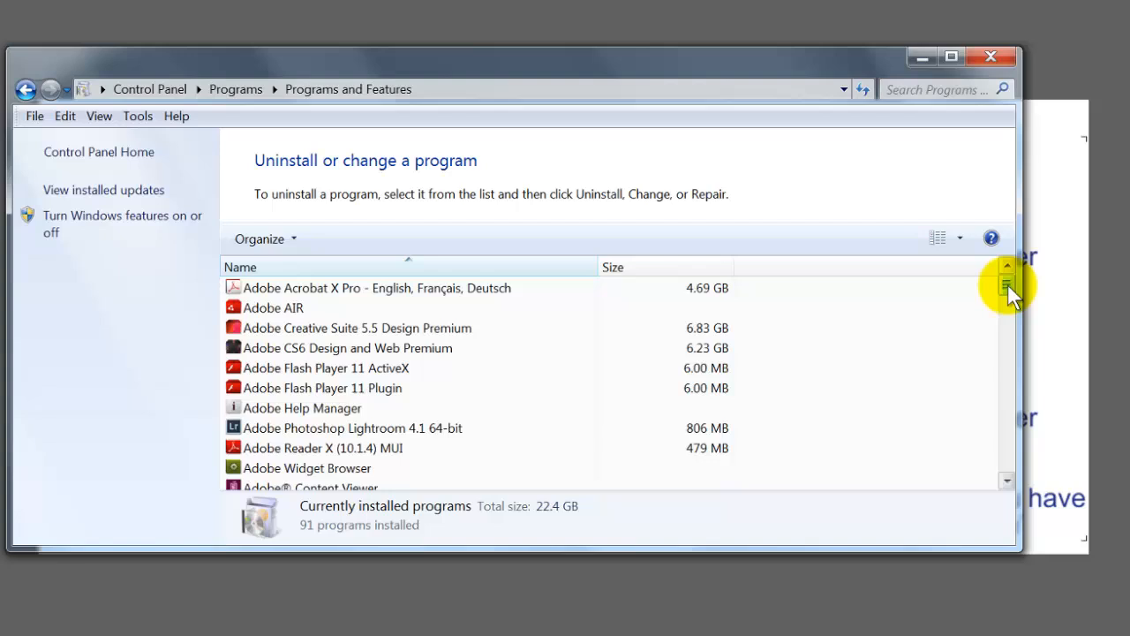
scroll(down, 3)
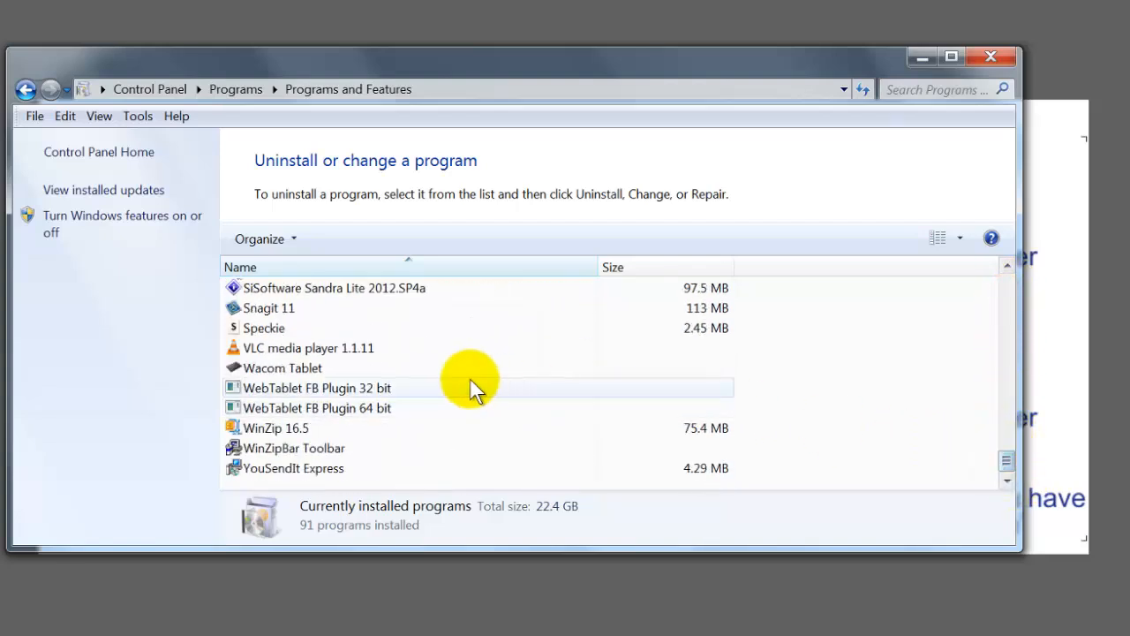
click(283, 368)
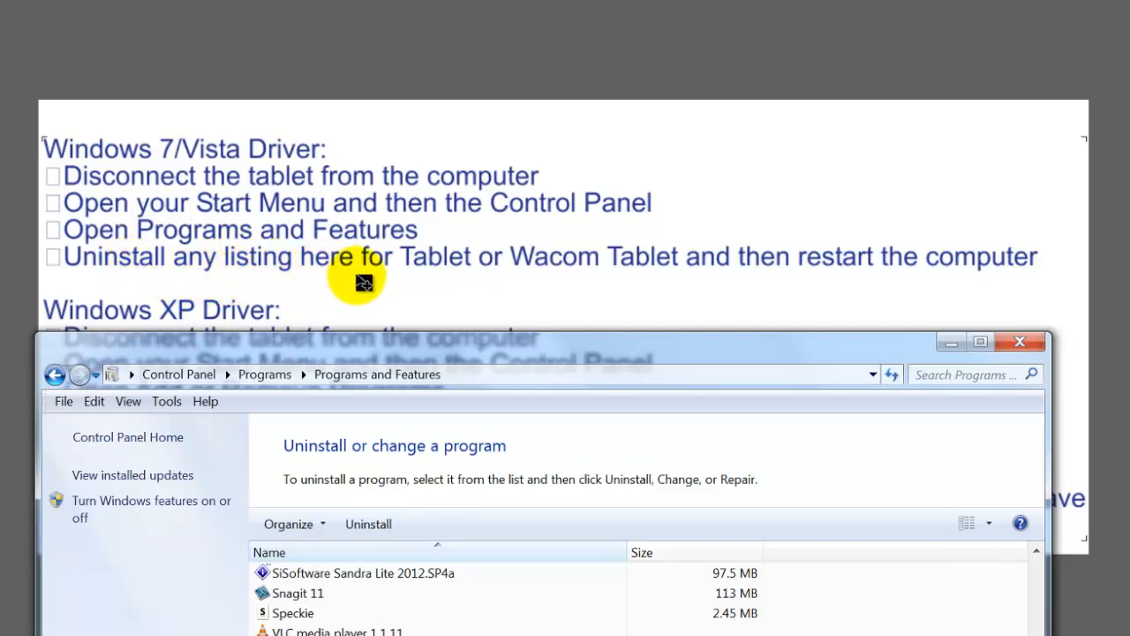
mouse_move(622, 276)
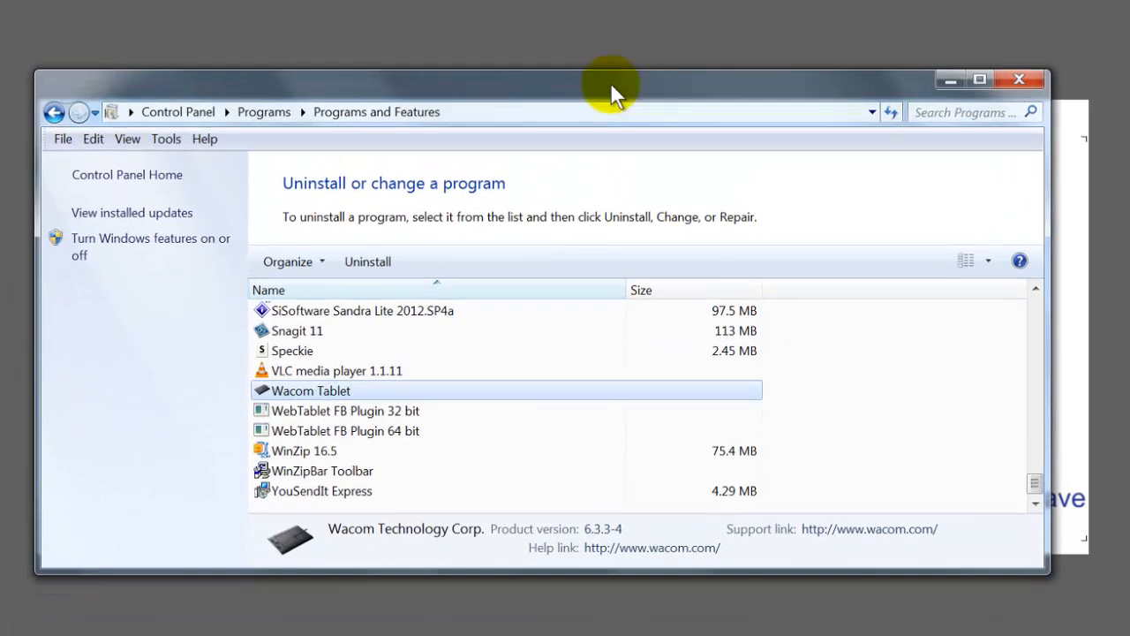
mouse_move(339, 435)
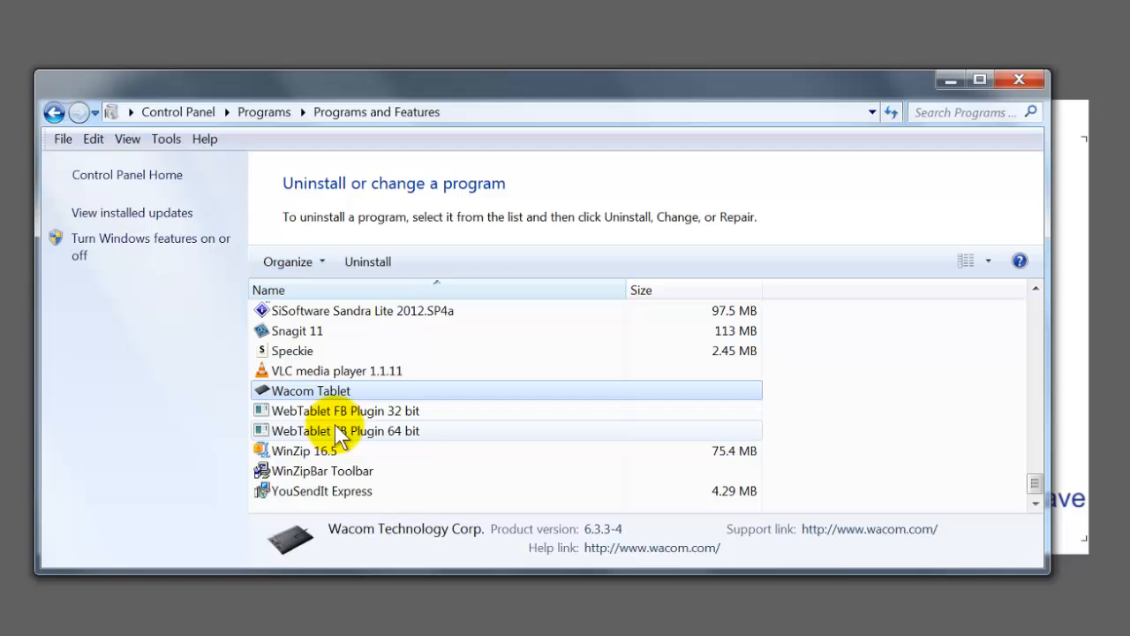
mouse_move(380, 429)
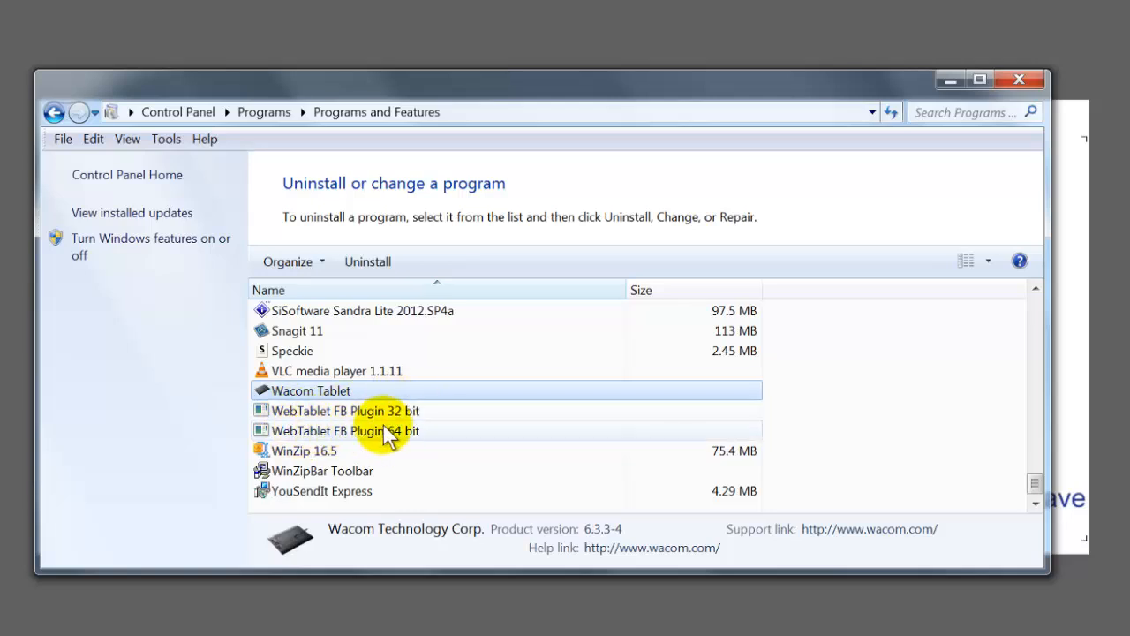
mouse_move(402, 438)
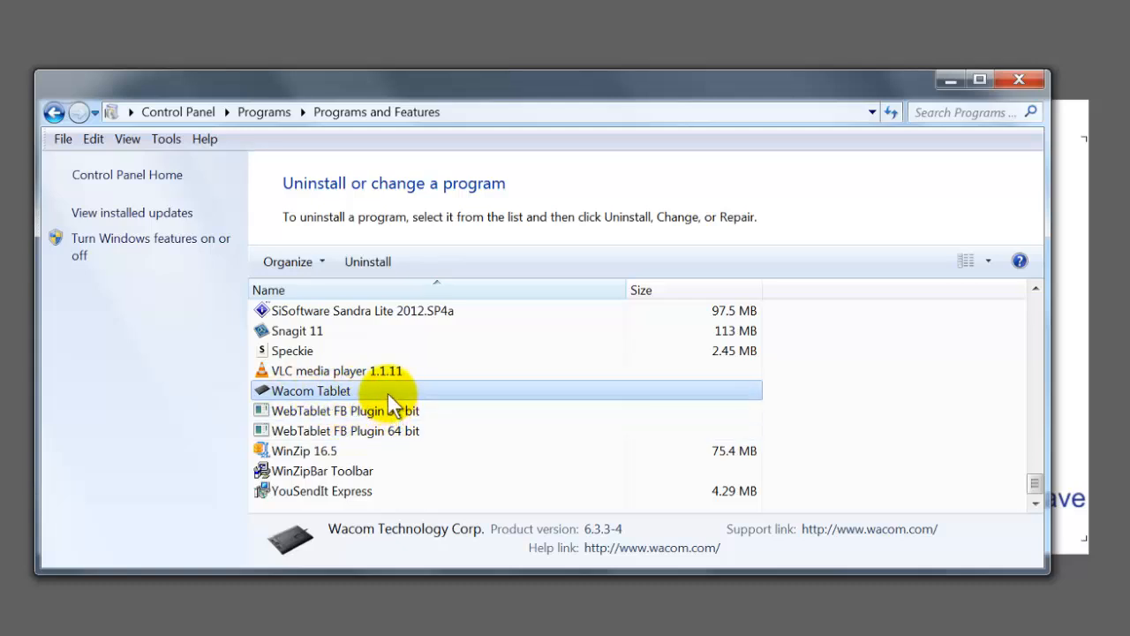
mouse_move(342, 392)
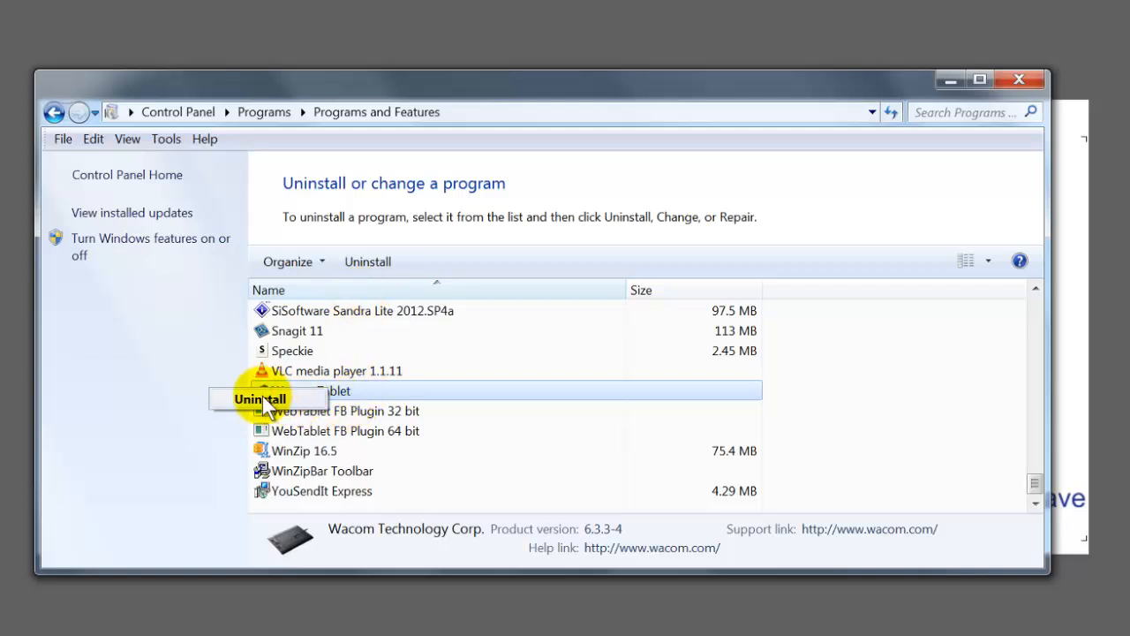
click(260, 399)
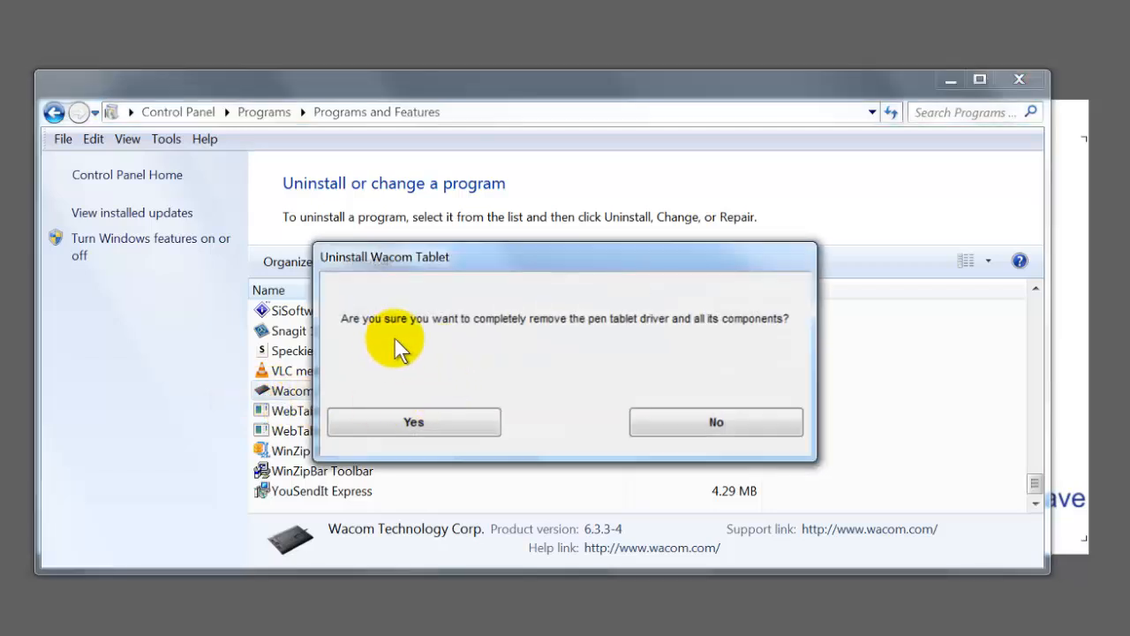
mouse_move(612, 349)
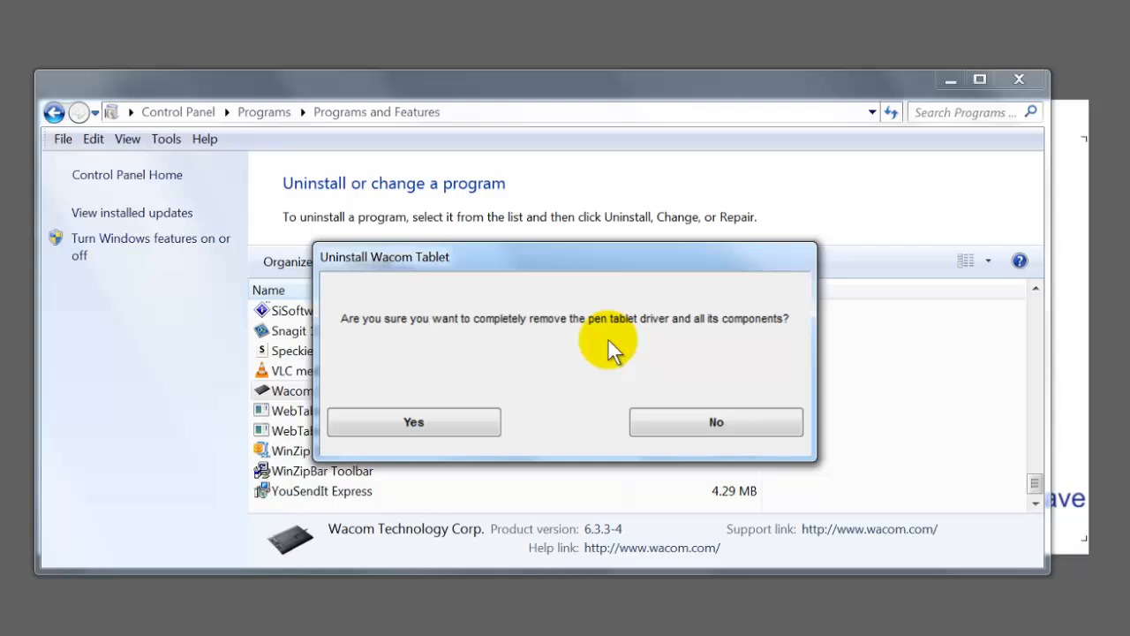
mouse_move(756, 342)
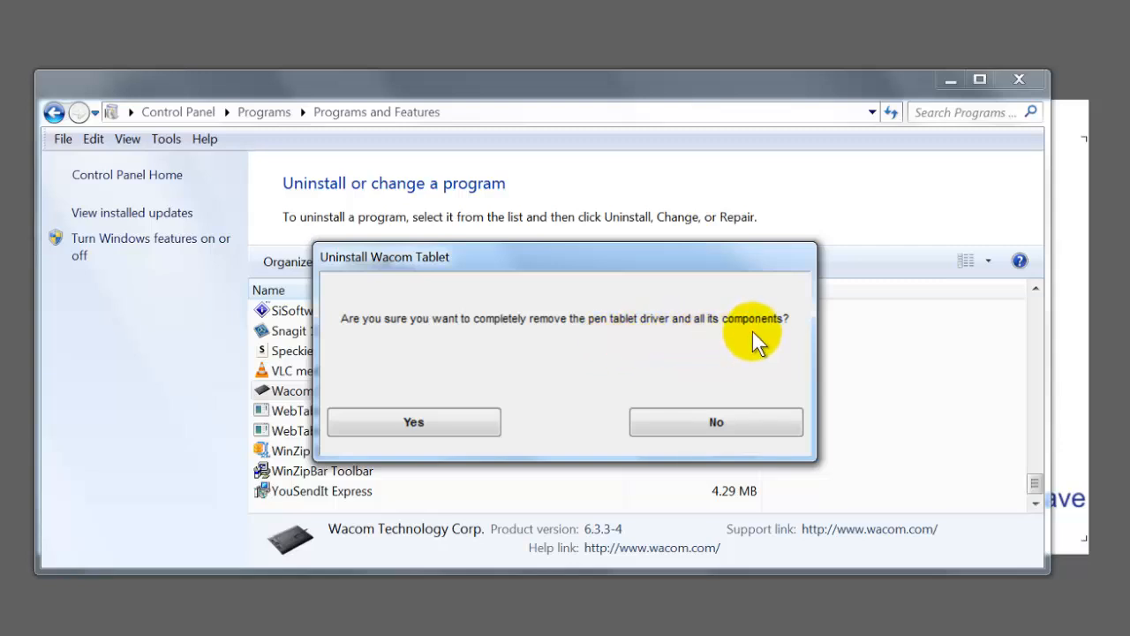
mouse_move(636, 371)
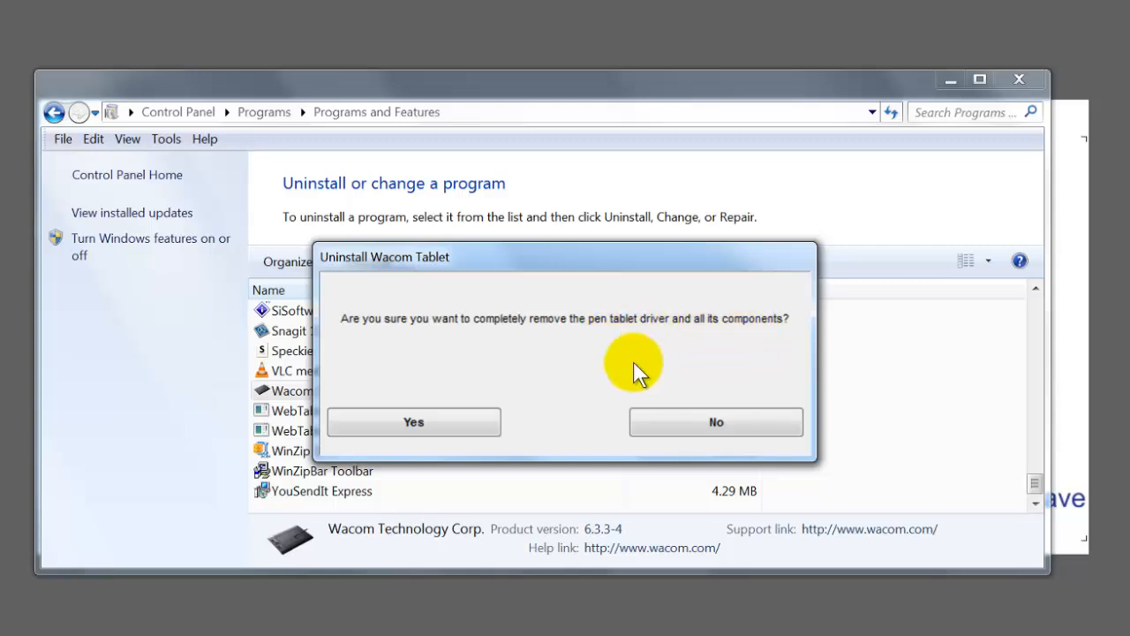
mouse_move(717, 422)
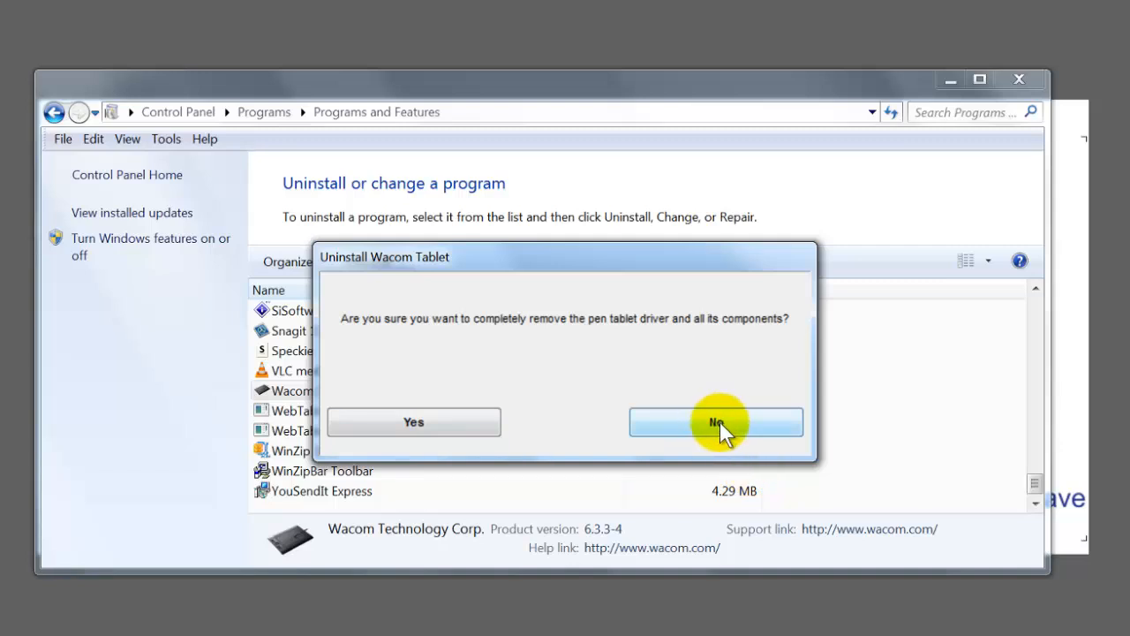
Answer No to the Wacom Tablet removal prompt so the driver stays installed.
click(717, 420)
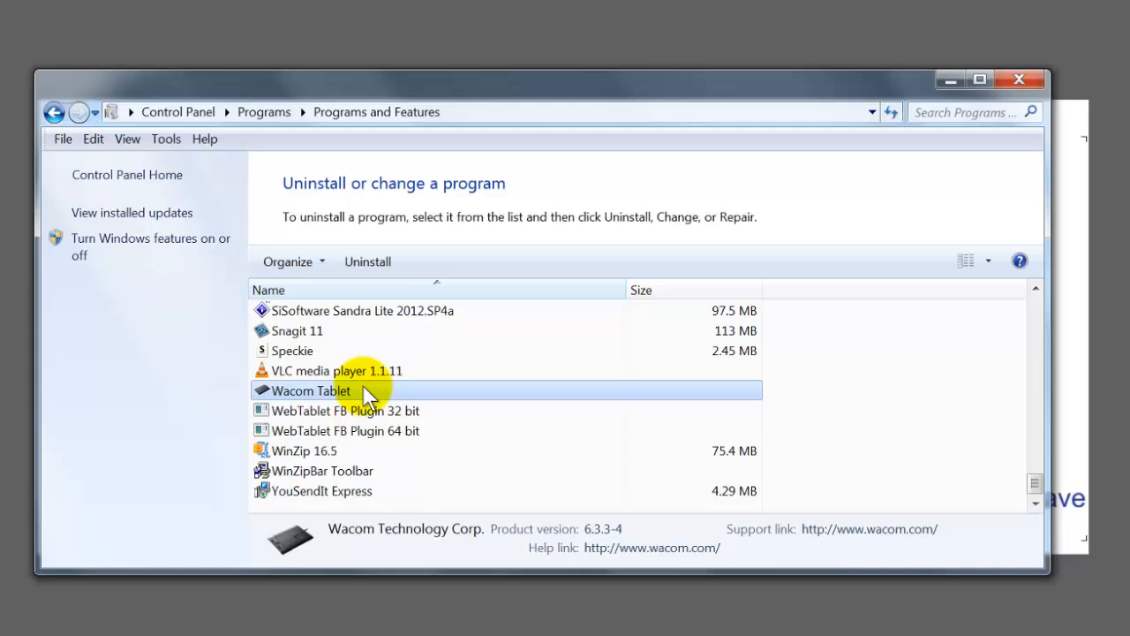
mouse_move(428, 396)
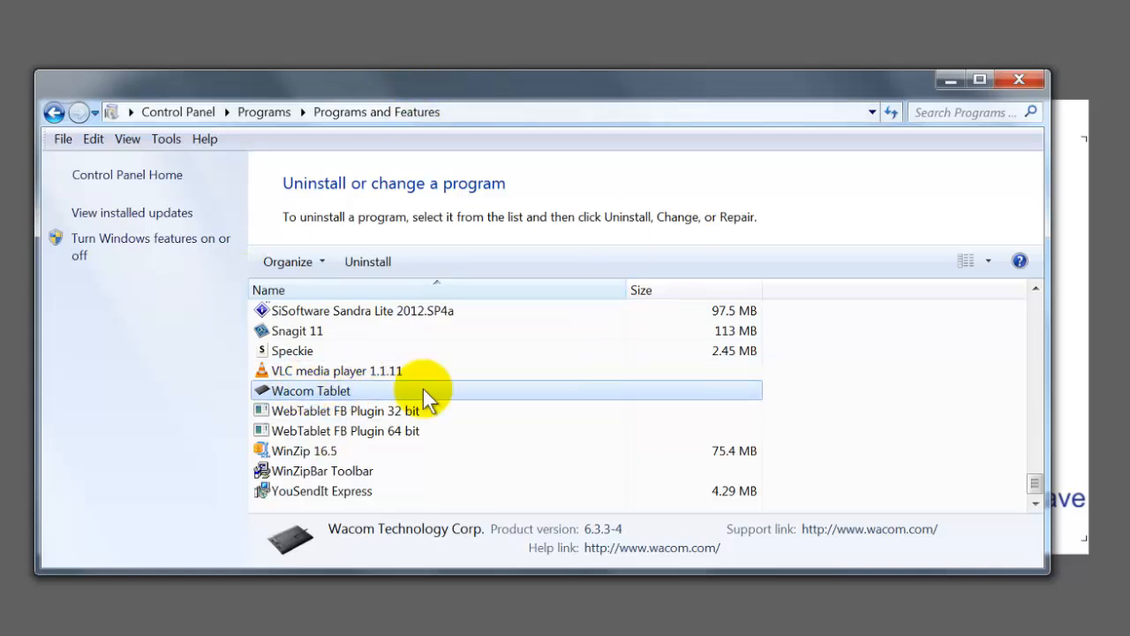
mouse_move(374, 415)
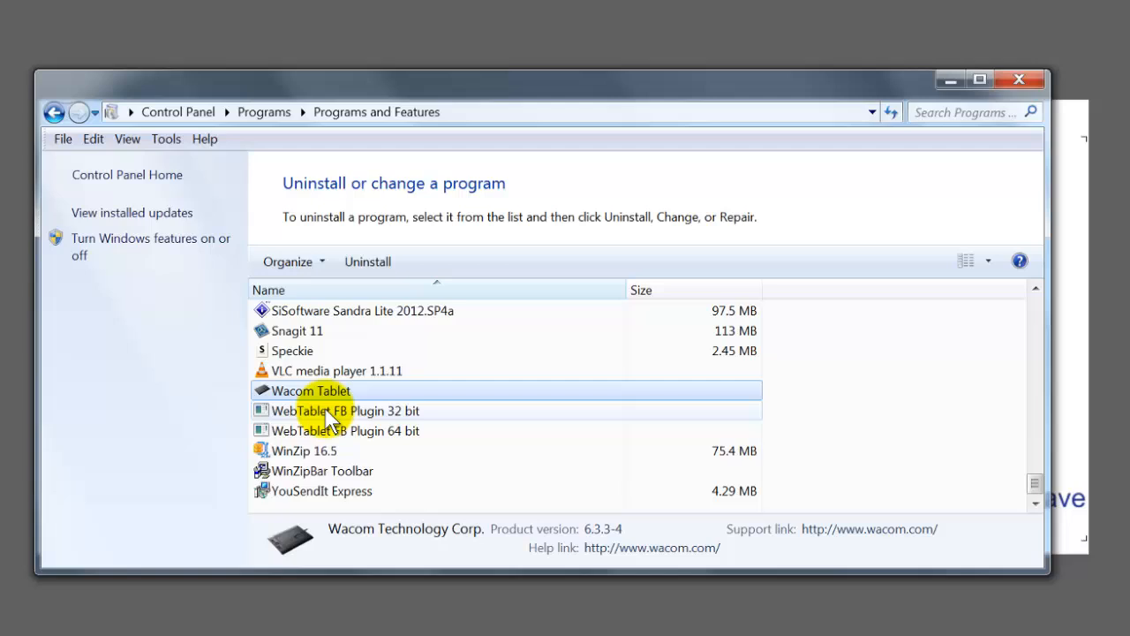
Review the WebTablet FB Plugin and WebTablet FB Plugin 64 bit entries' details.
click(343, 410)
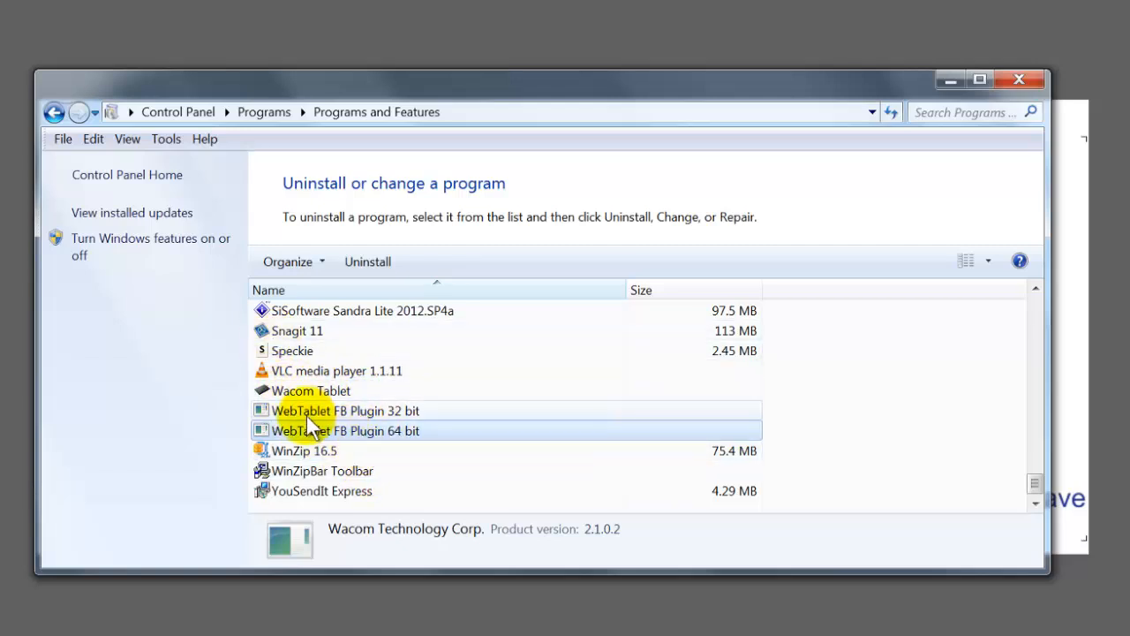
mouse_move(344, 431)
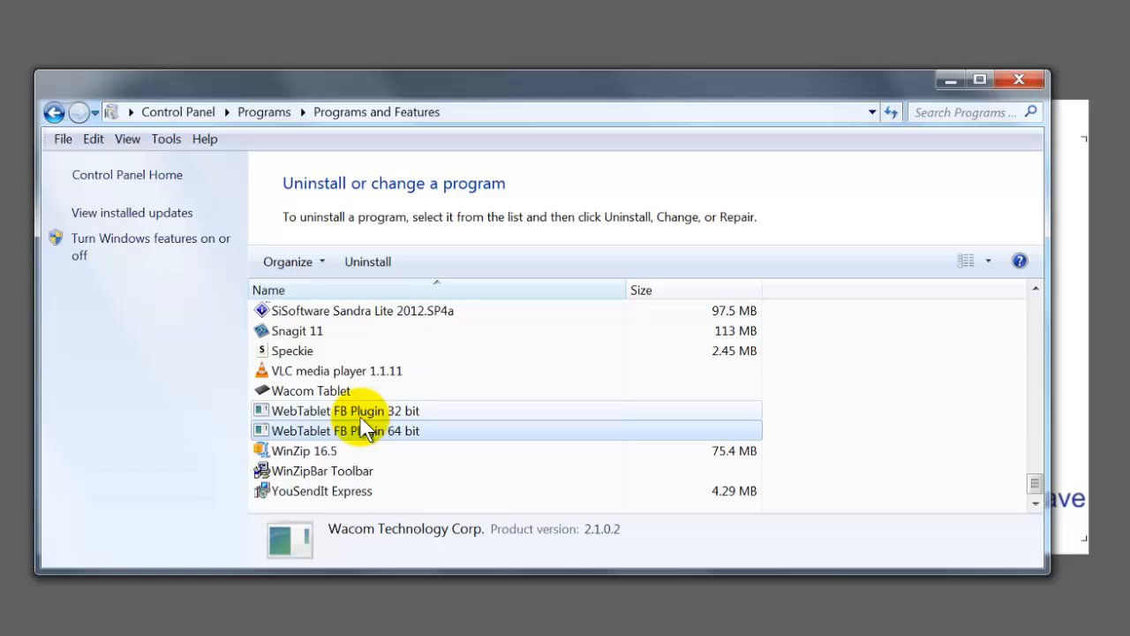
click(360, 431)
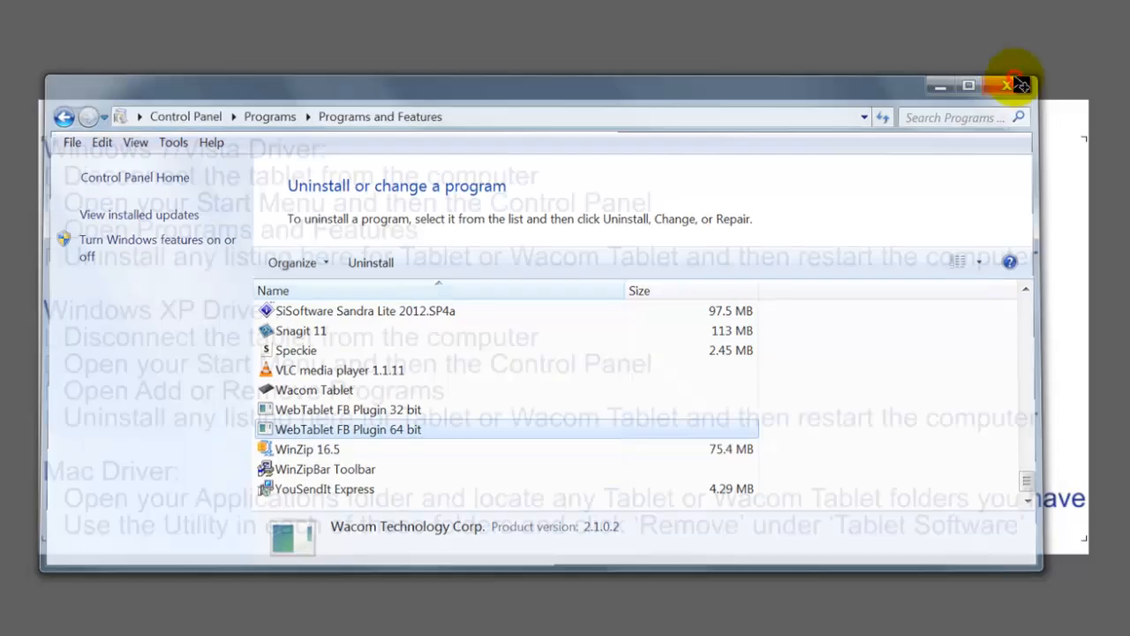
click(1012, 85)
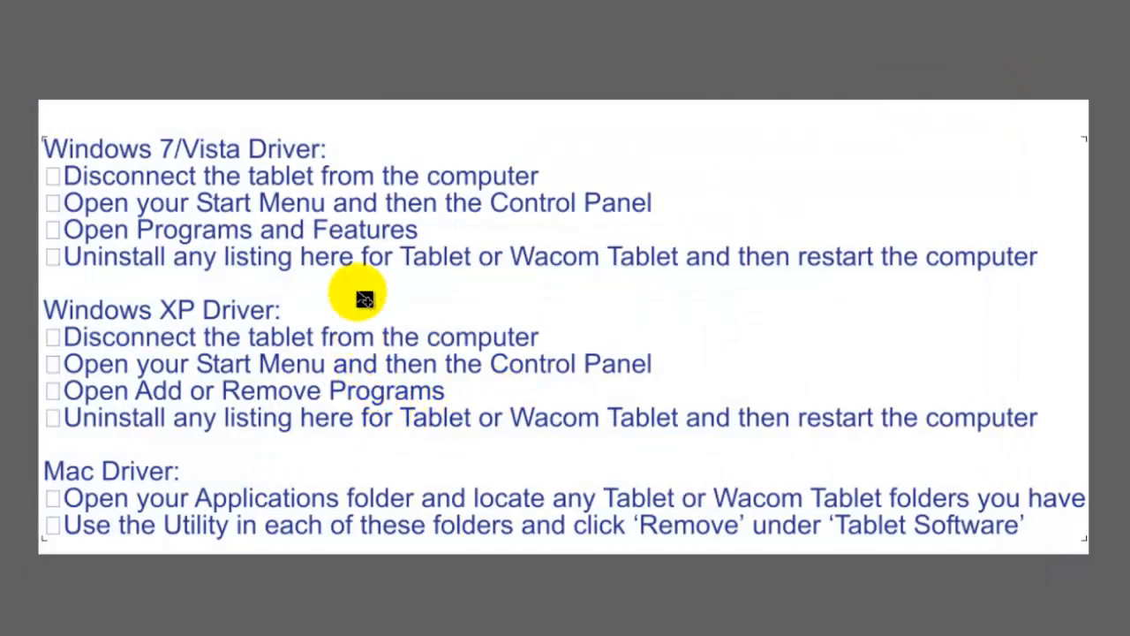
mouse_move(149, 364)
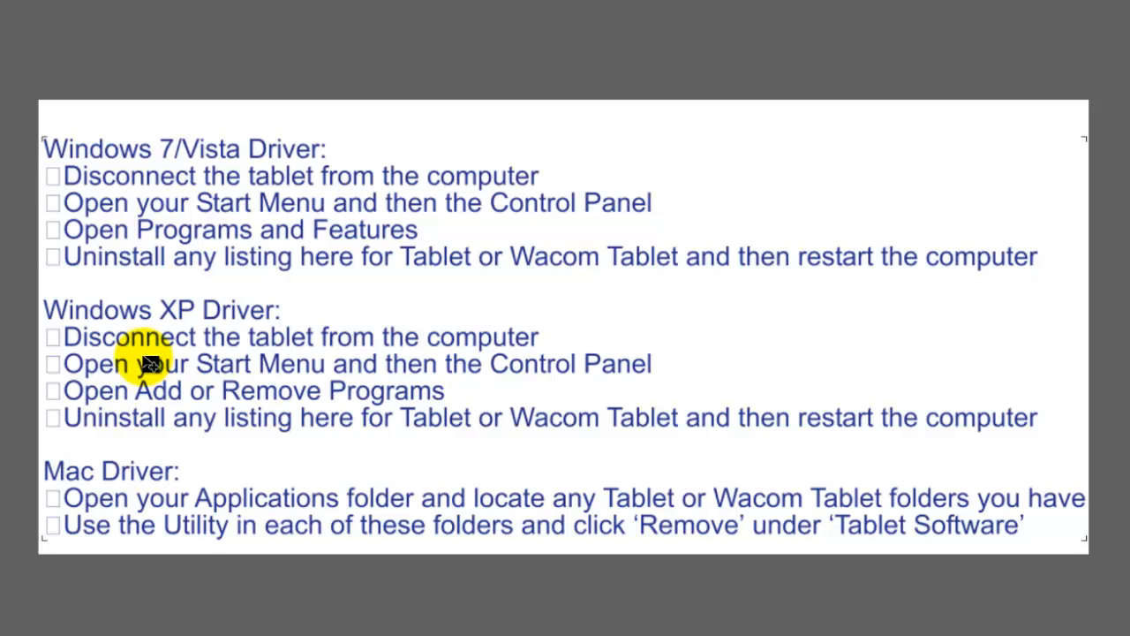
mouse_move(142, 353)
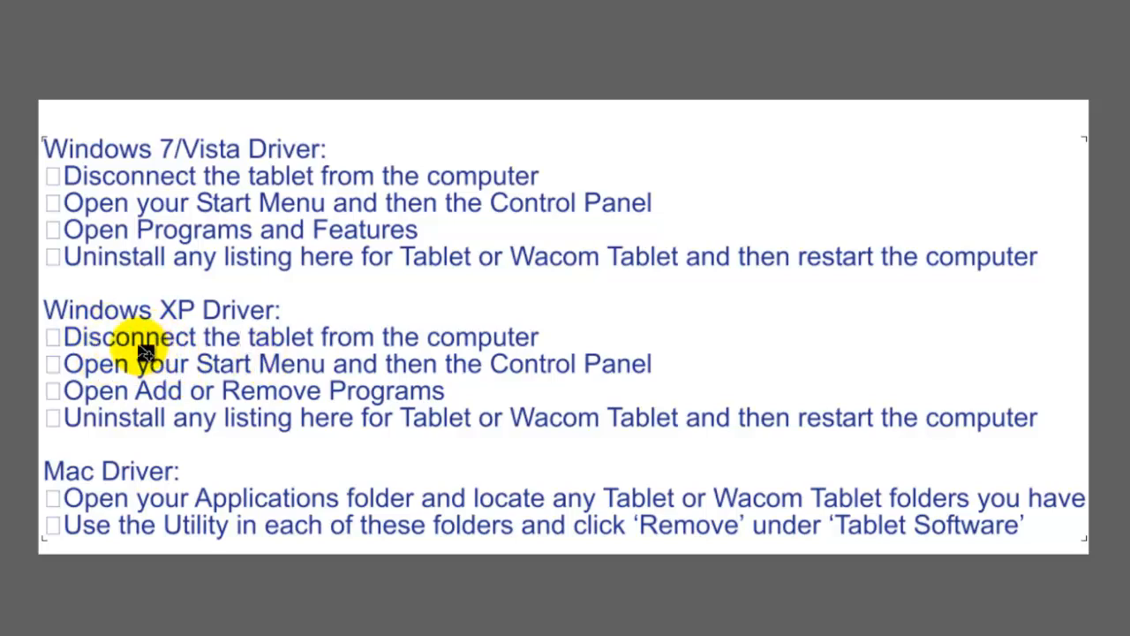
mouse_move(516, 186)
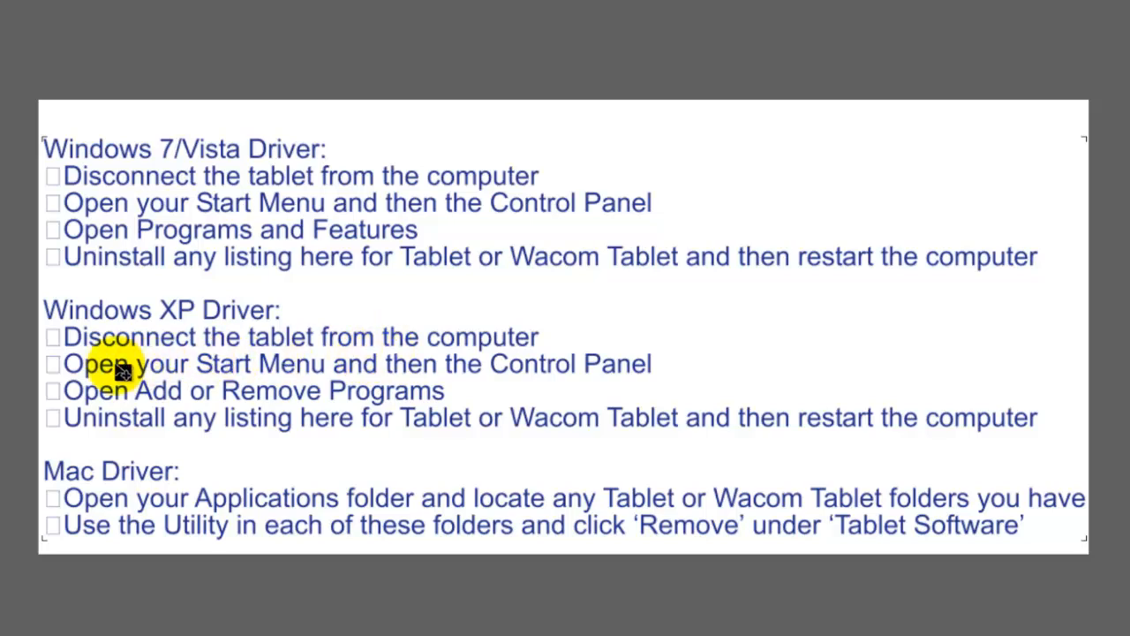
mouse_move(468, 392)
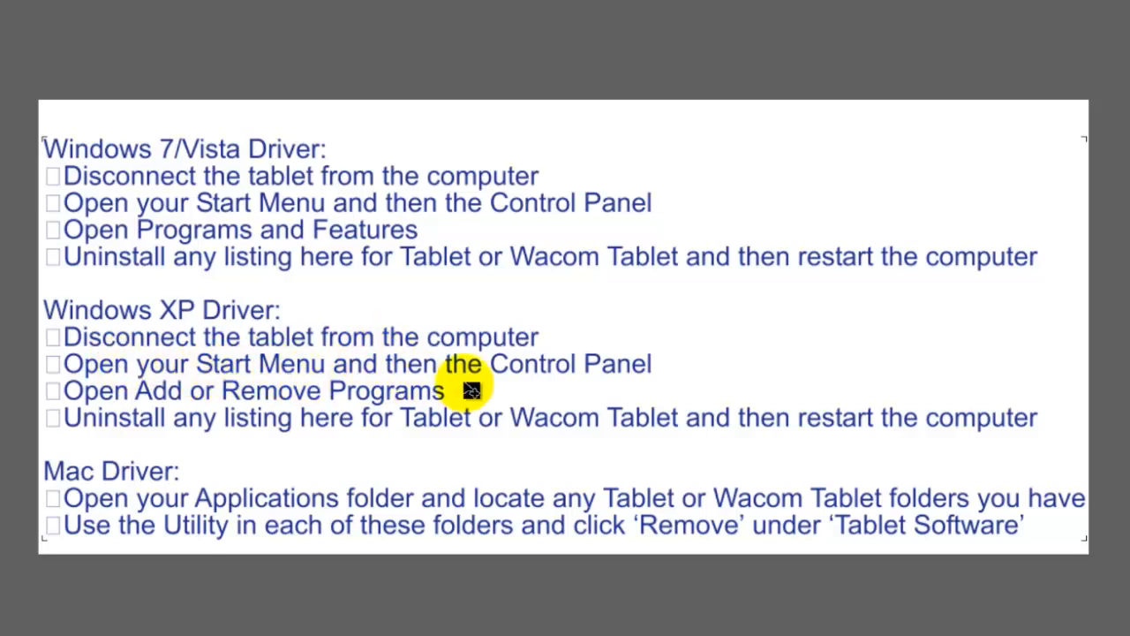
mouse_move(544, 210)
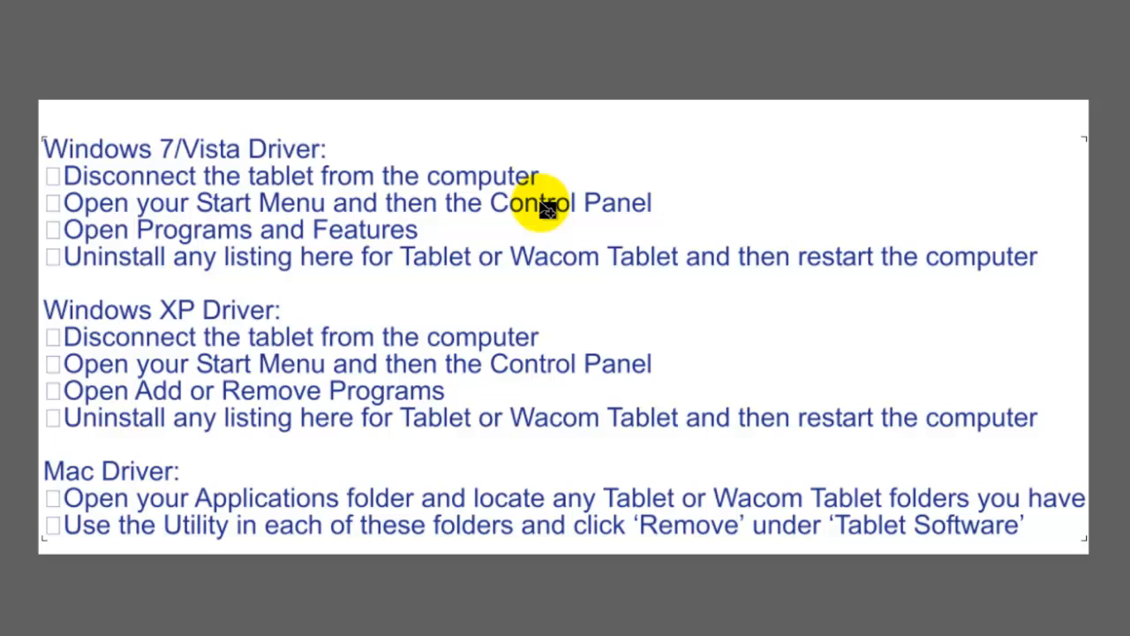
mouse_move(124, 250)
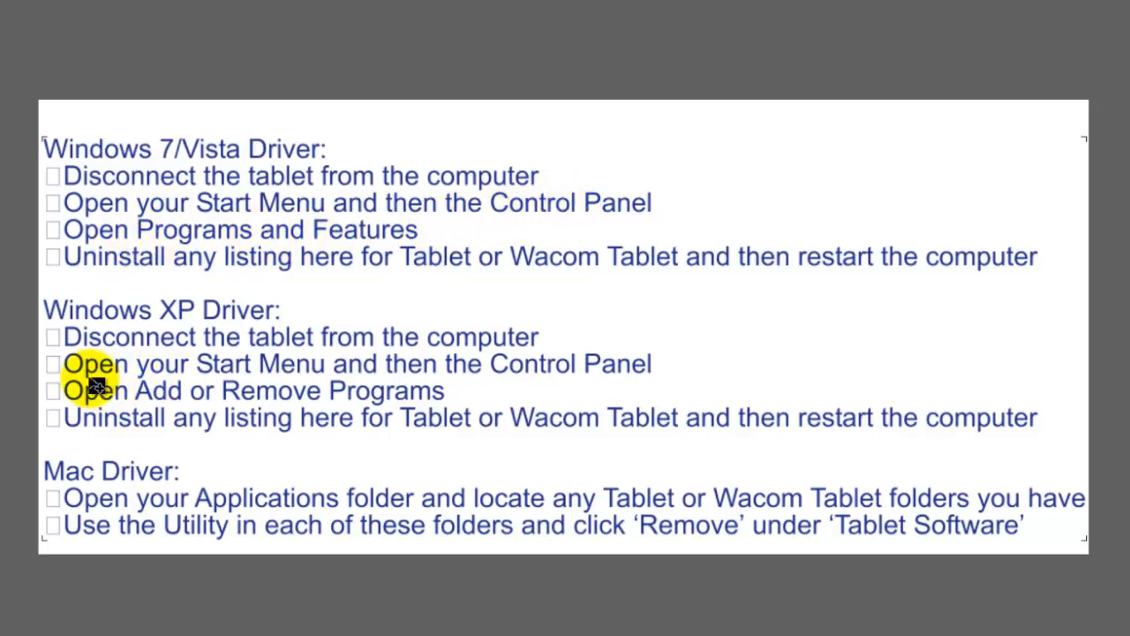
mouse_move(300, 403)
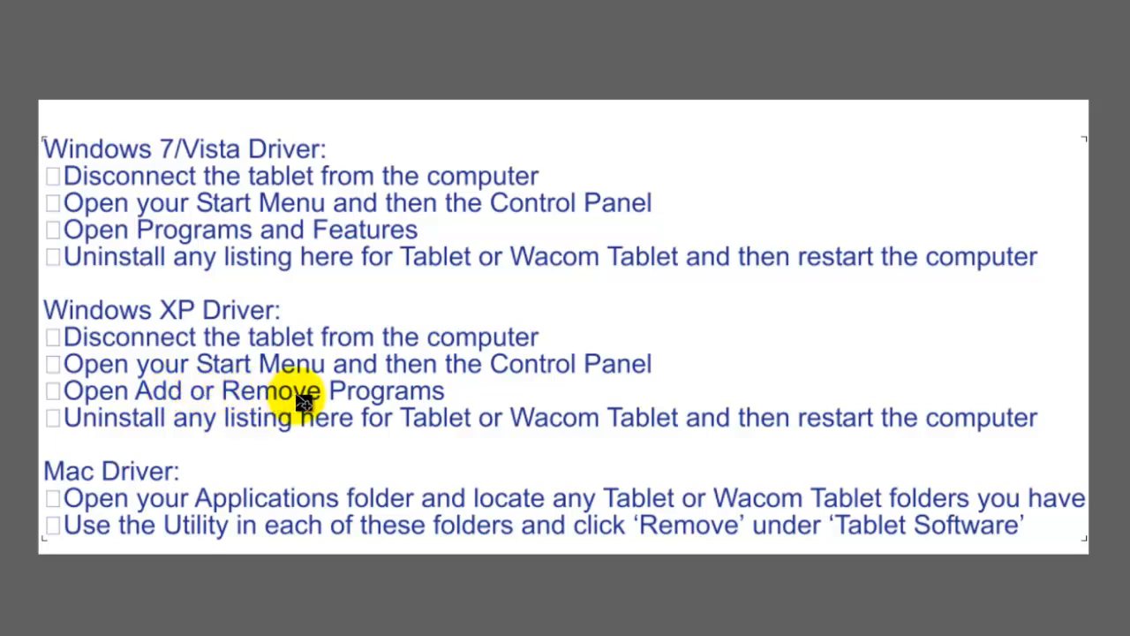
mouse_move(438, 400)
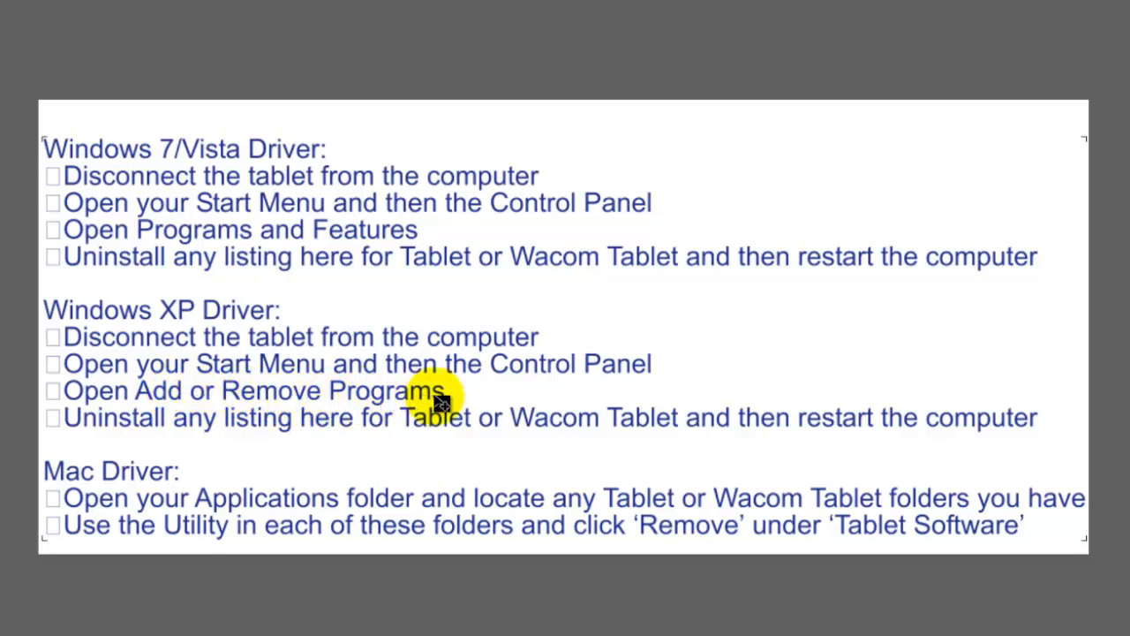
mouse_move(197, 233)
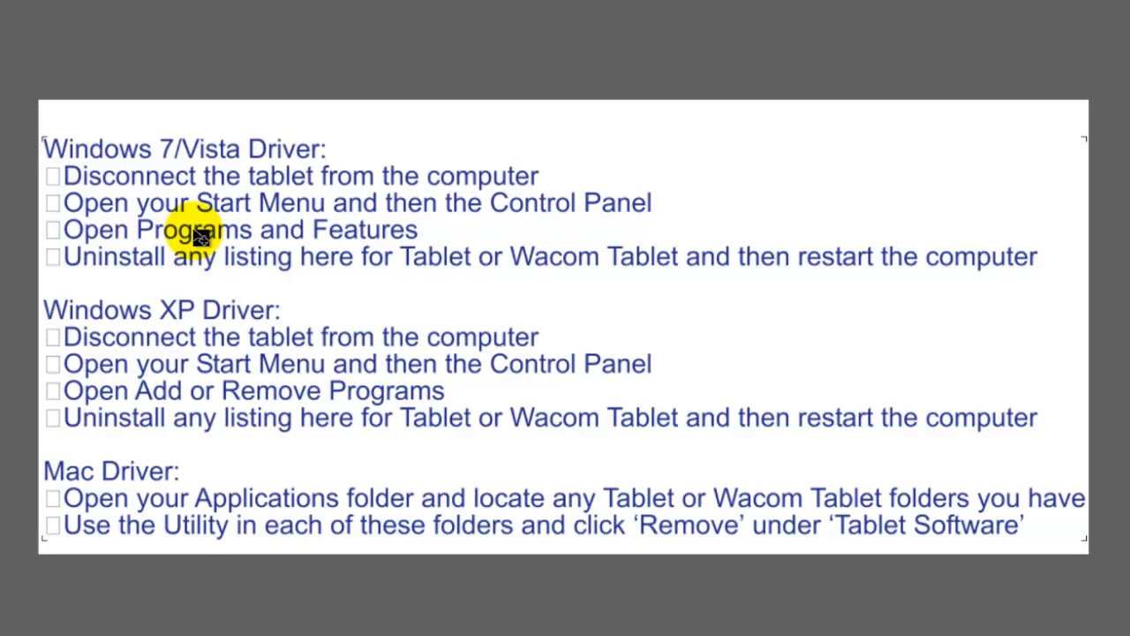
mouse_move(173, 456)
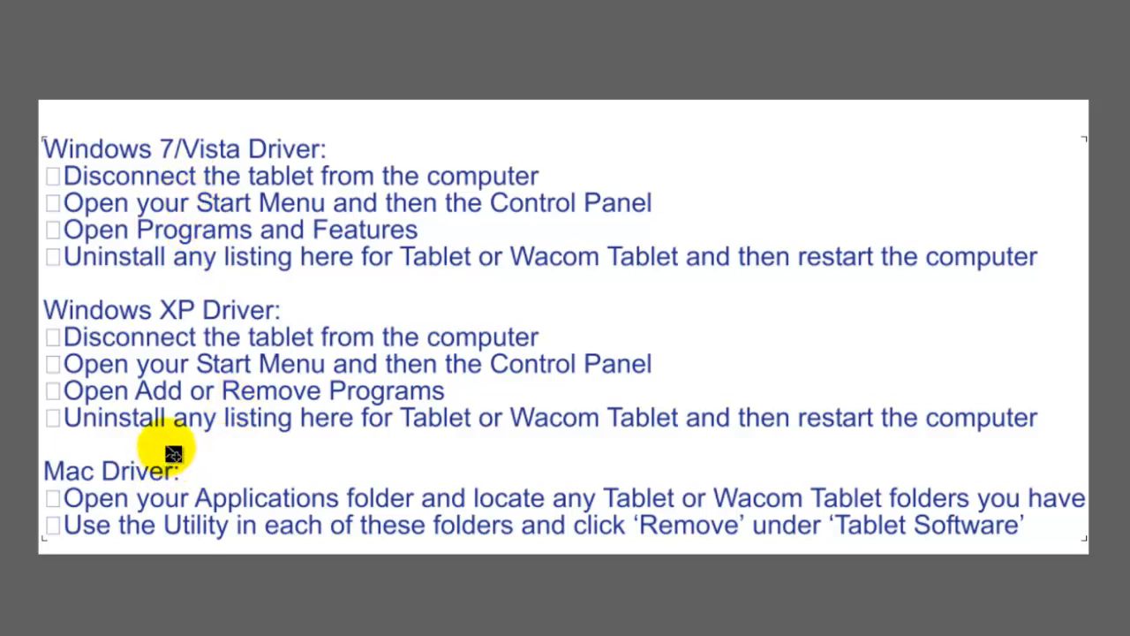
mouse_move(415, 392)
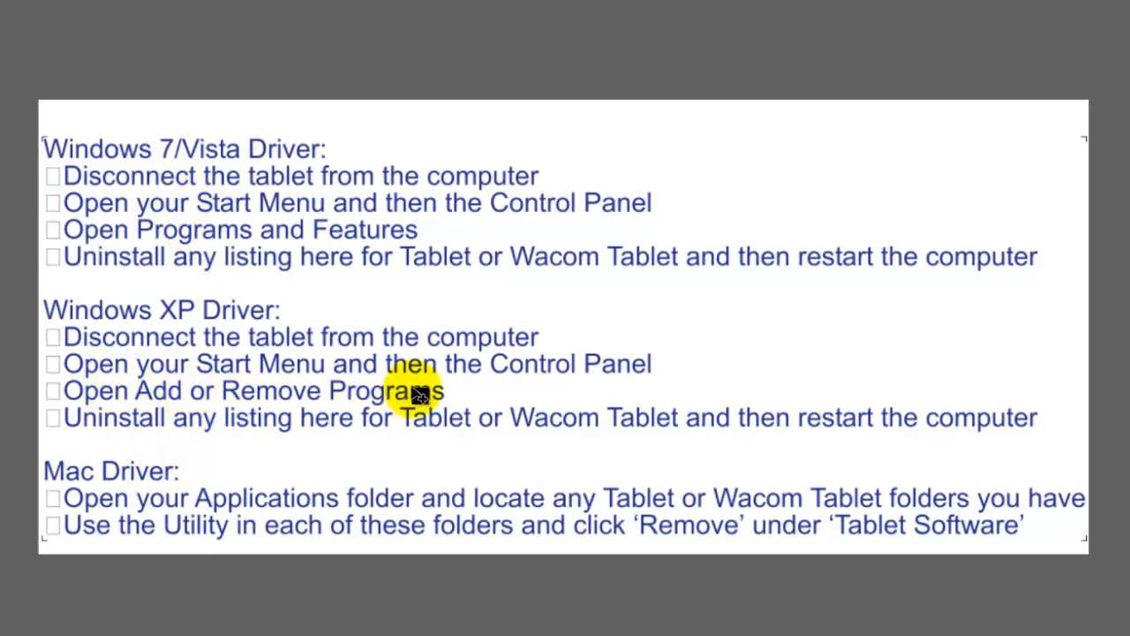
mouse_move(145, 399)
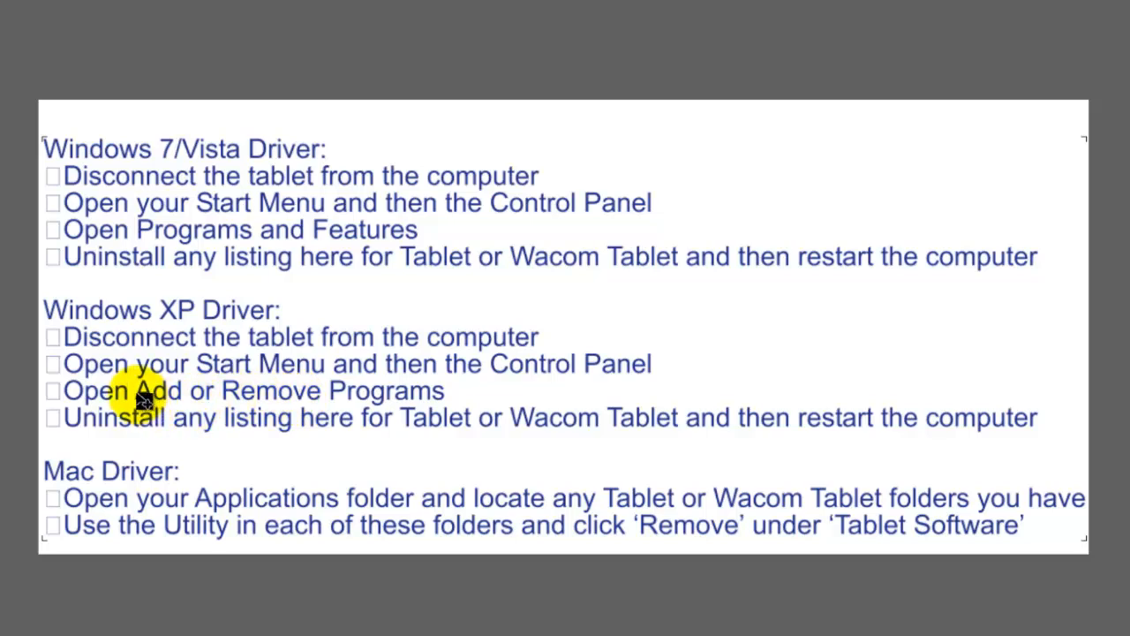
mouse_move(212, 410)
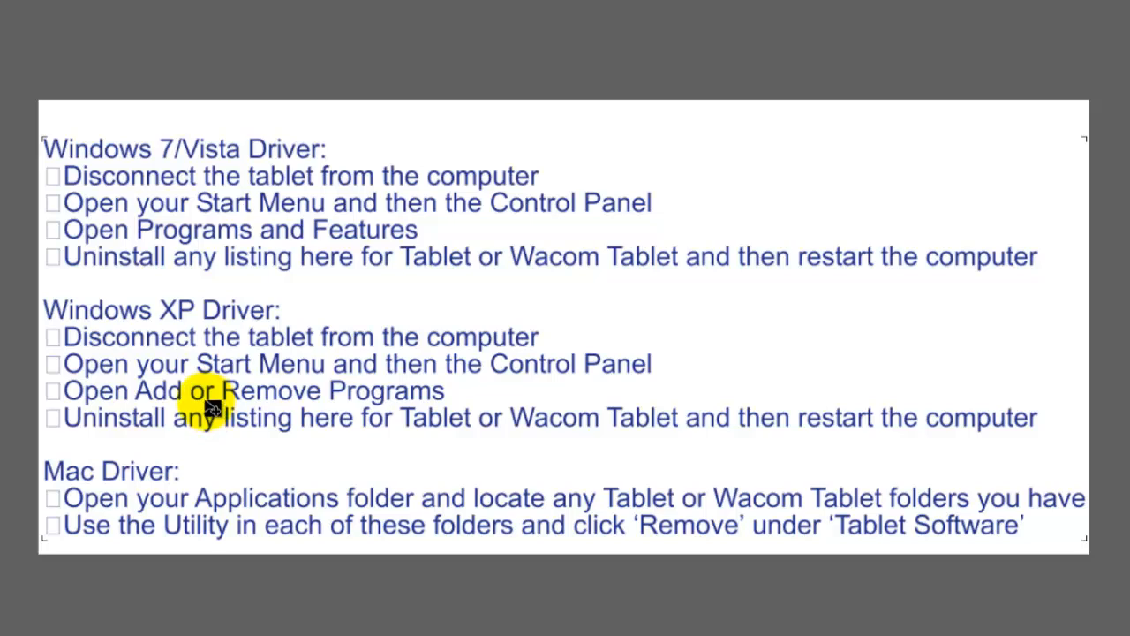
mouse_move(97, 459)
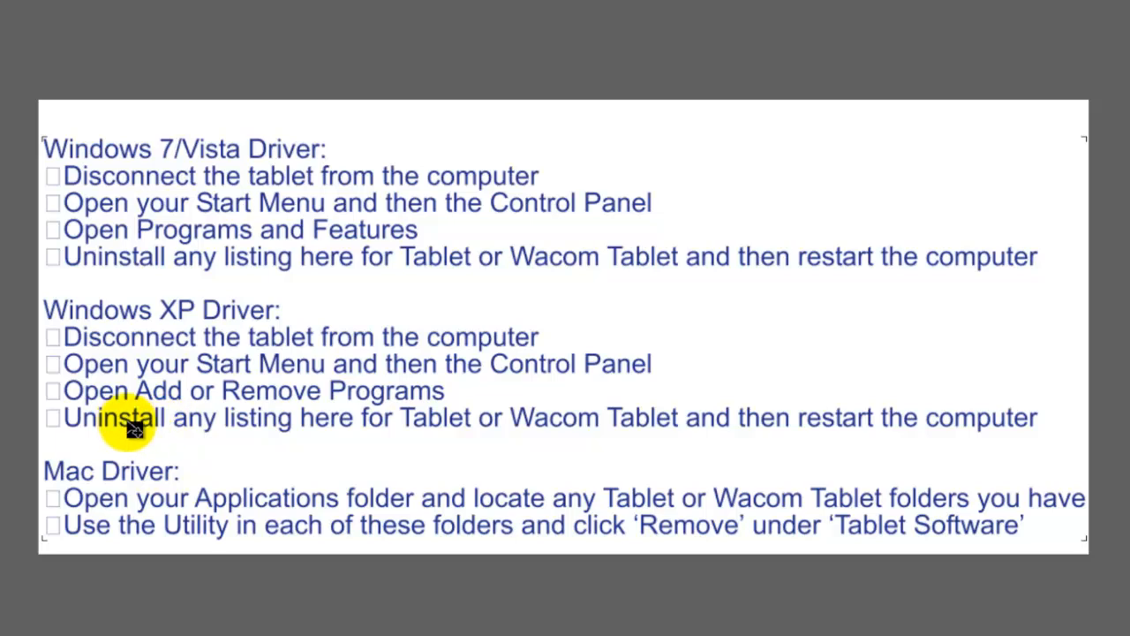
mouse_move(463, 433)
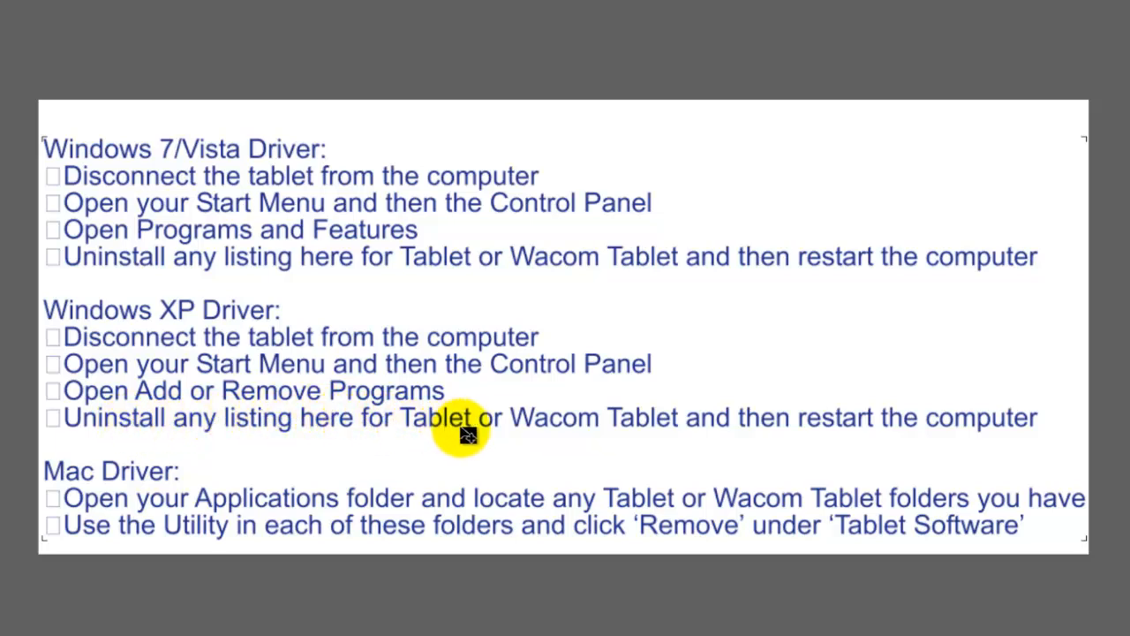
mouse_move(1016, 420)
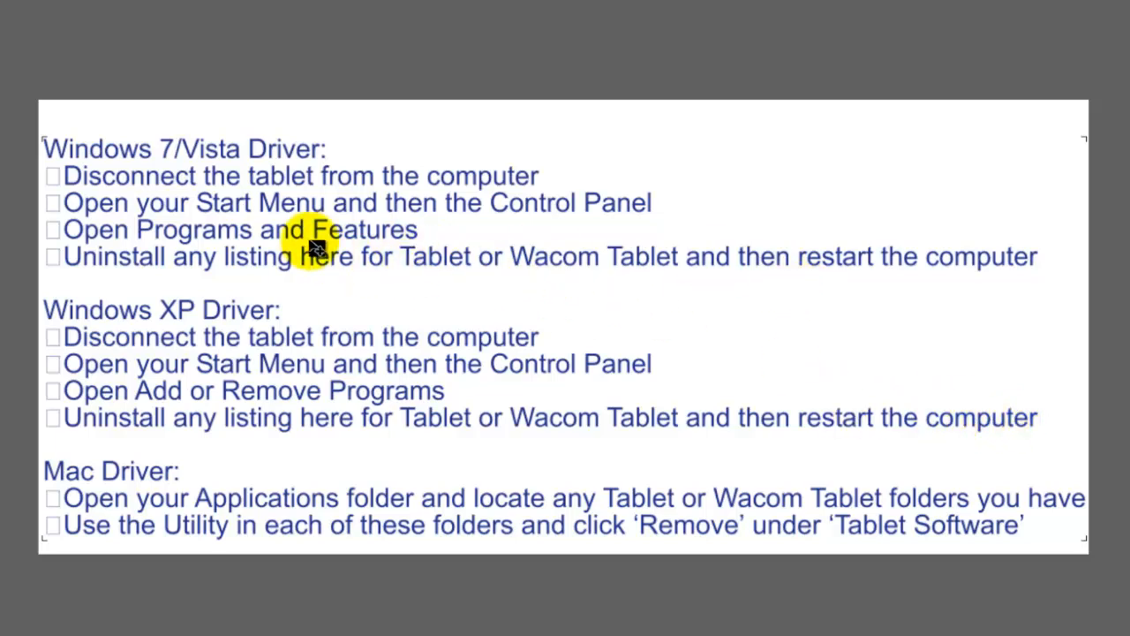
mouse_move(406, 274)
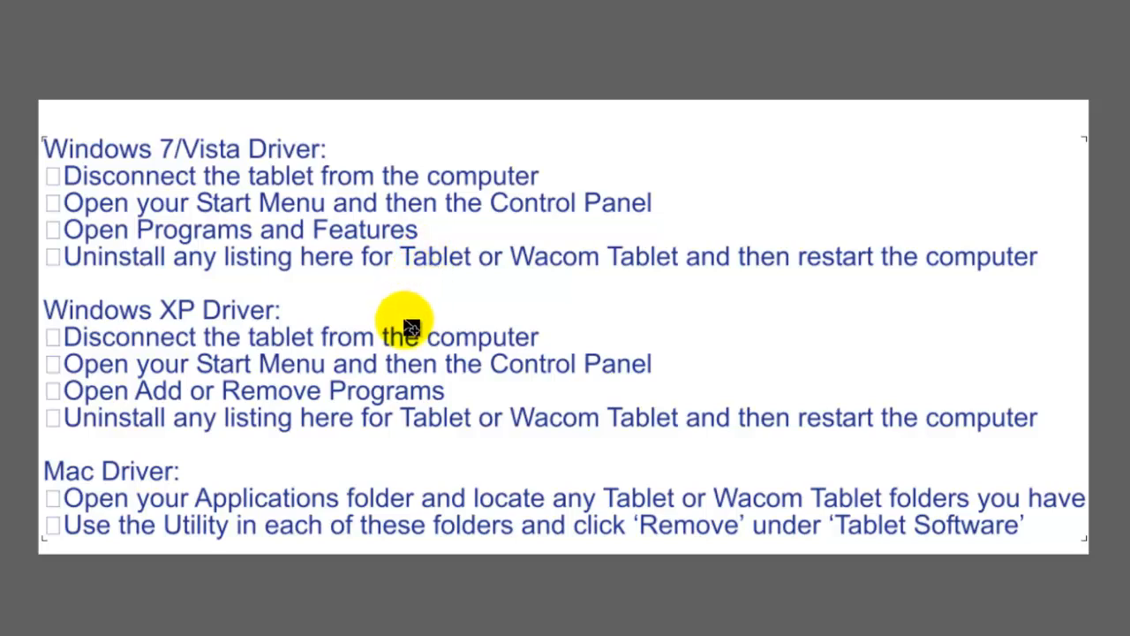
mouse_move(450, 407)
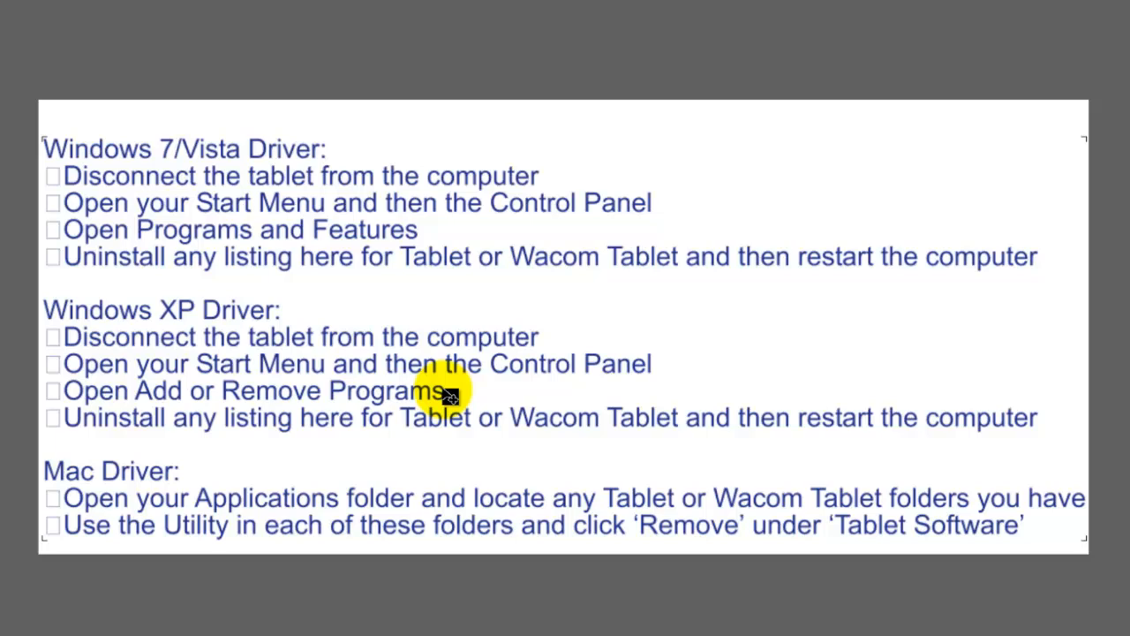
mouse_move(314, 466)
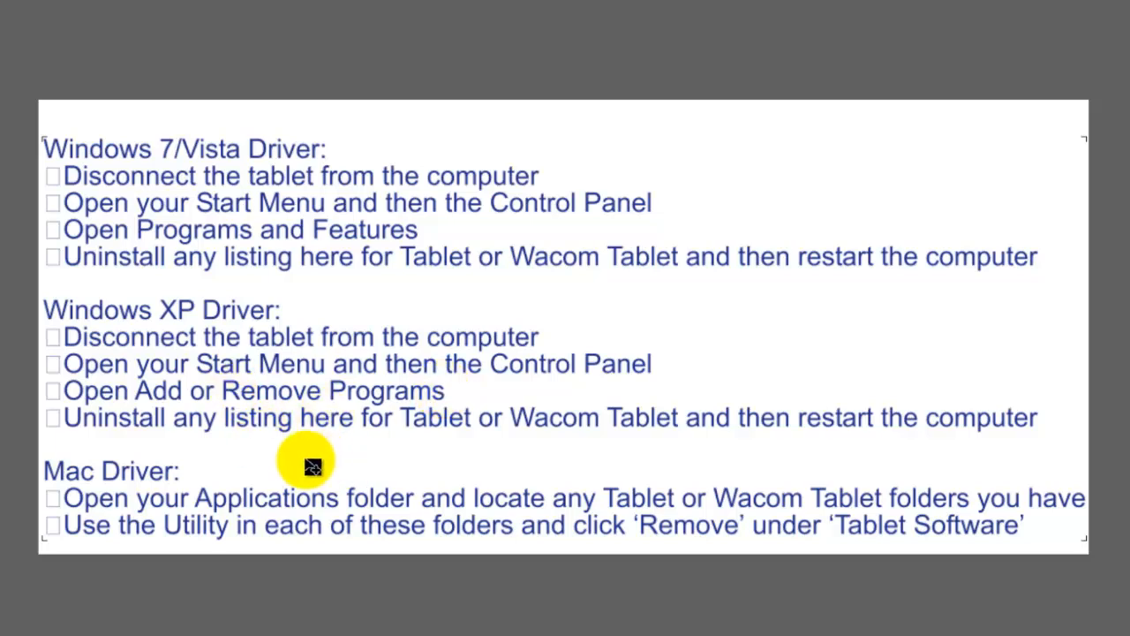
mouse_move(304, 468)
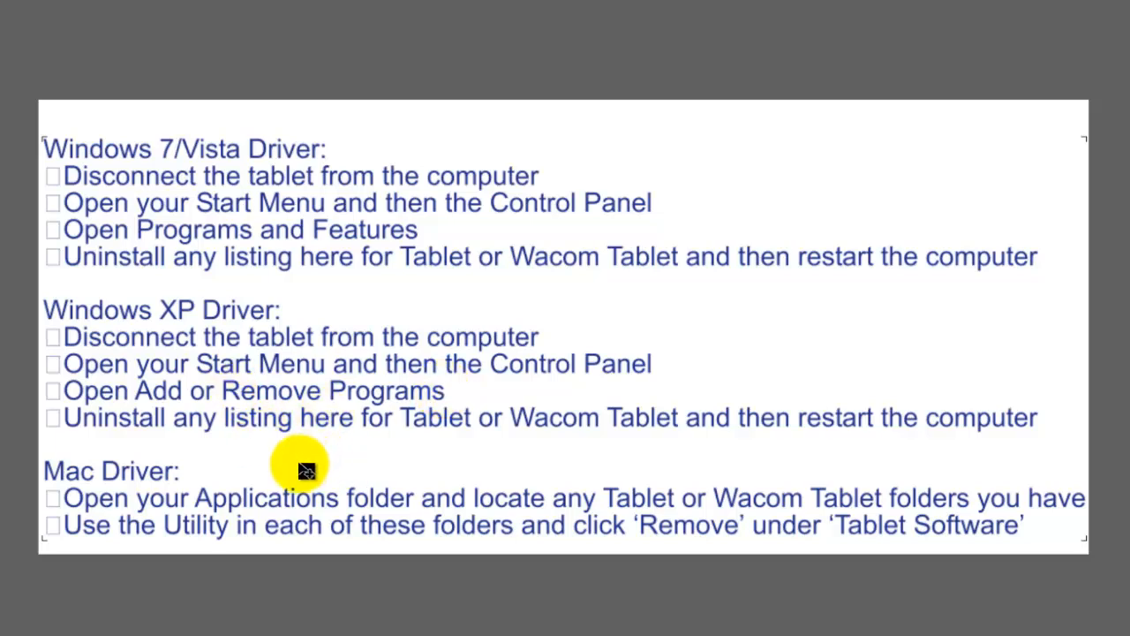
mouse_move(291, 456)
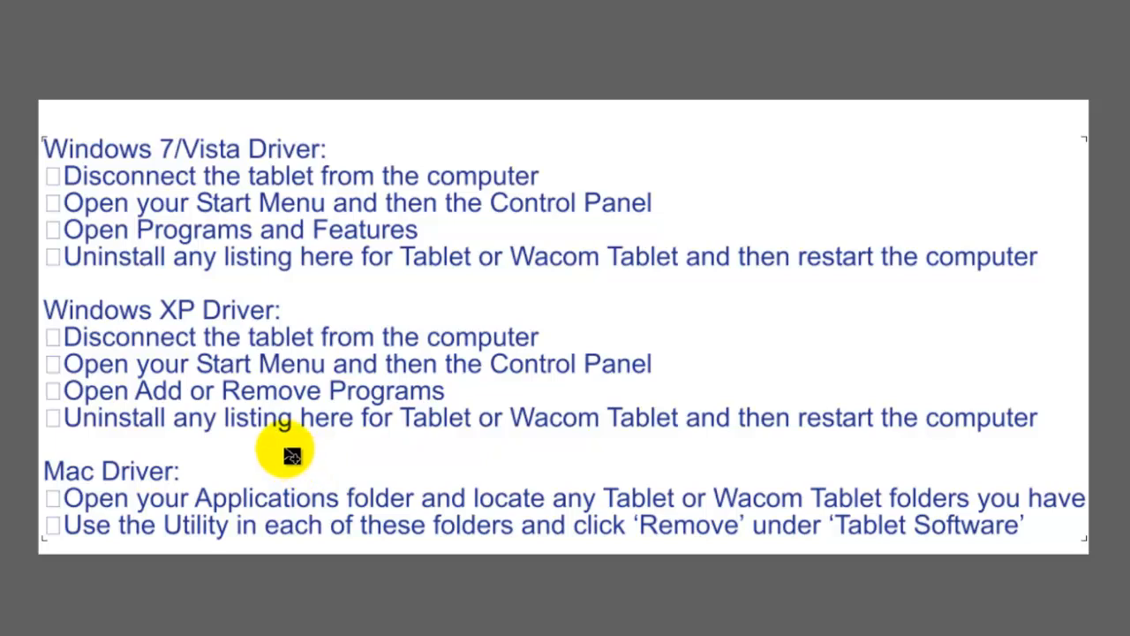
mouse_move(109, 481)
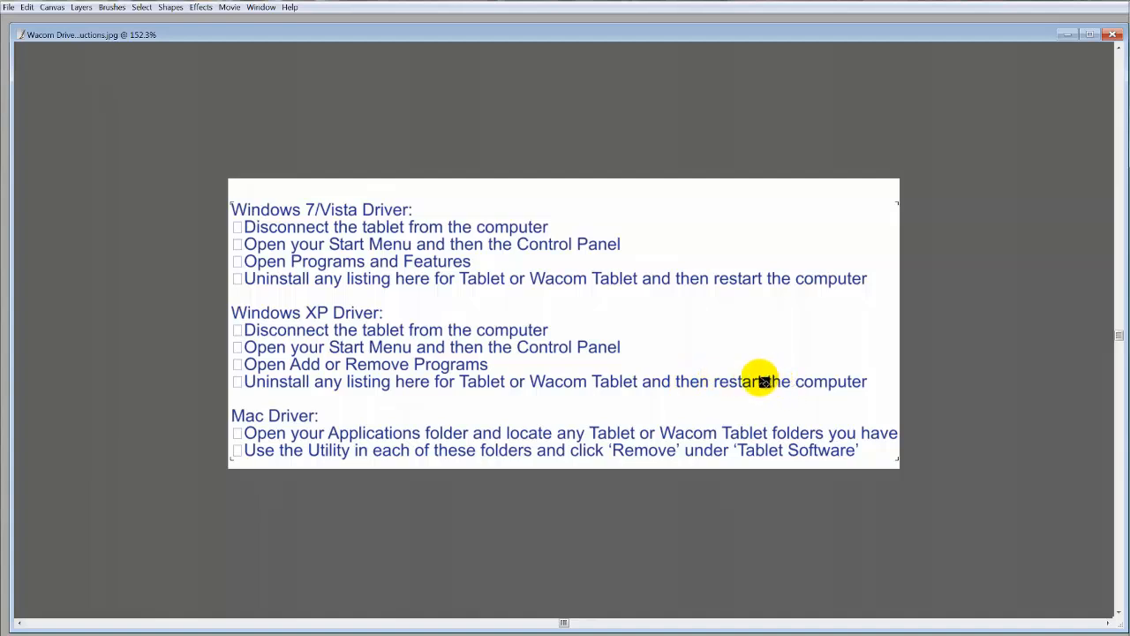
mouse_move(767, 322)
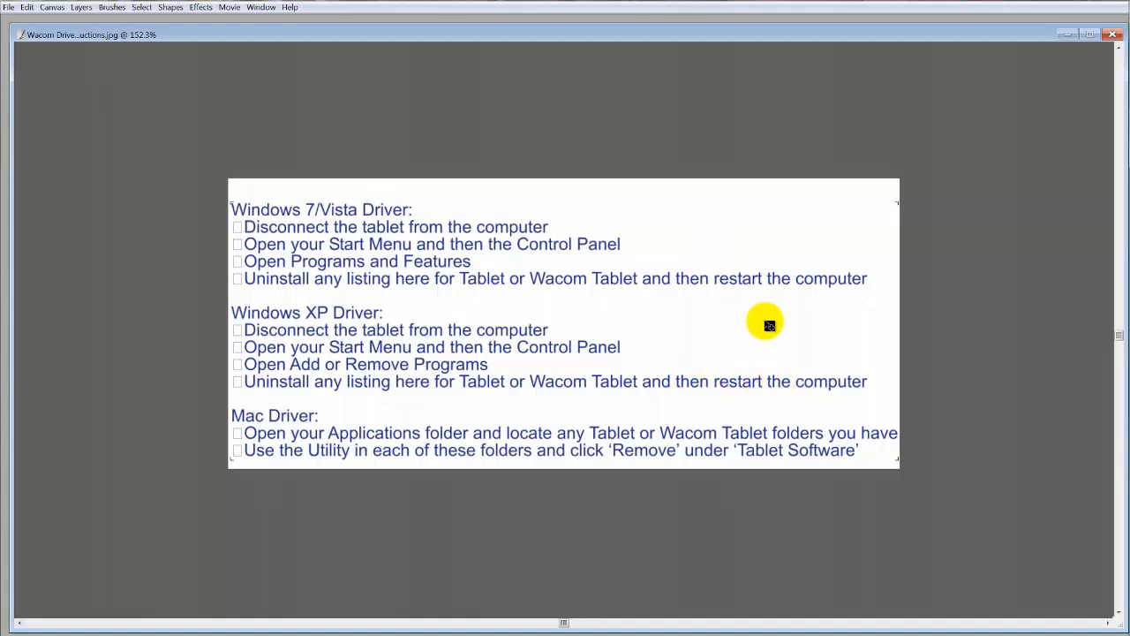
mouse_move(761, 329)
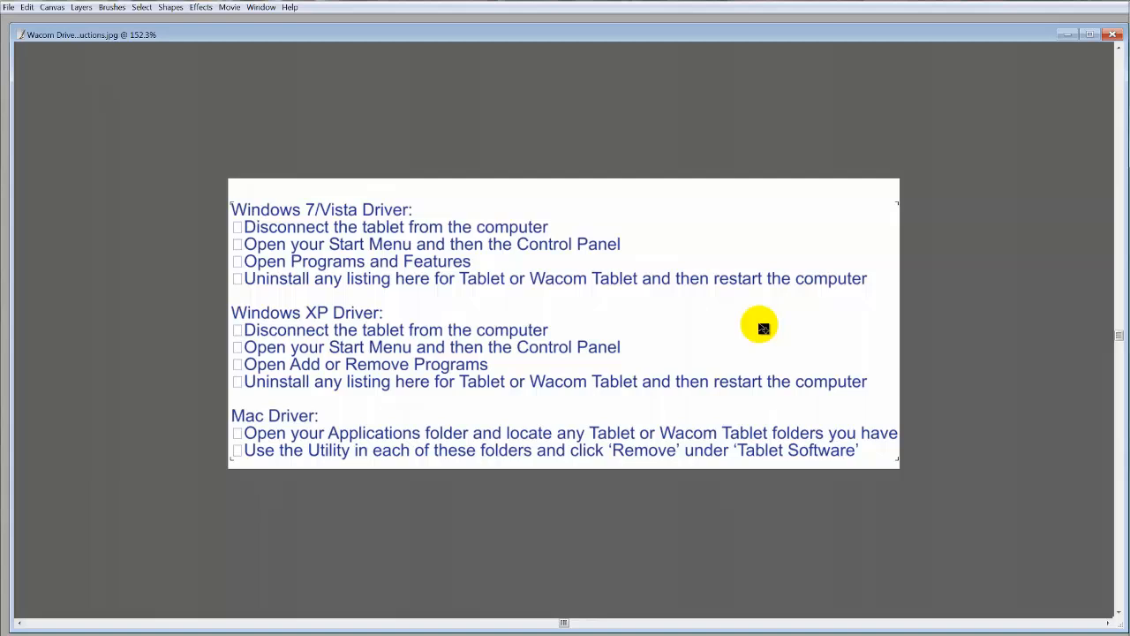
mouse_move(677, 381)
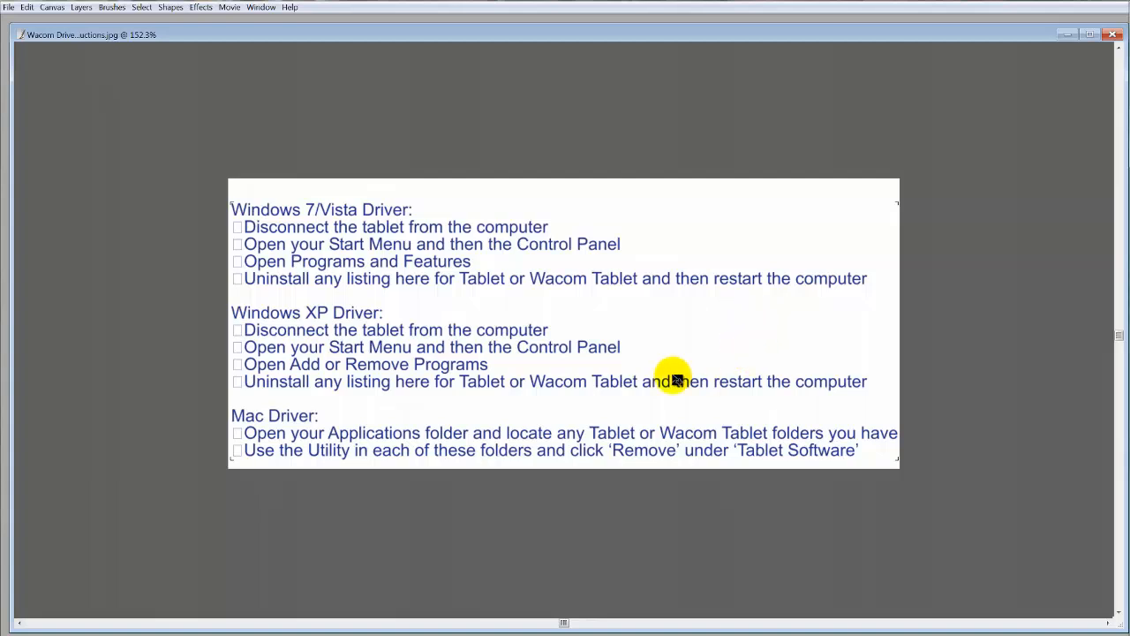
mouse_move(765, 381)
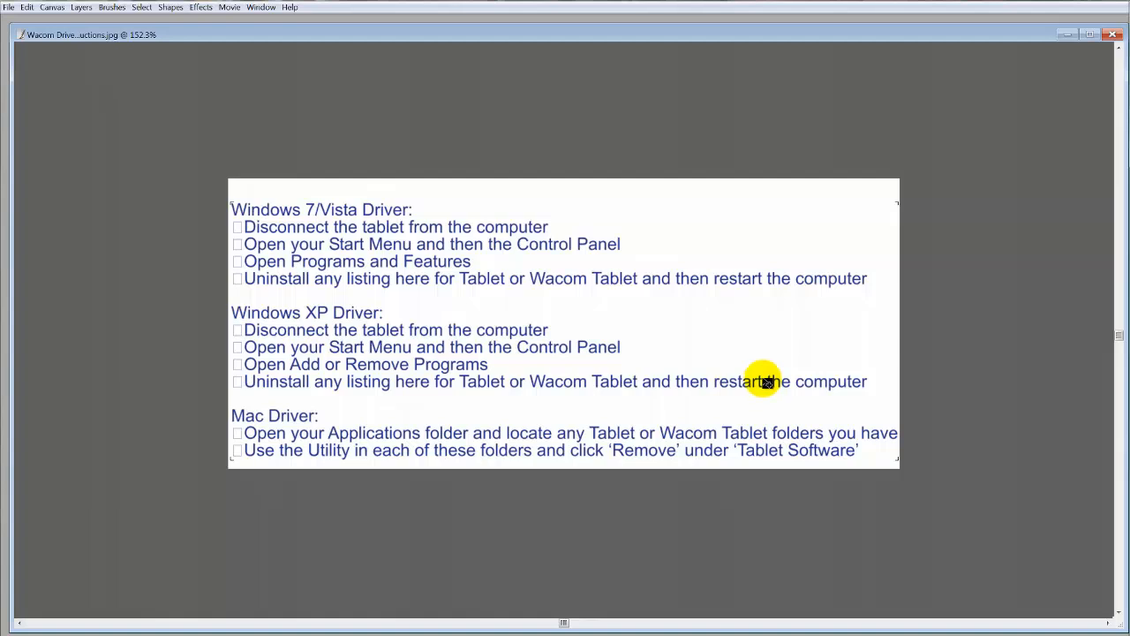
mouse_move(811, 289)
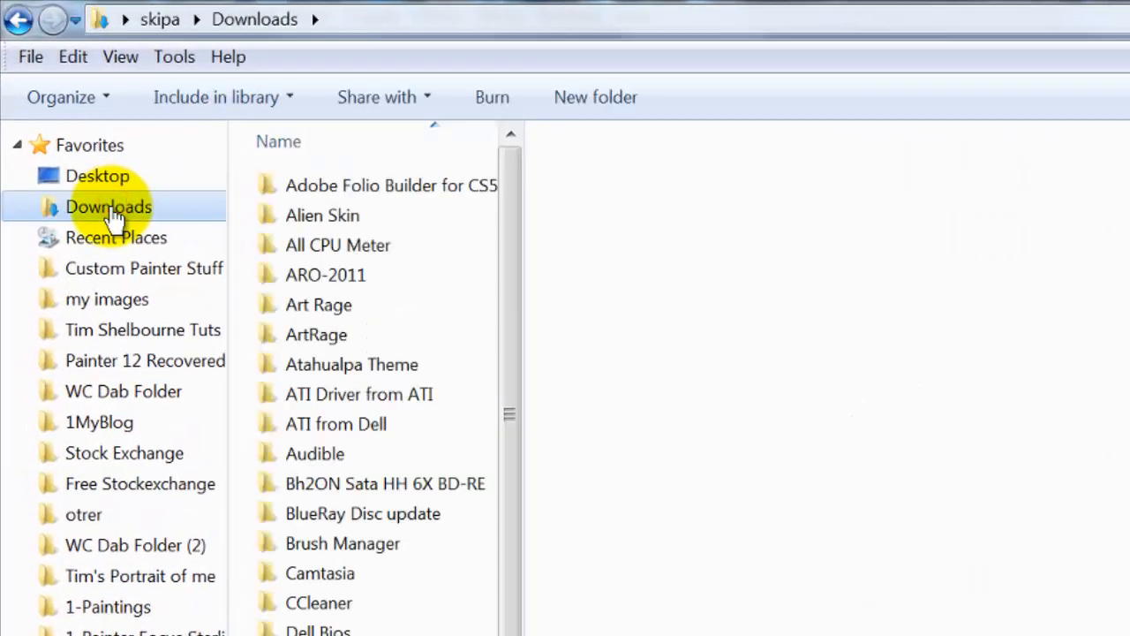
mouse_move(510, 163)
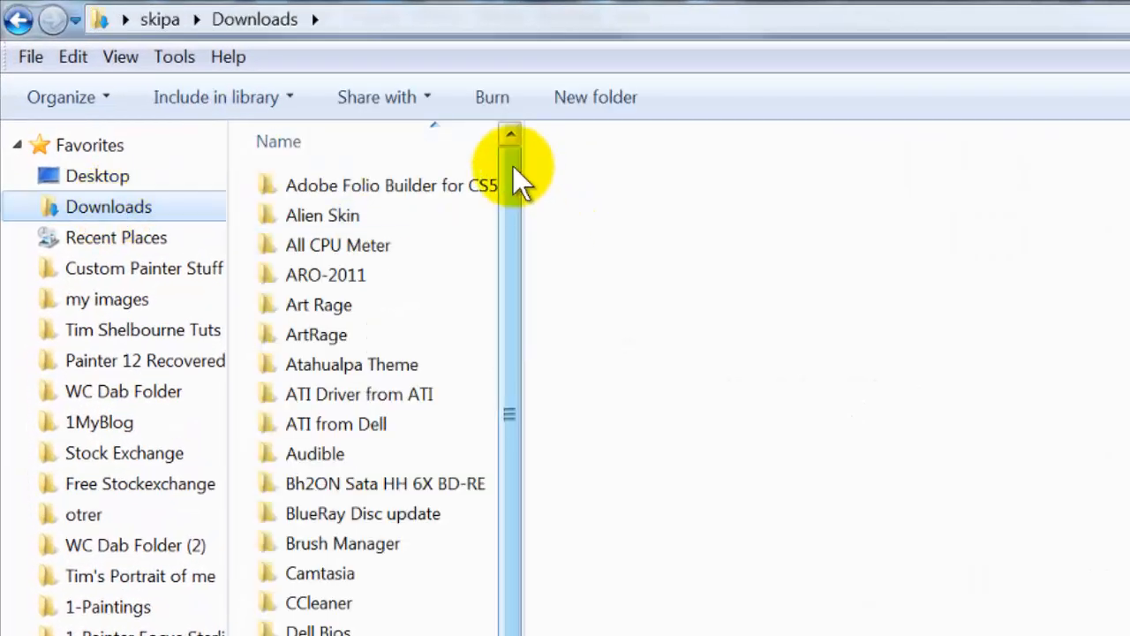
Enter the 8-7-2012 I5 folder under Downloads > Wacom Drivers holding WacomTablet_6.3.3-4.exe.
scroll(down, 3)
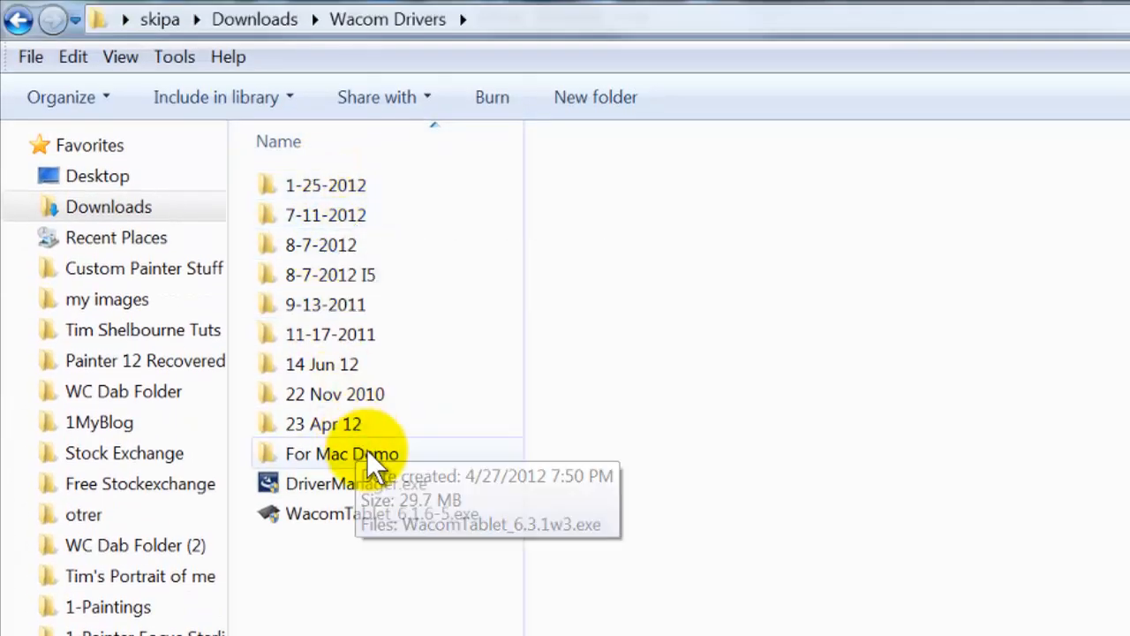
mouse_move(403, 303)
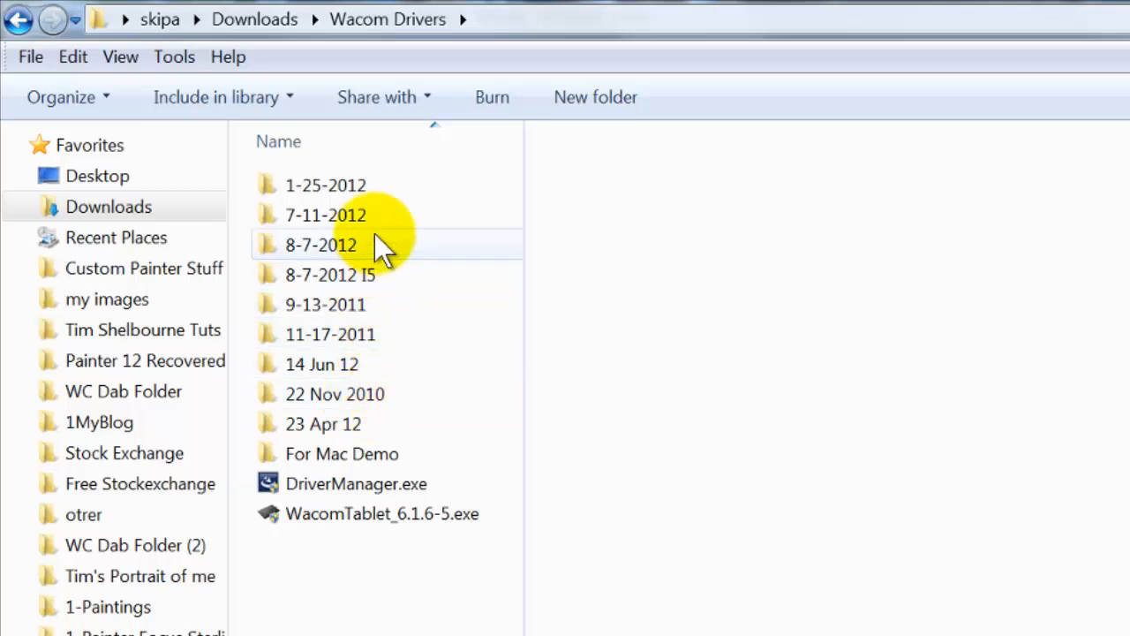
mouse_move(415, 303)
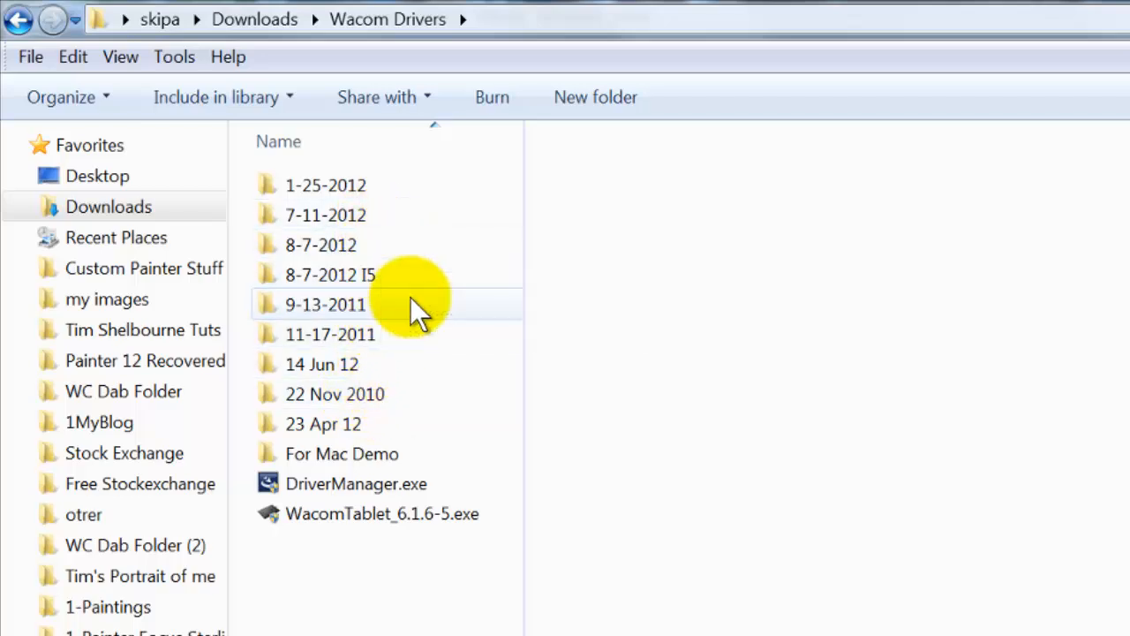
mouse_move(291, 291)
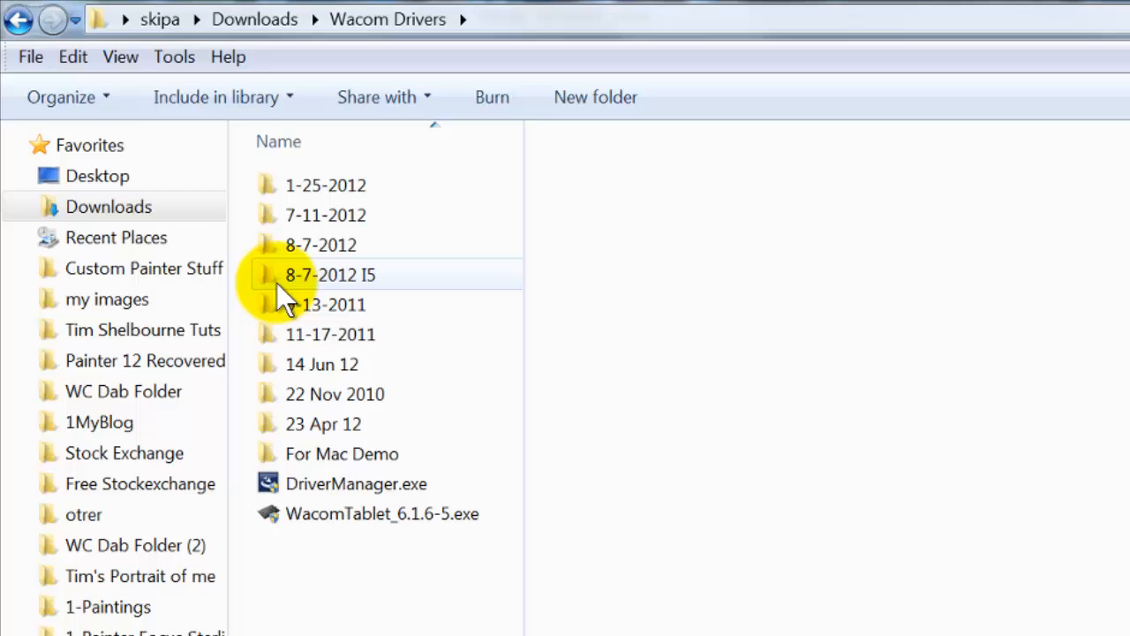
mouse_move(297, 286)
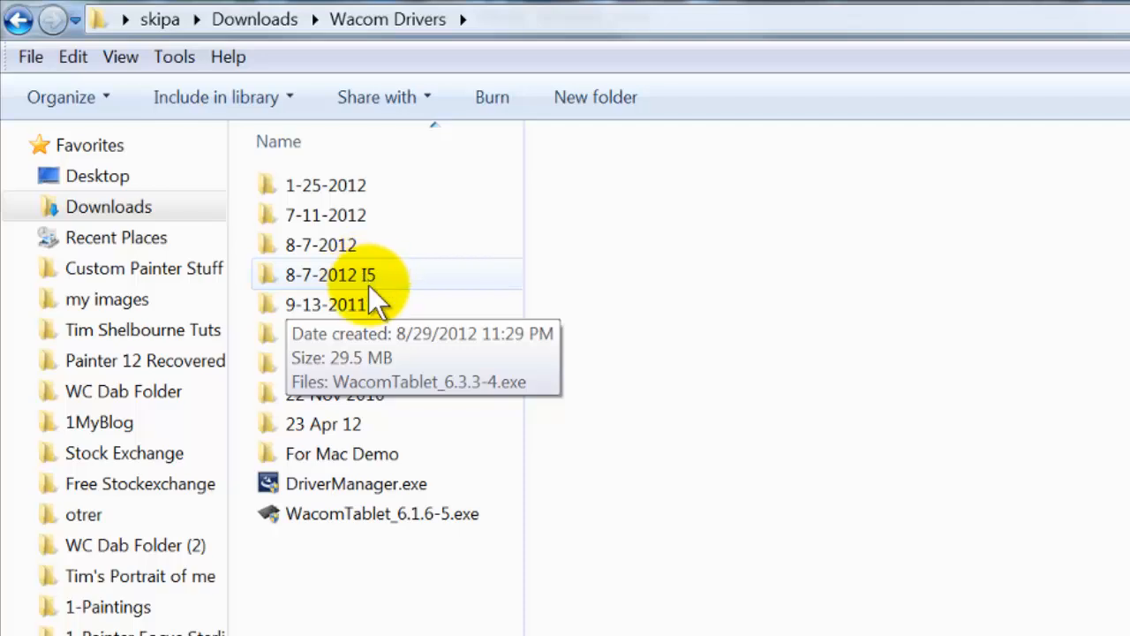
mouse_move(335, 244)
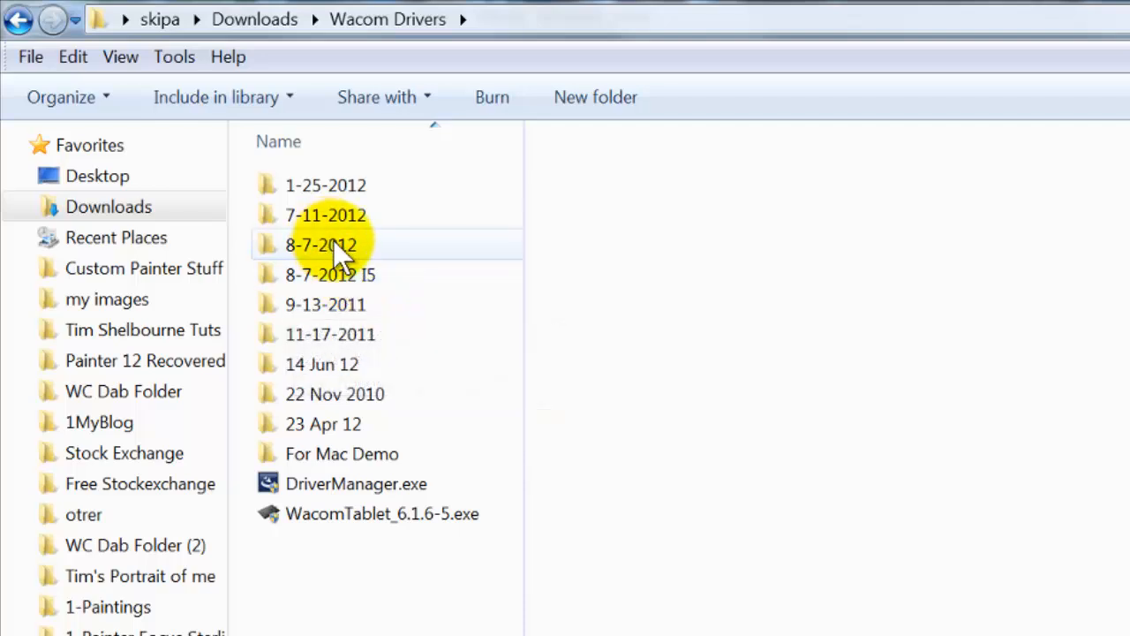
mouse_move(344, 280)
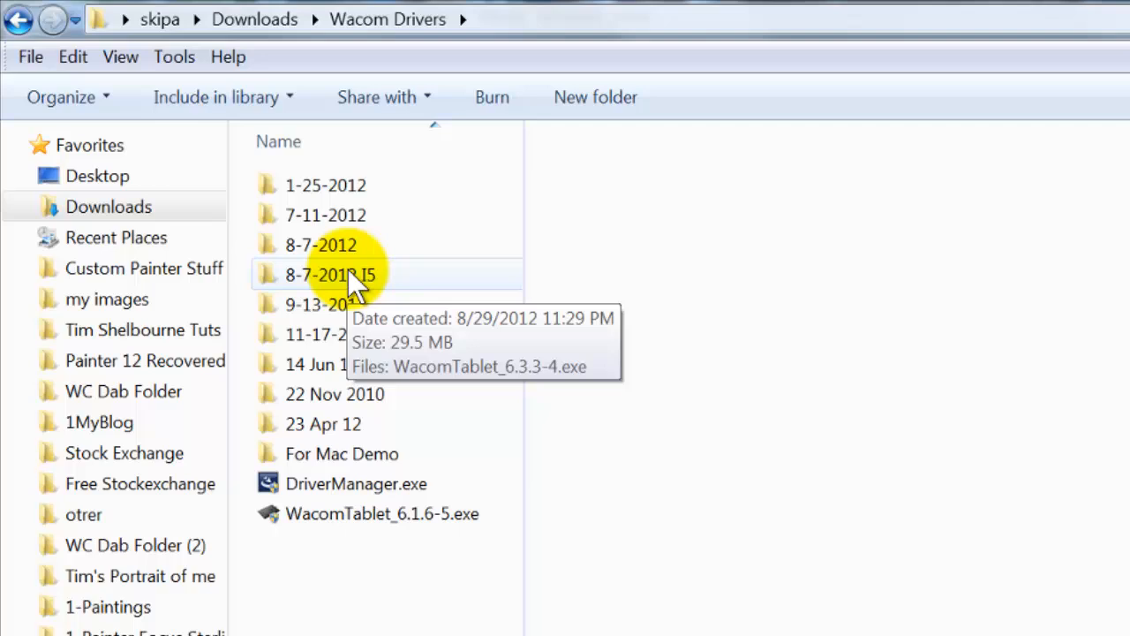
mouse_move(344, 276)
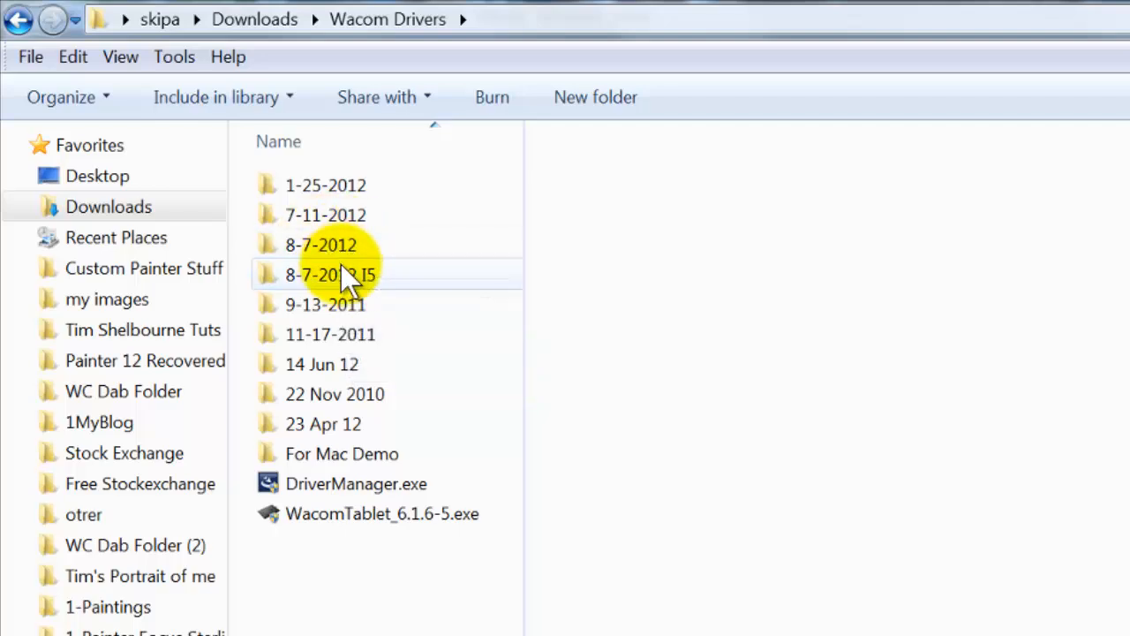
mouse_move(350, 279)
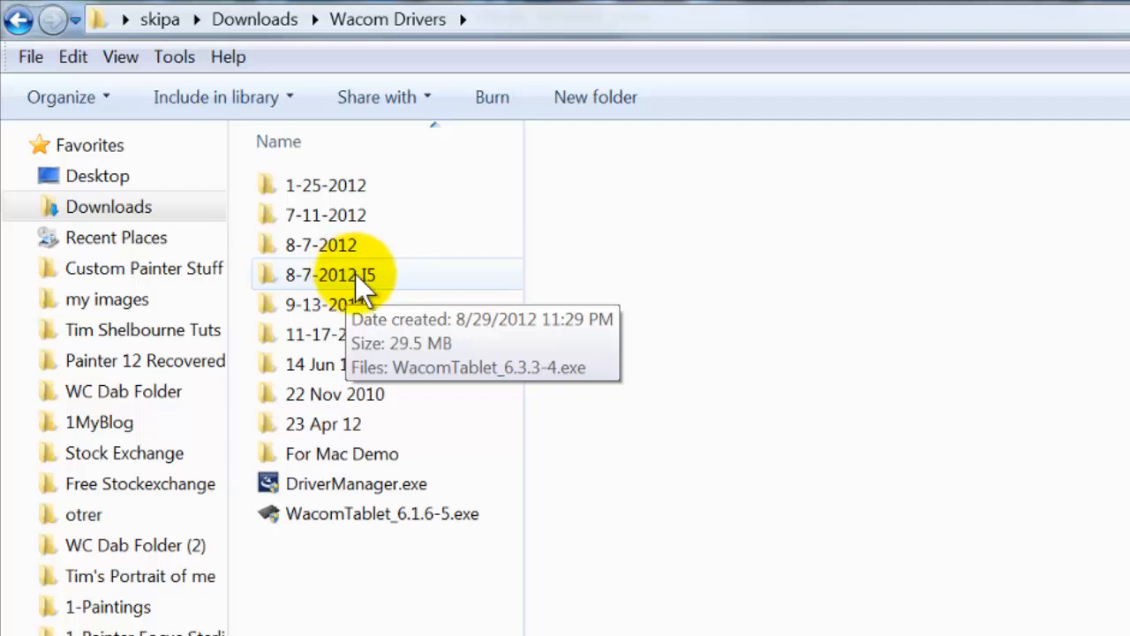
click(329, 274)
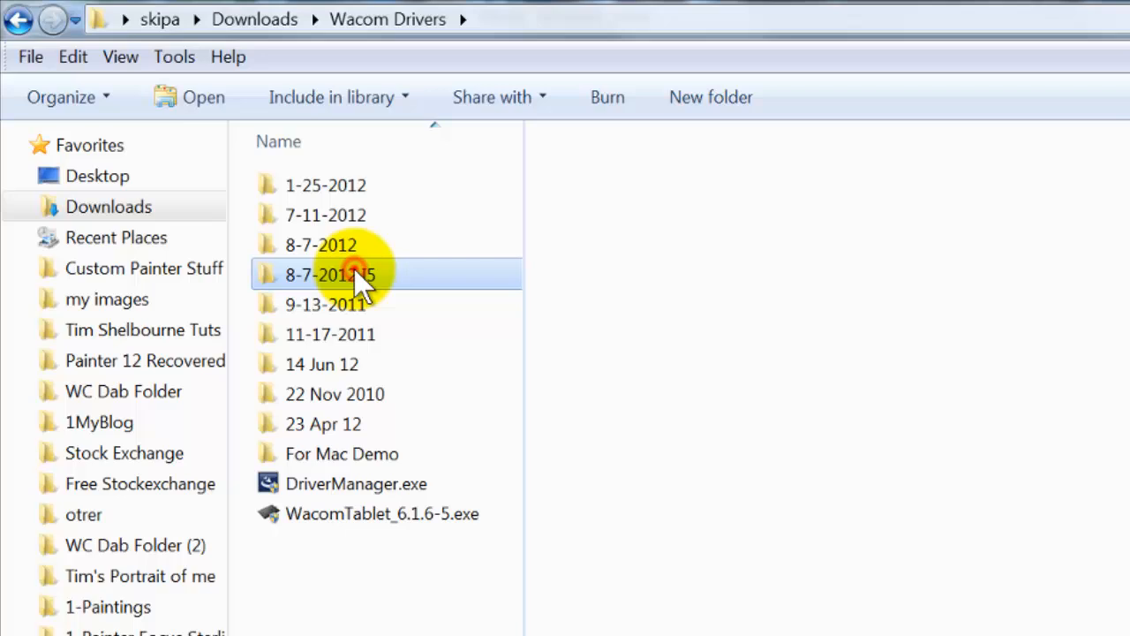
double_click(328, 273)
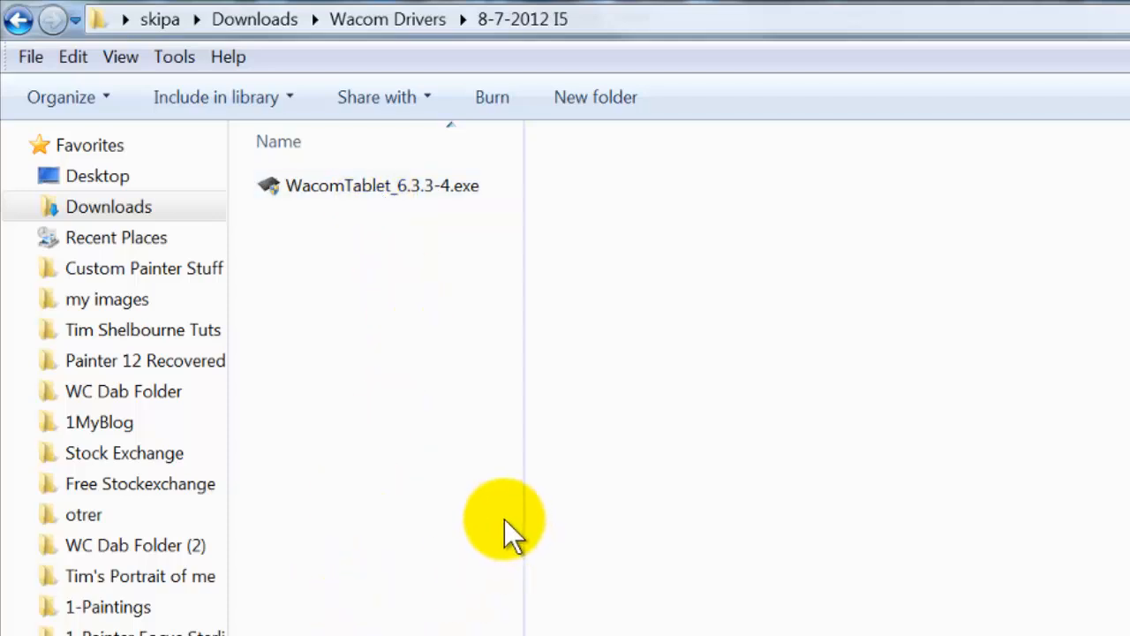
mouse_move(362, 627)
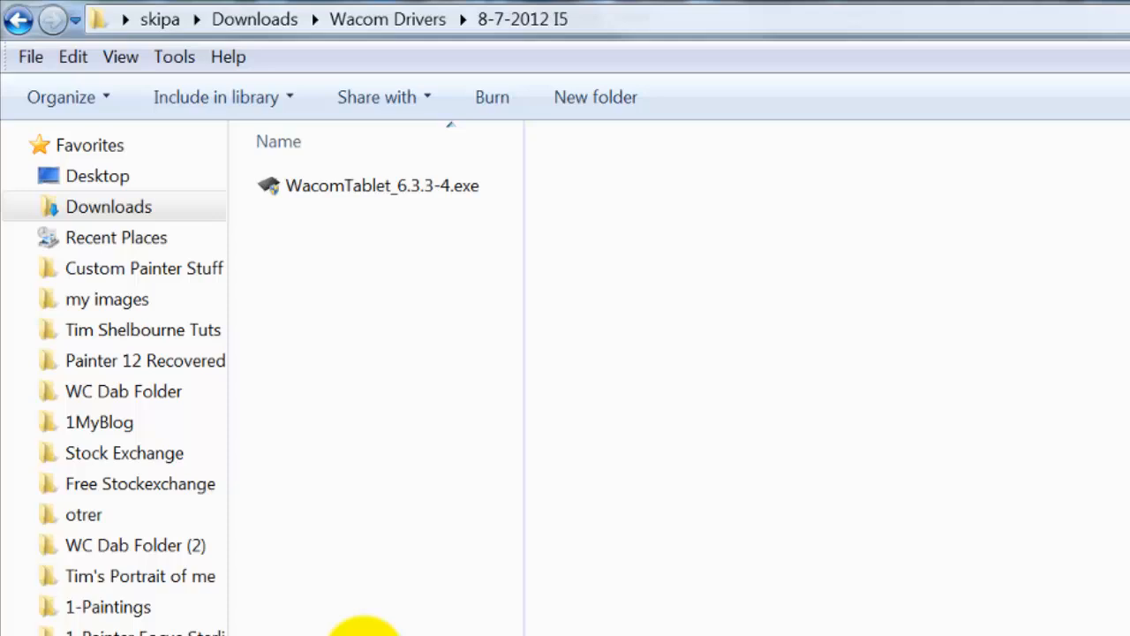
mouse_move(371, 604)
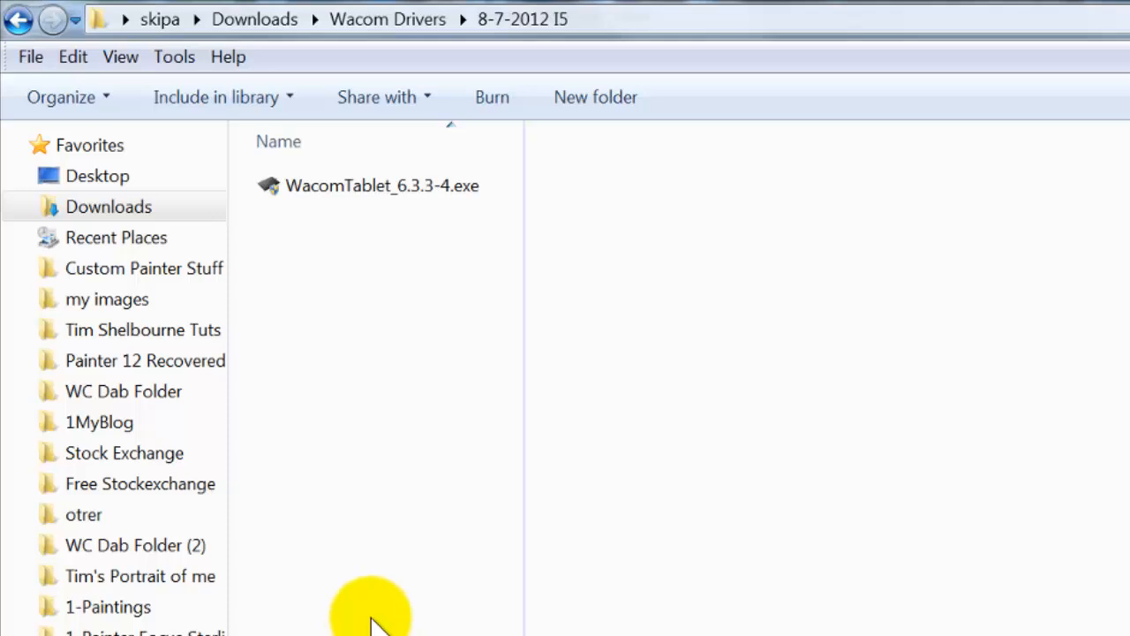
mouse_move(403, 592)
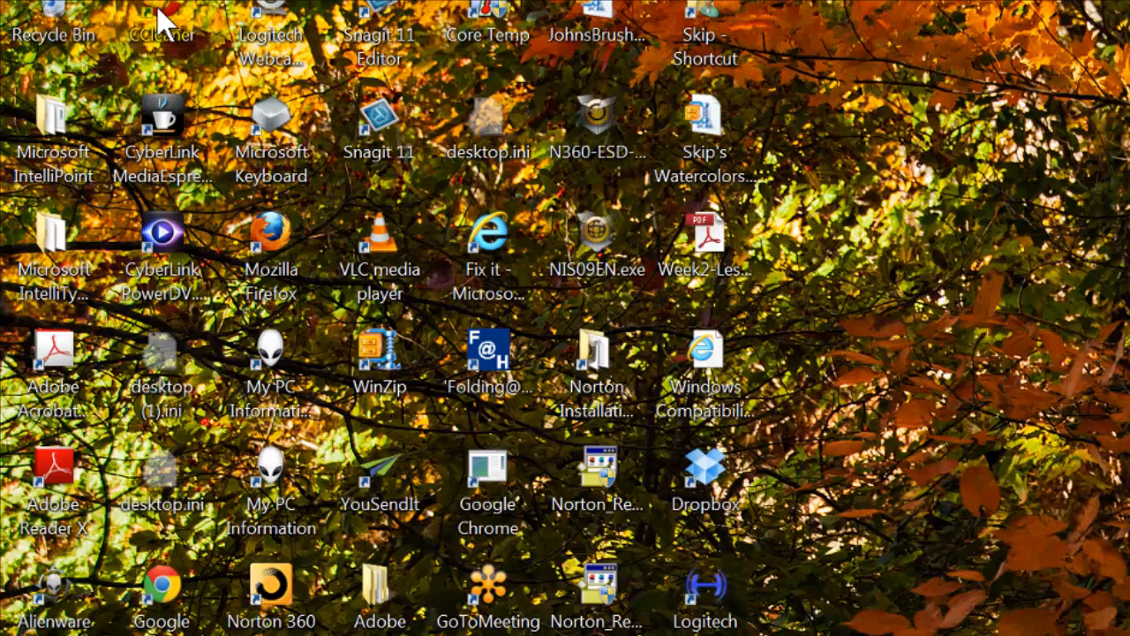
Start CCleaner Professional from its desktop shortcut, landing on the Cleaner section.
double_click(162, 32)
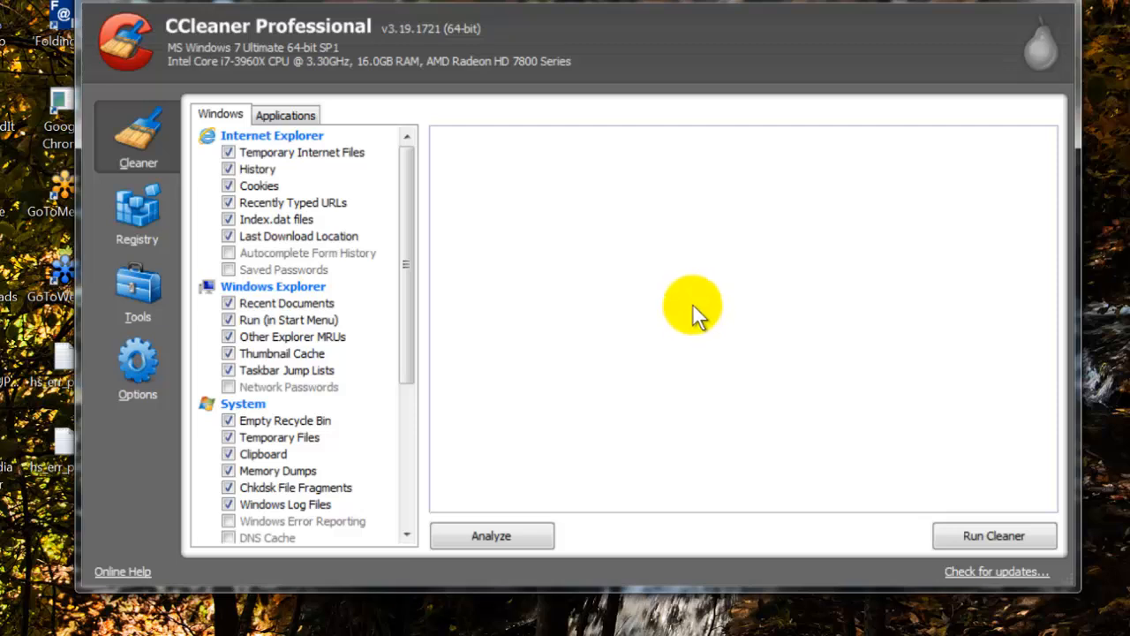
mouse_move(508, 296)
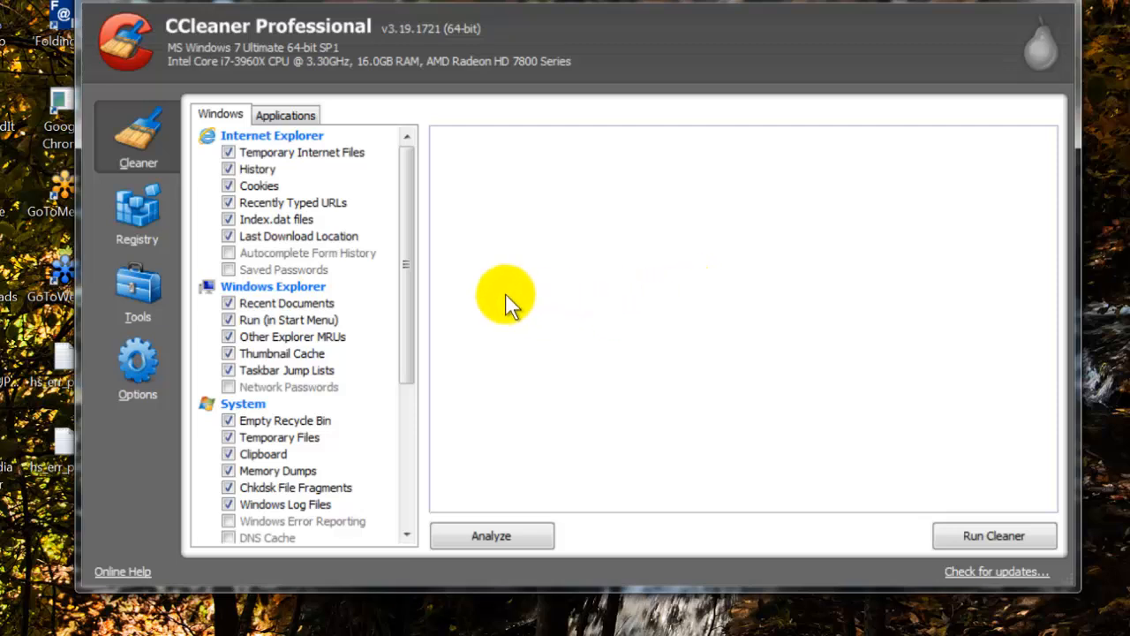
mouse_move(137, 142)
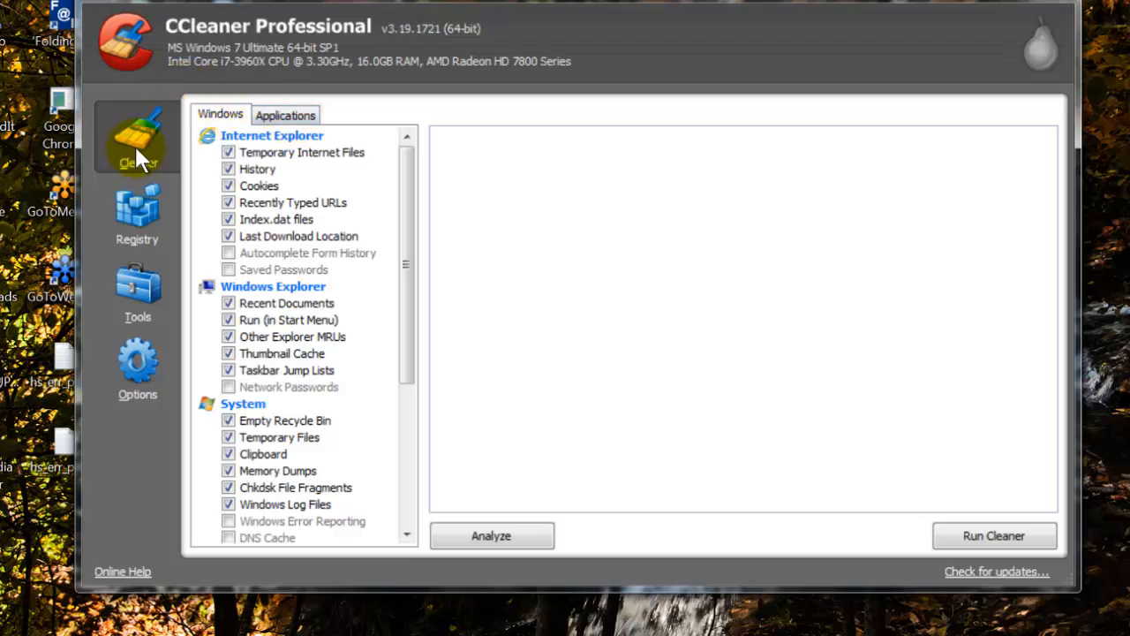
mouse_move(287, 116)
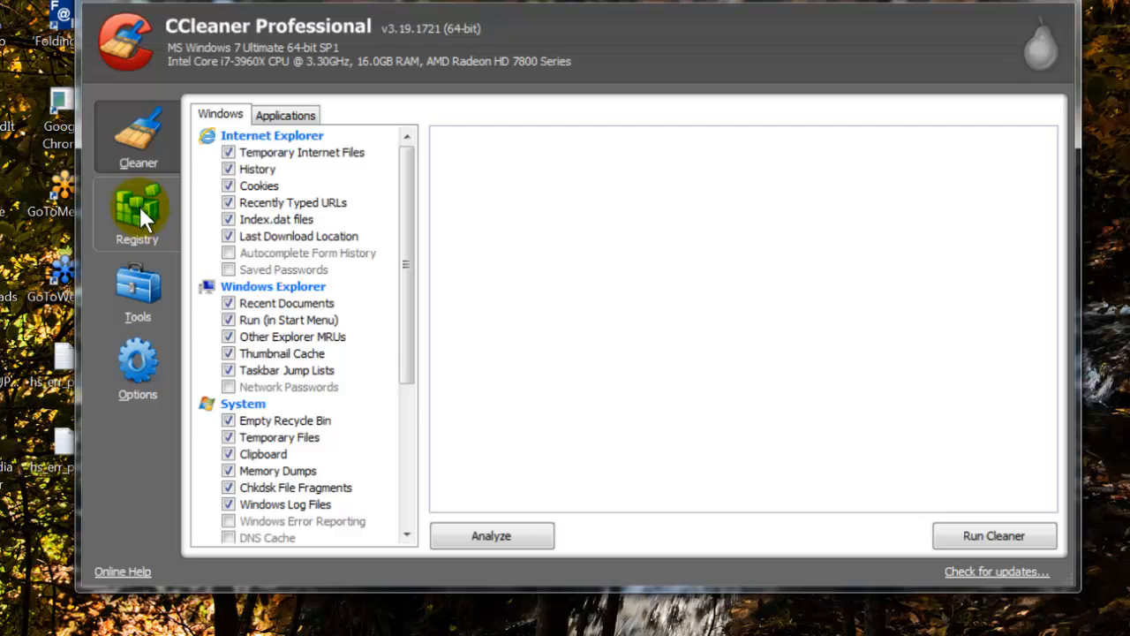
Switch to the Registry Cleaner section with all issue categories checked, ready to scan.
click(137, 216)
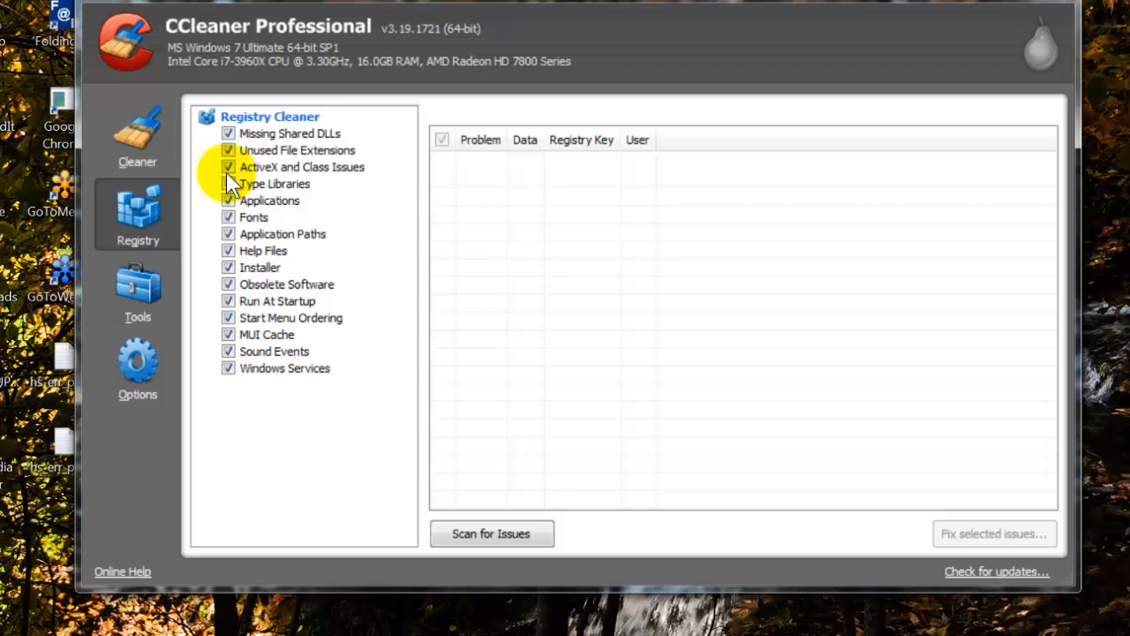
mouse_move(234, 385)
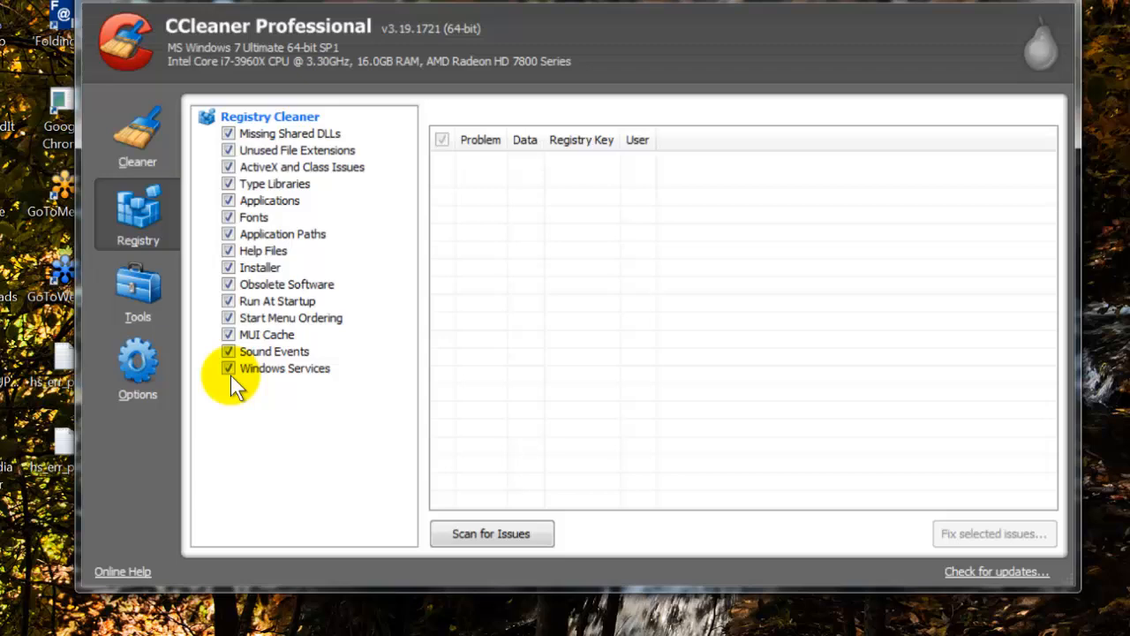
mouse_move(638, 344)
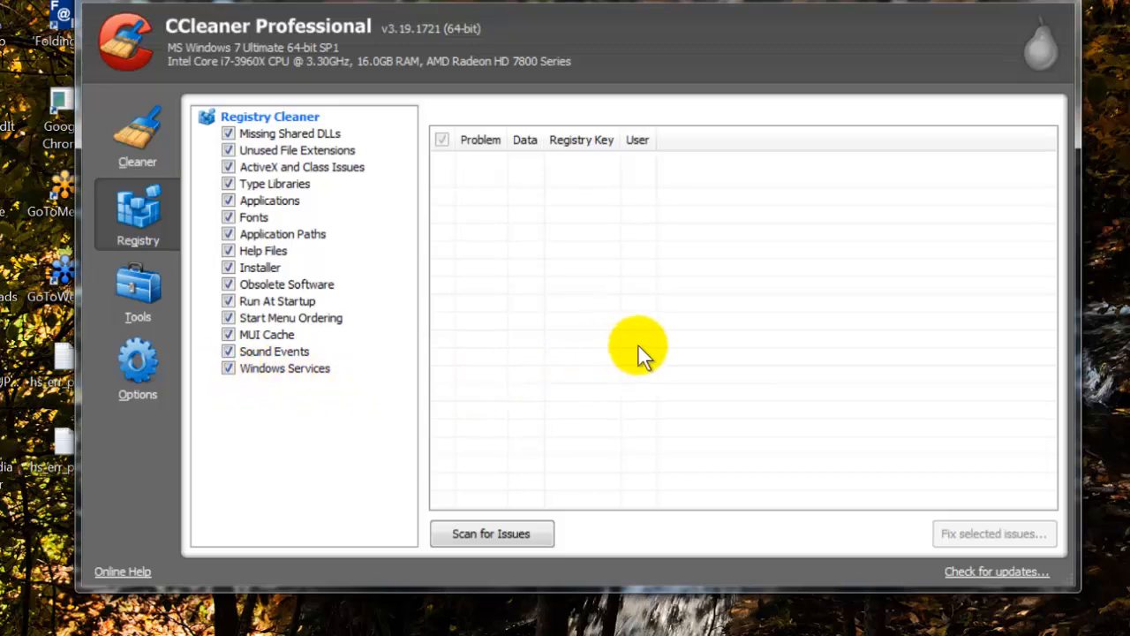
mouse_move(901, 251)
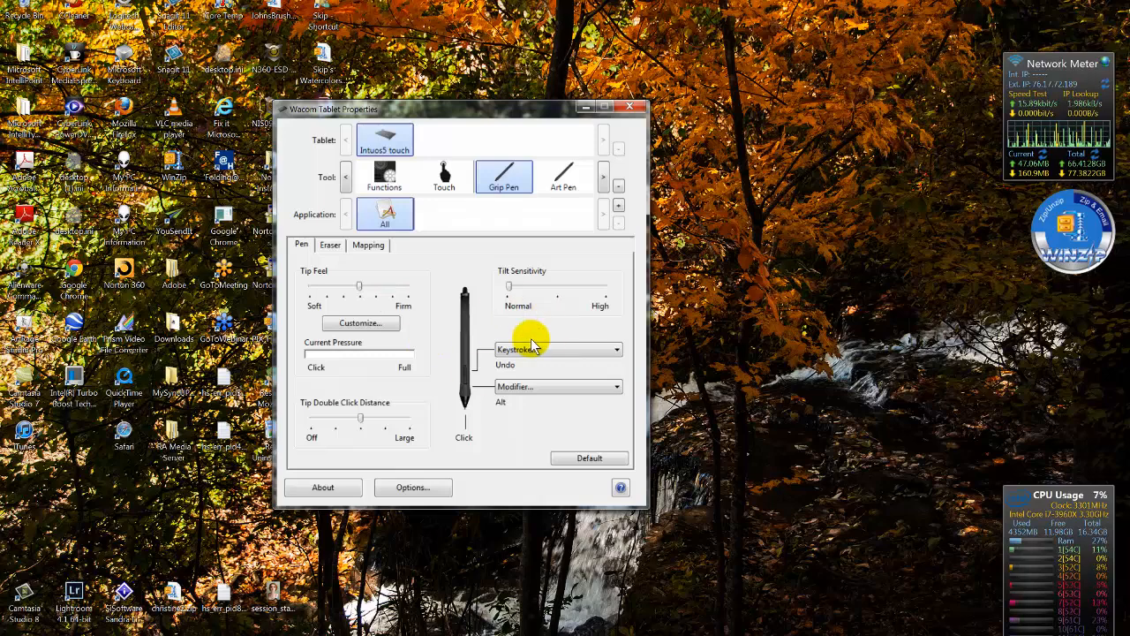
mouse_move(548, 332)
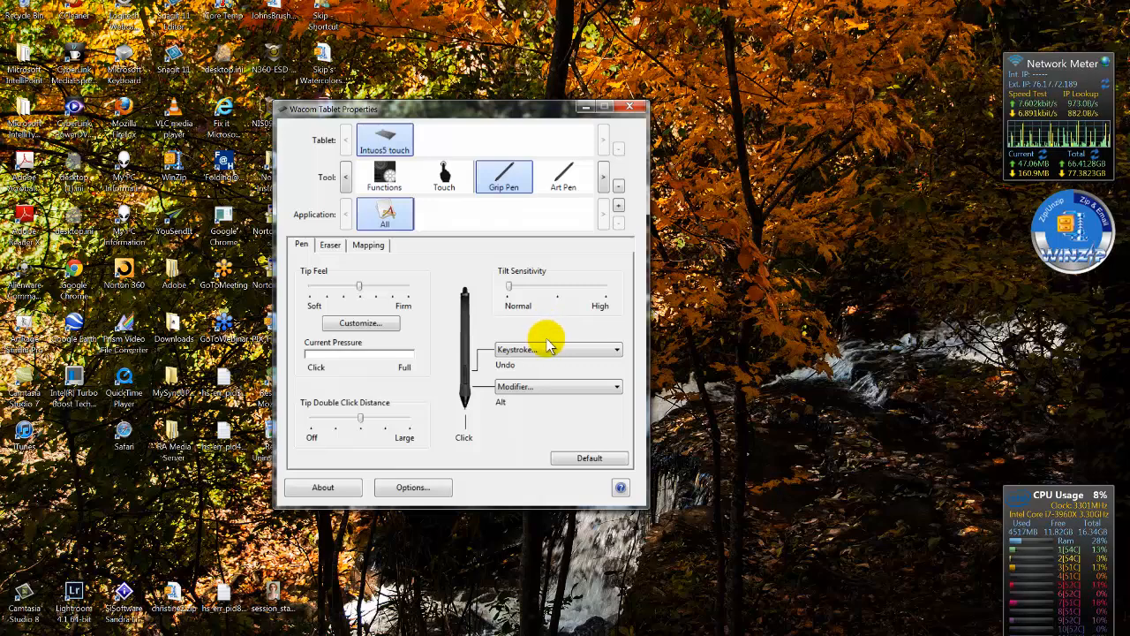
mouse_move(583, 335)
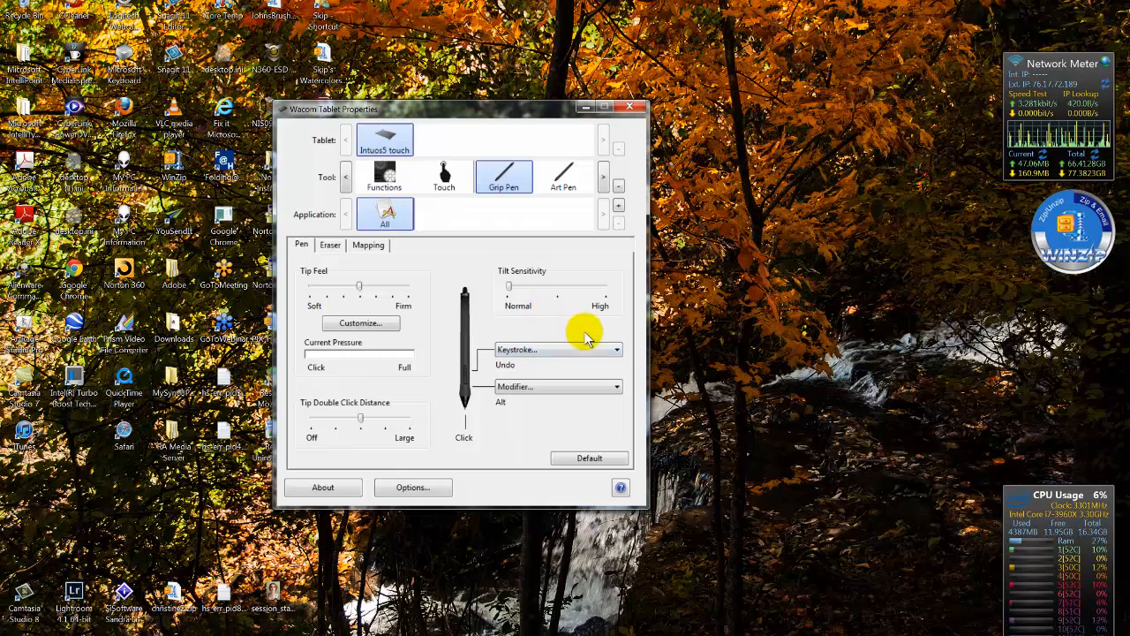
mouse_move(583, 330)
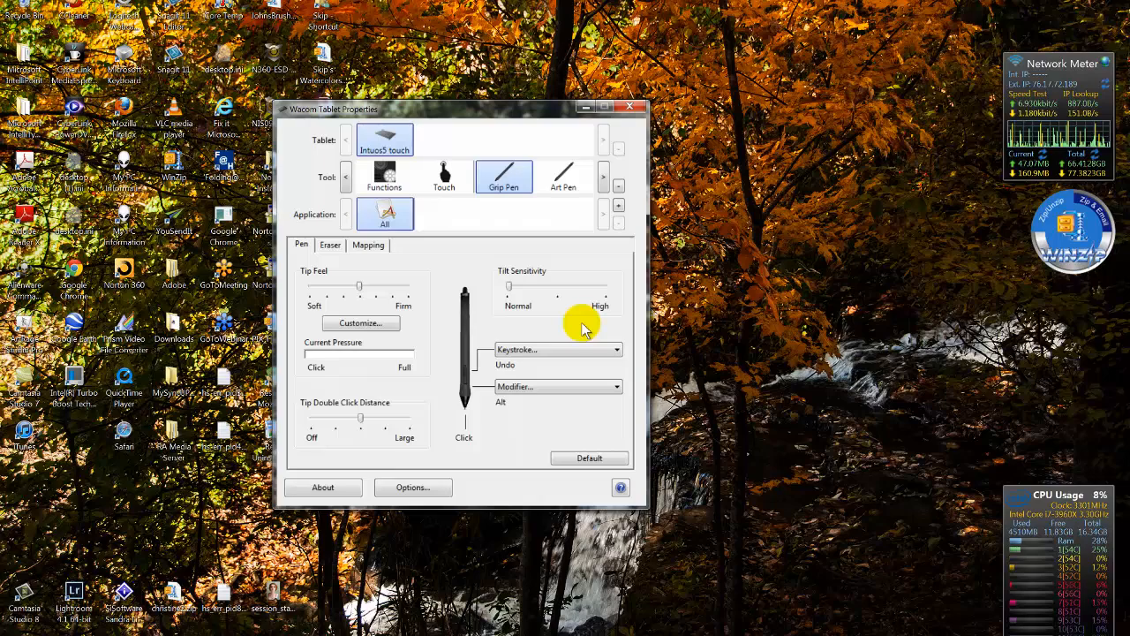
mouse_move(880, 604)
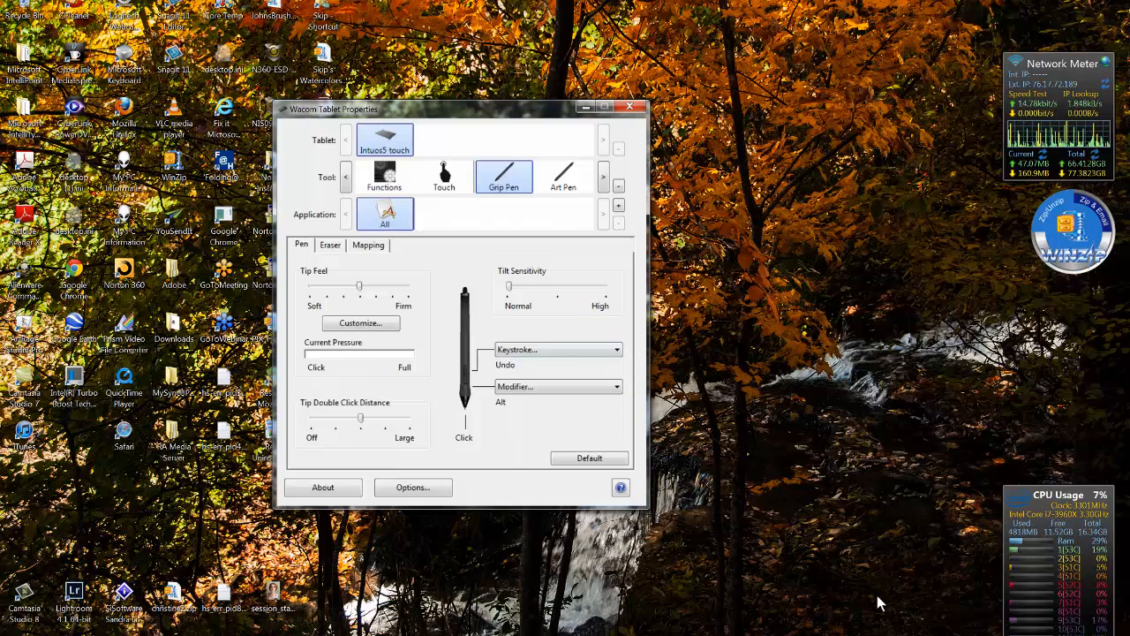